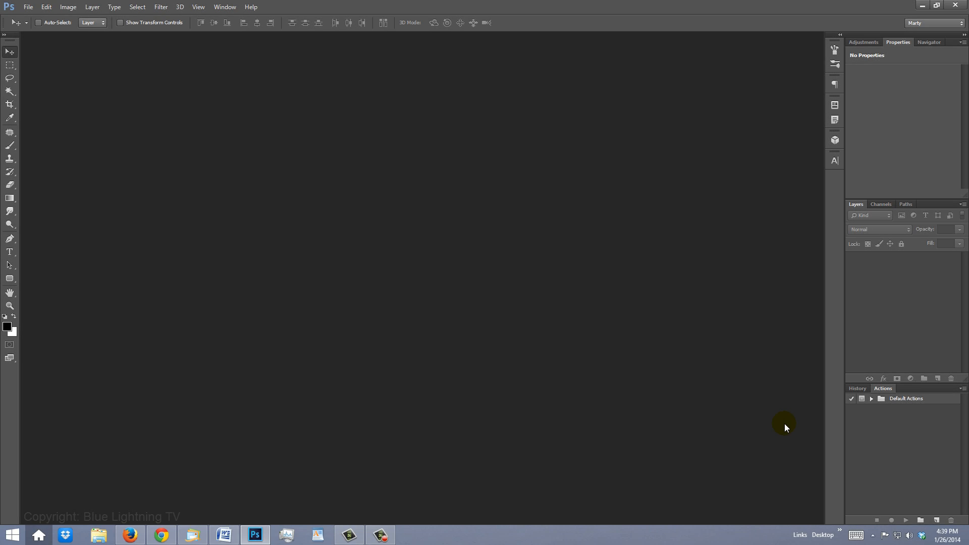
# Create a new 1920 × 850 px, 72 ppi RGB document on a white background.
pyautogui.press('ctrl+n')
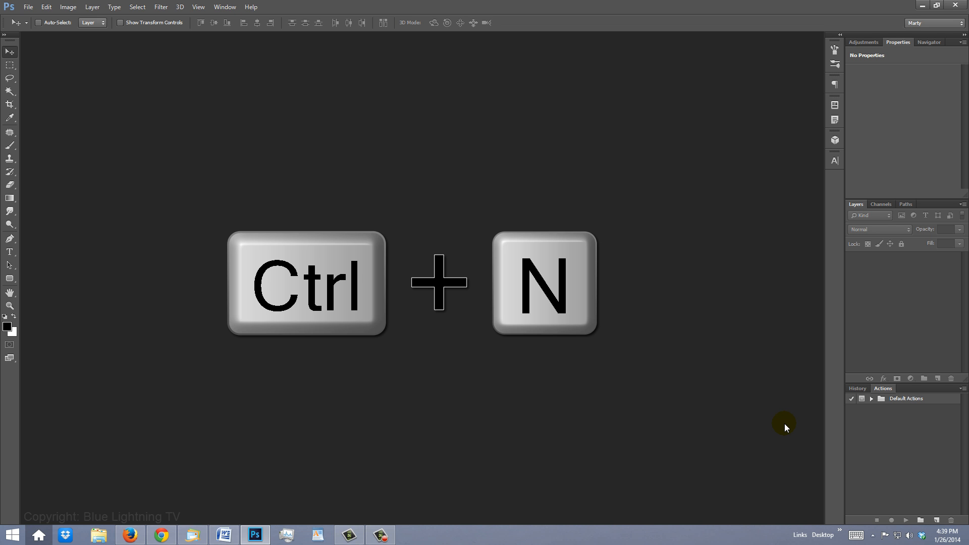
pyautogui.press('ctrl+n')
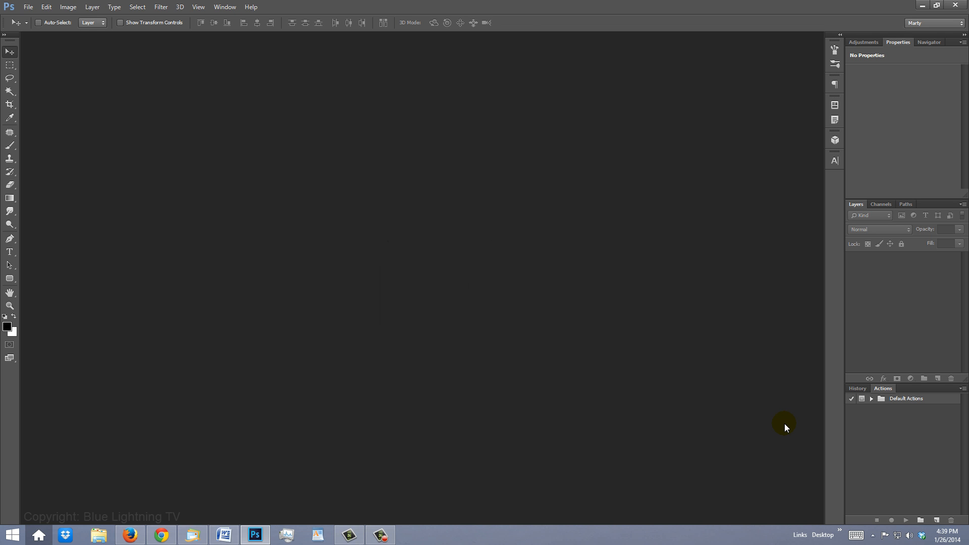
pyautogui.click(27, 7)
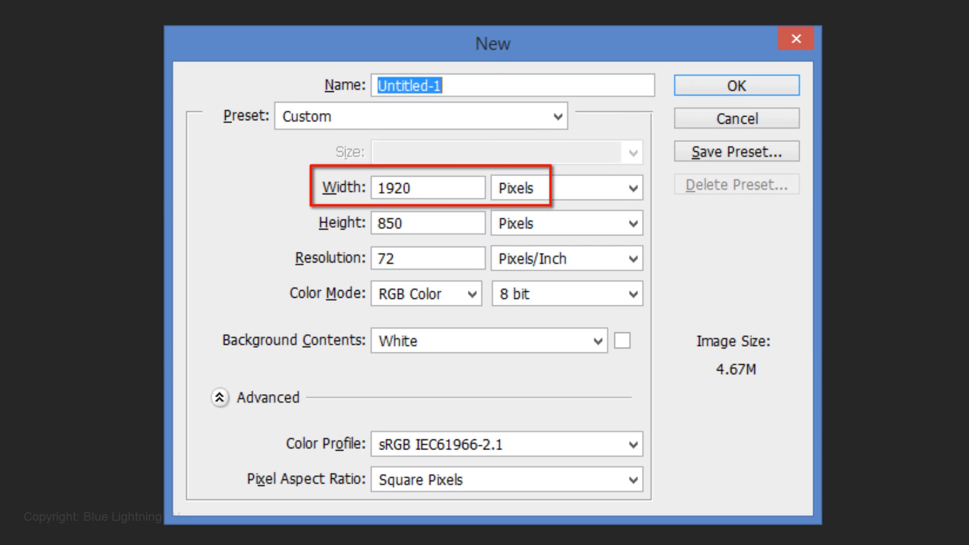
pyautogui.click(427, 222)
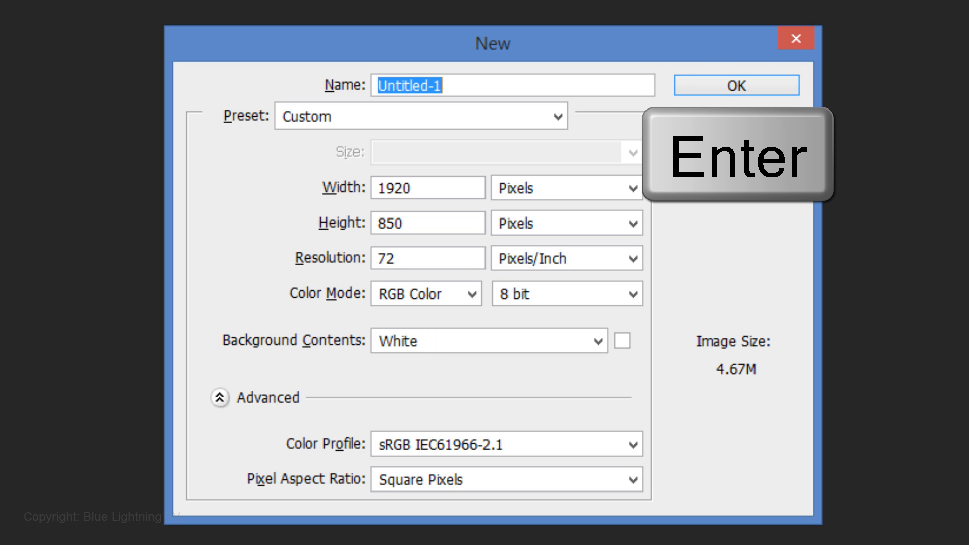
# Add empty Layer 1, draw a rounded-rectangle path using values 15 and 4, and make a selection.
pyautogui.press('Return')
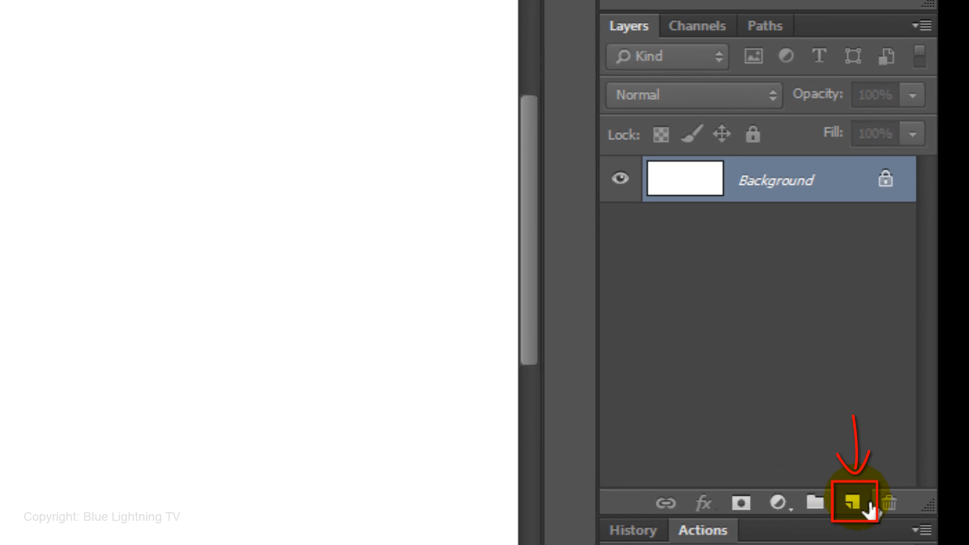
pyautogui.click(854, 503)
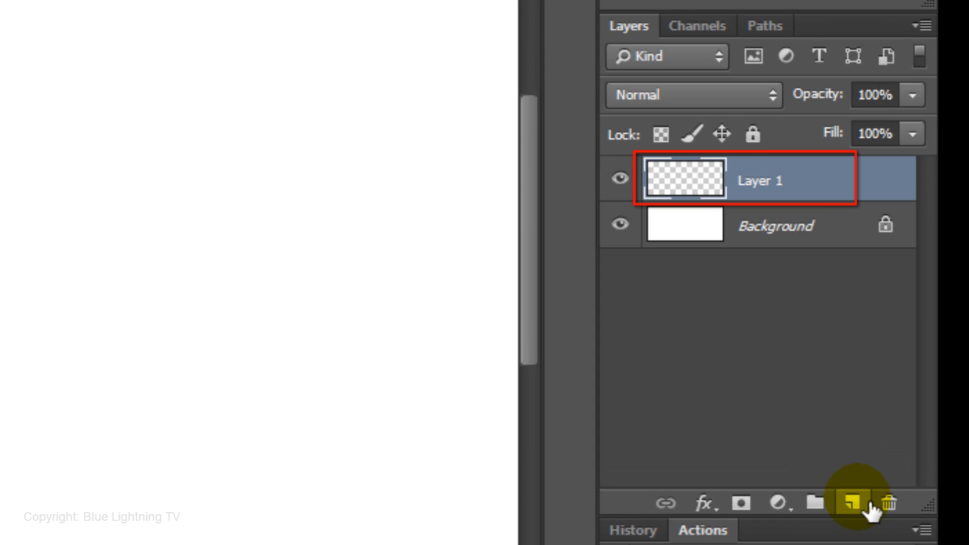
pyautogui.click(48, 117)
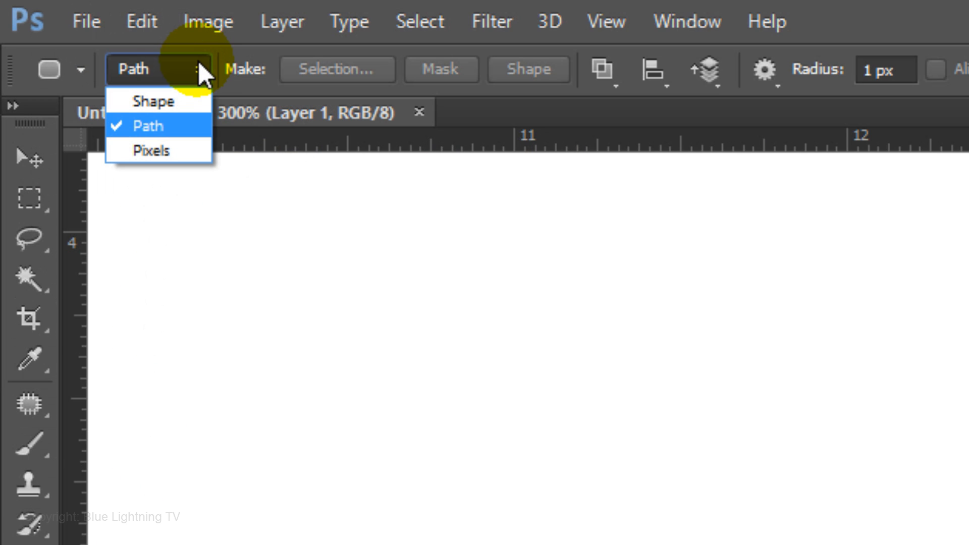
pyautogui.click(146, 126)
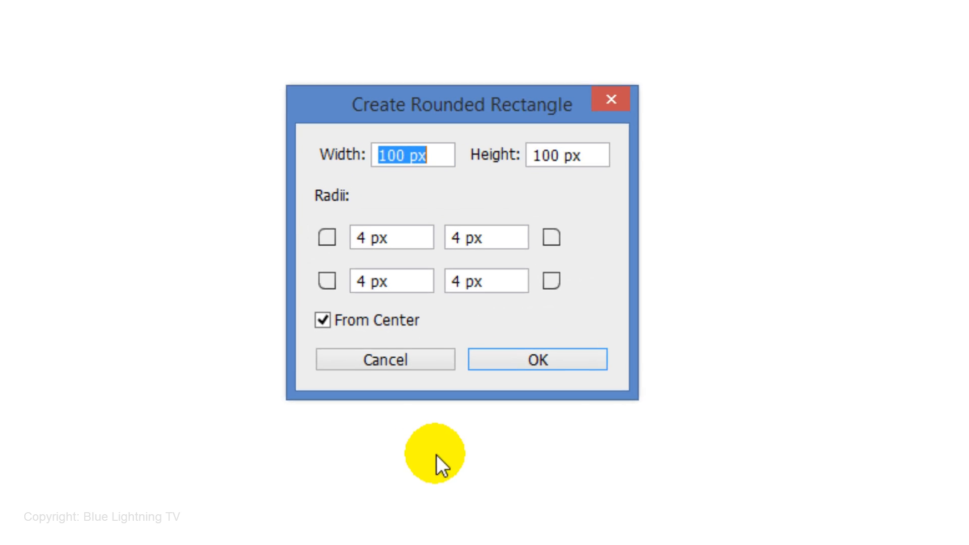
pyautogui.write('15')
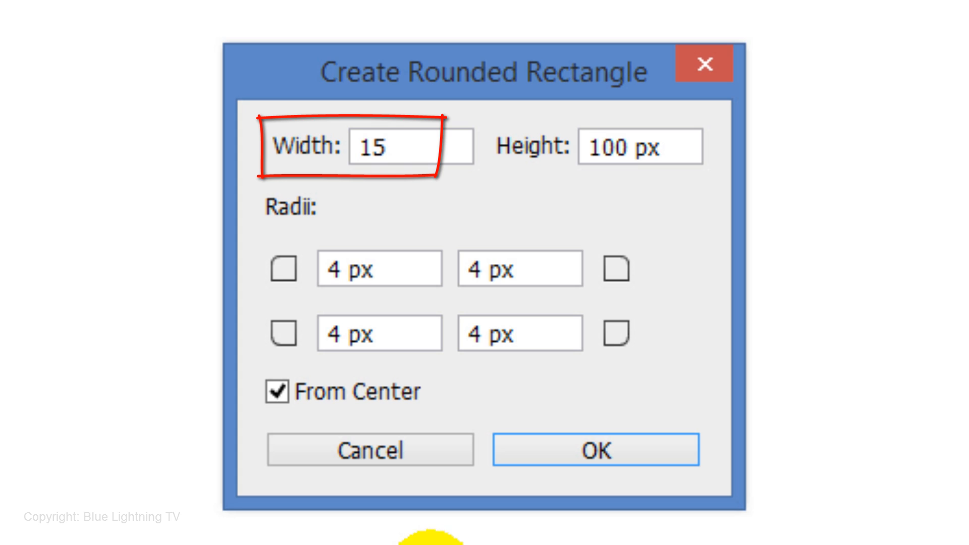
pyautogui.write('4')
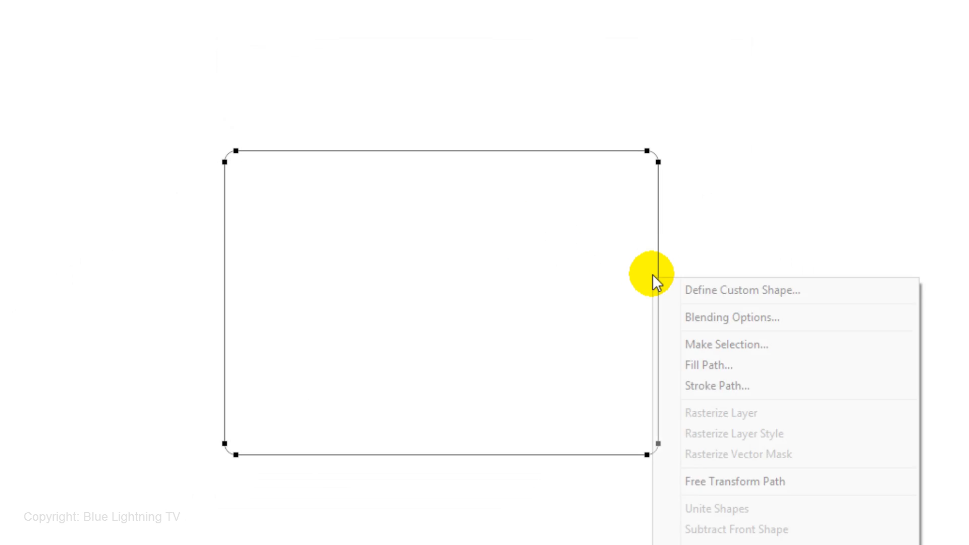
pyautogui.moveTo(710, 345)
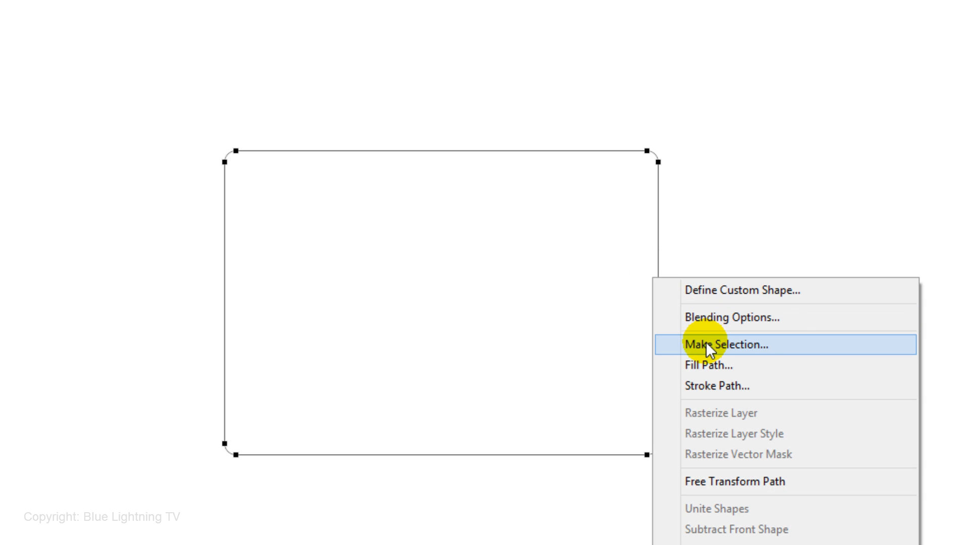
pyautogui.click(727, 345)
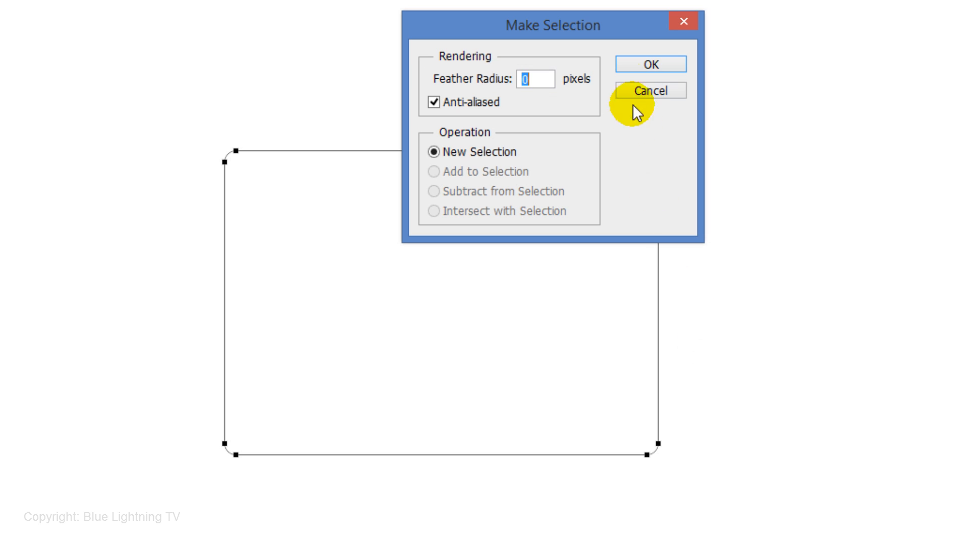
# Confirm the path selection and start a radial gradient from the Black, White preset.
pyautogui.click(649, 63)
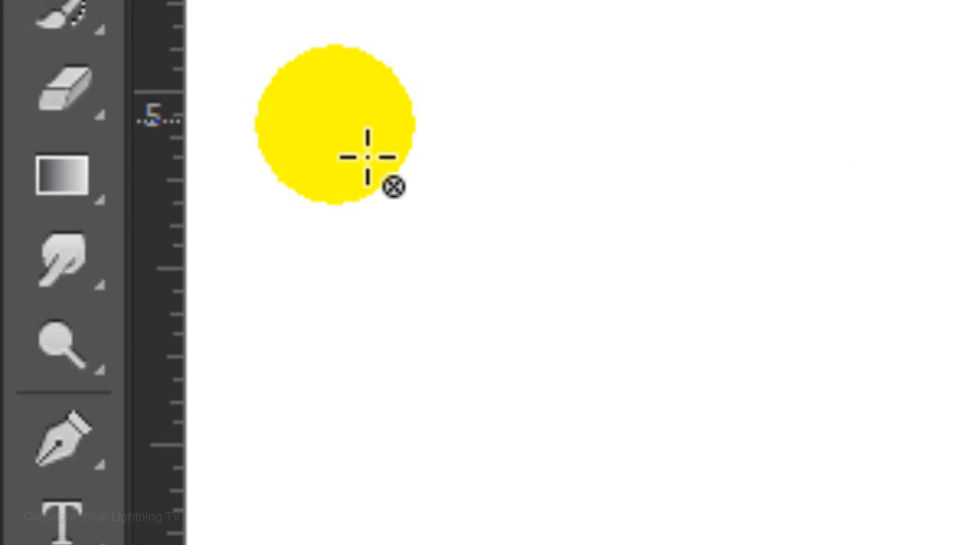
pyautogui.rightClick(61, 176)
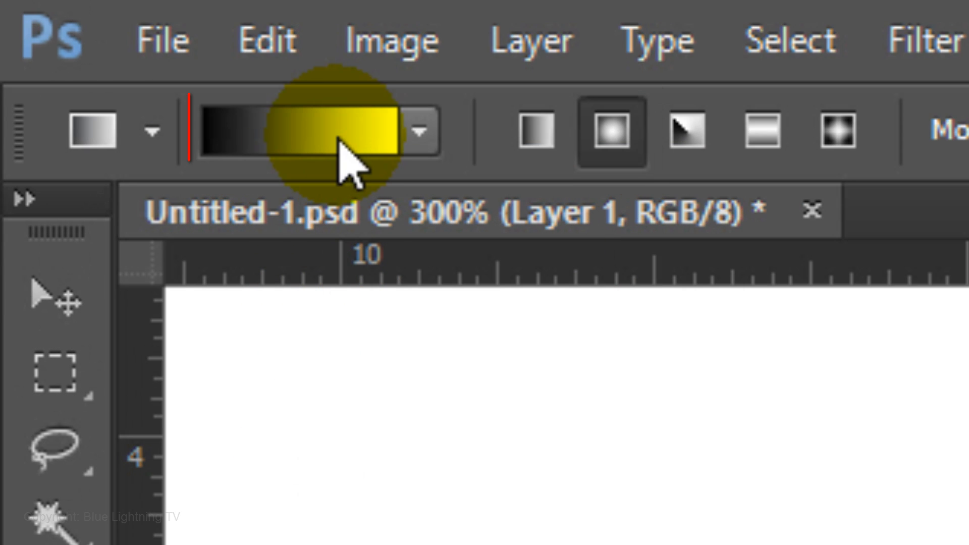
pyautogui.click(303, 132)
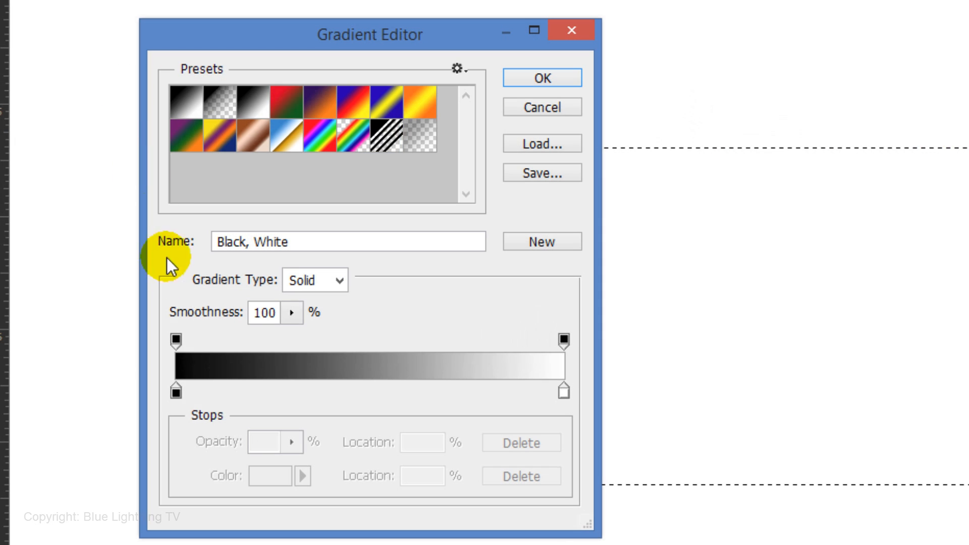
pyautogui.click(175, 391)
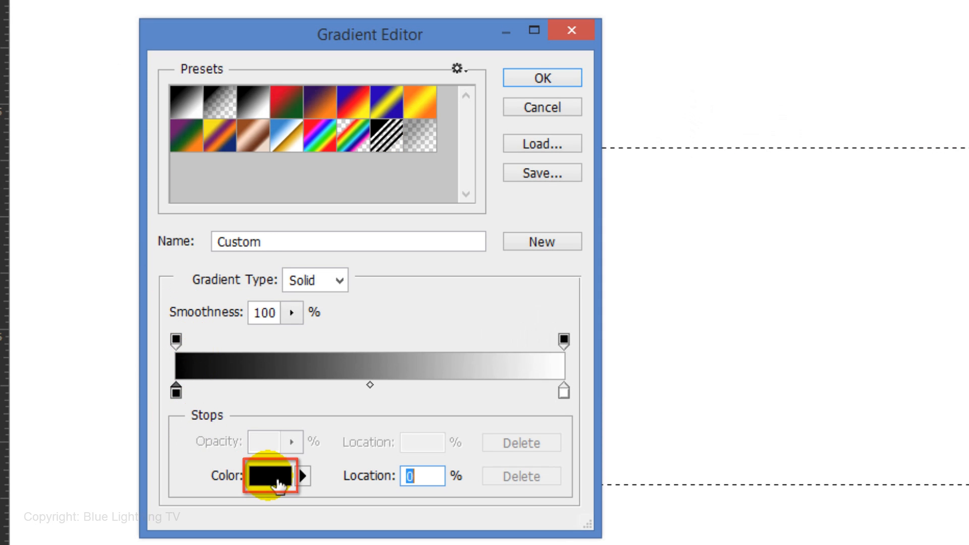
# Set the gradient stops to dark gray #666666 and black, and accept it.
pyautogui.click(269, 476)
pyautogui.write('666666')
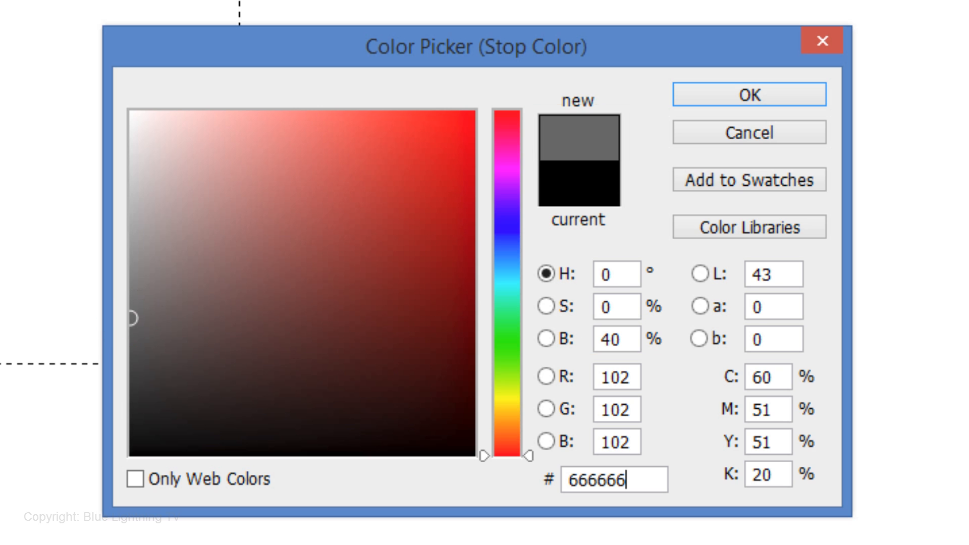
pyautogui.press('Return')
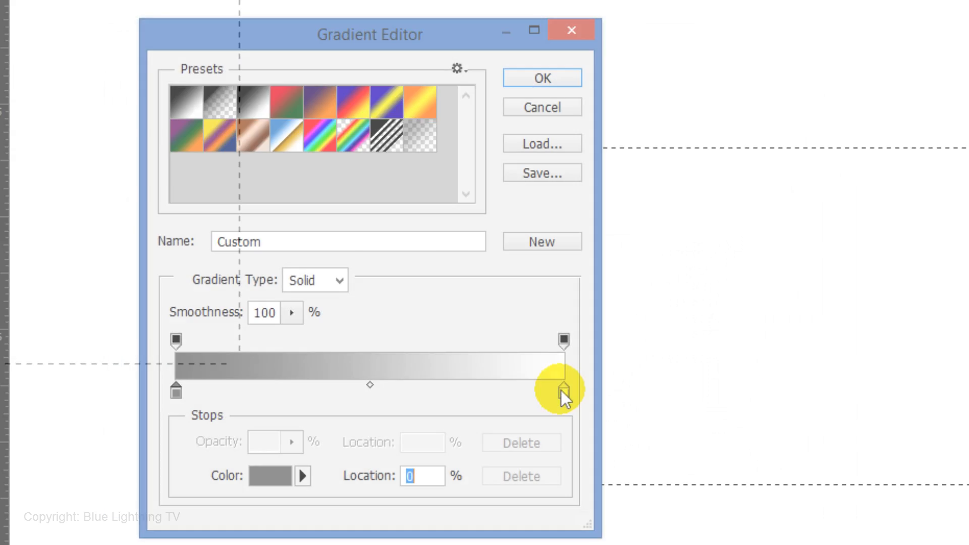
pyautogui.click(563, 391)
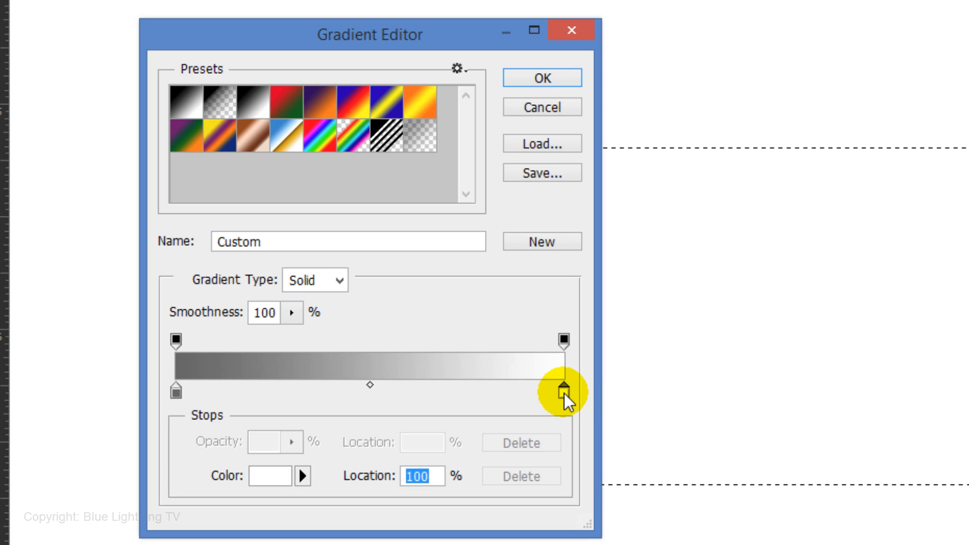
pyautogui.click(269, 476)
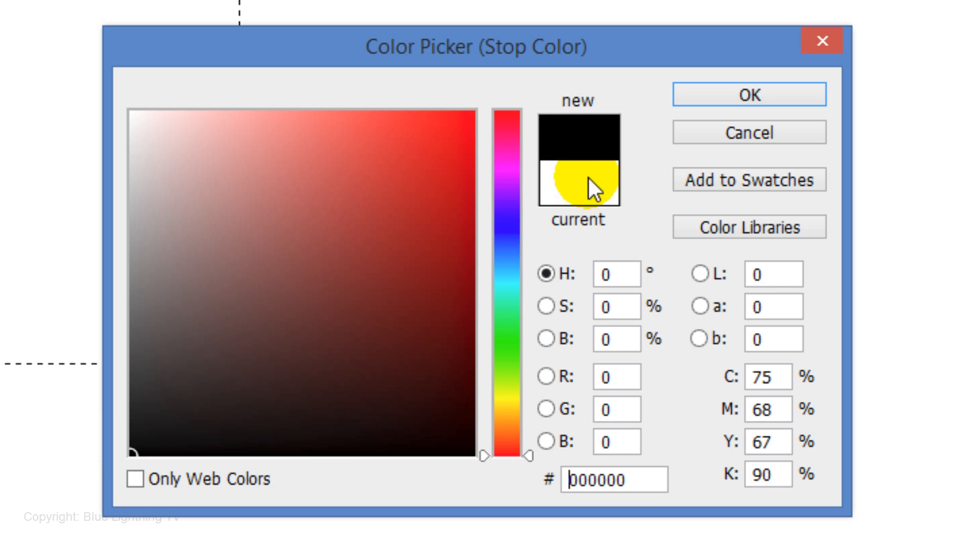
pyautogui.click(748, 95)
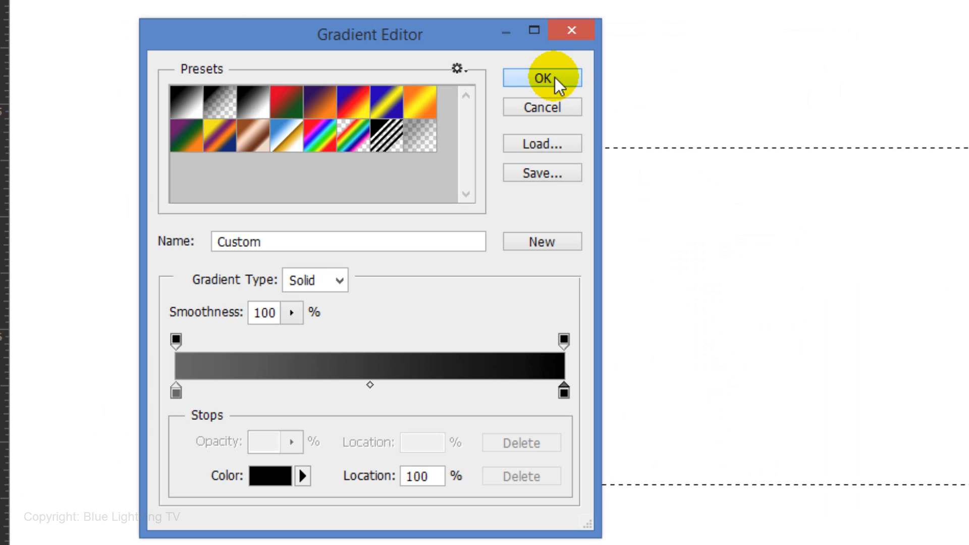
pyautogui.click(542, 79)
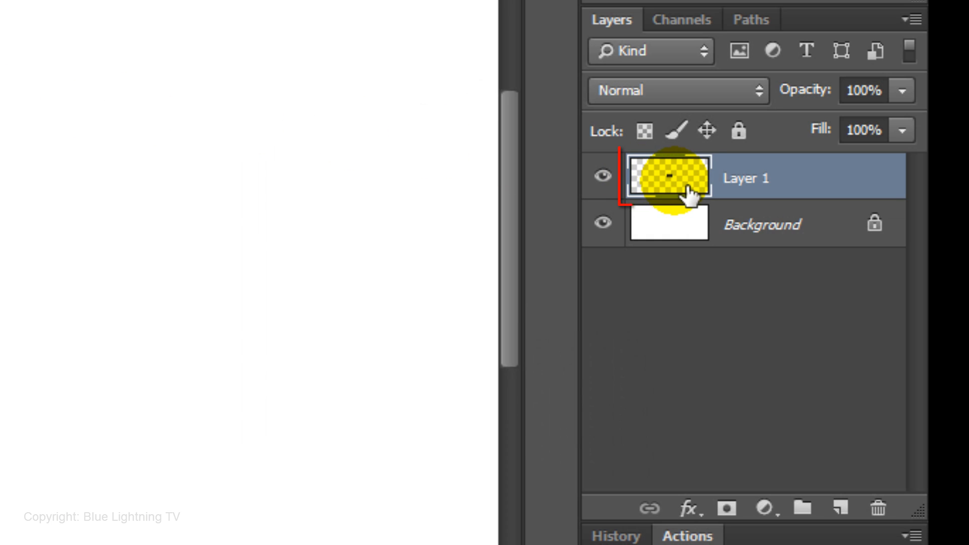
# Give Layer 1 a Normal-blend black Outer Glow, 20 px size at 75% opacity.
pyautogui.click(668, 177)
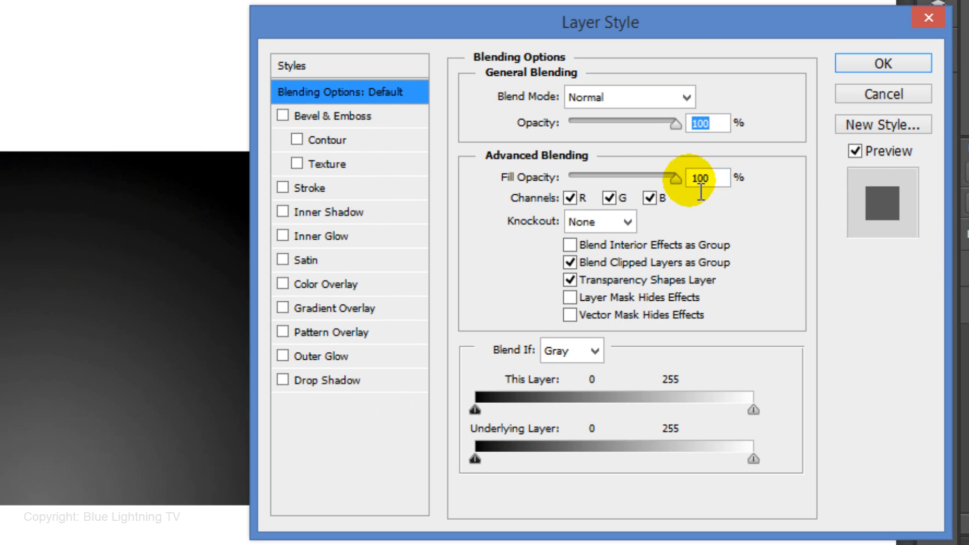
pyautogui.click(327, 116)
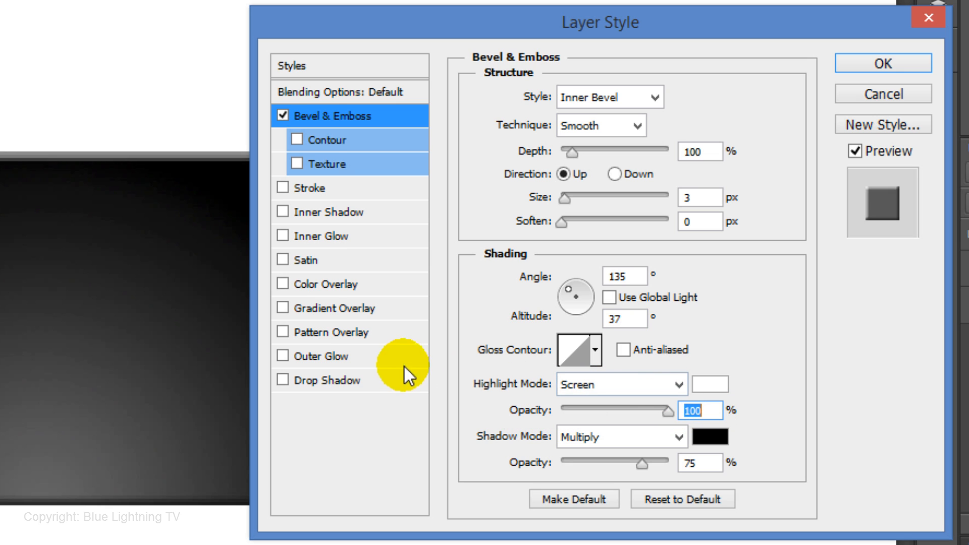
pyautogui.click(328, 355)
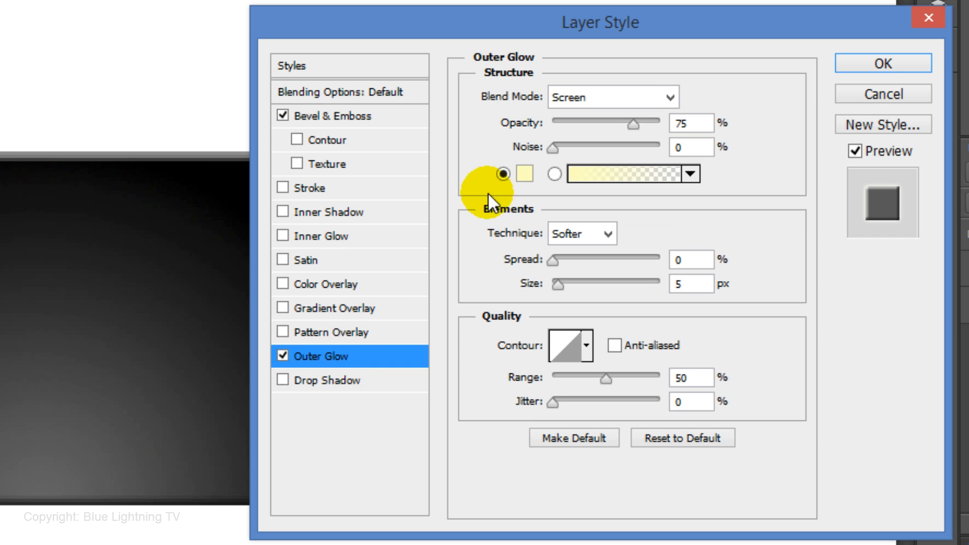
pyautogui.click(519, 174)
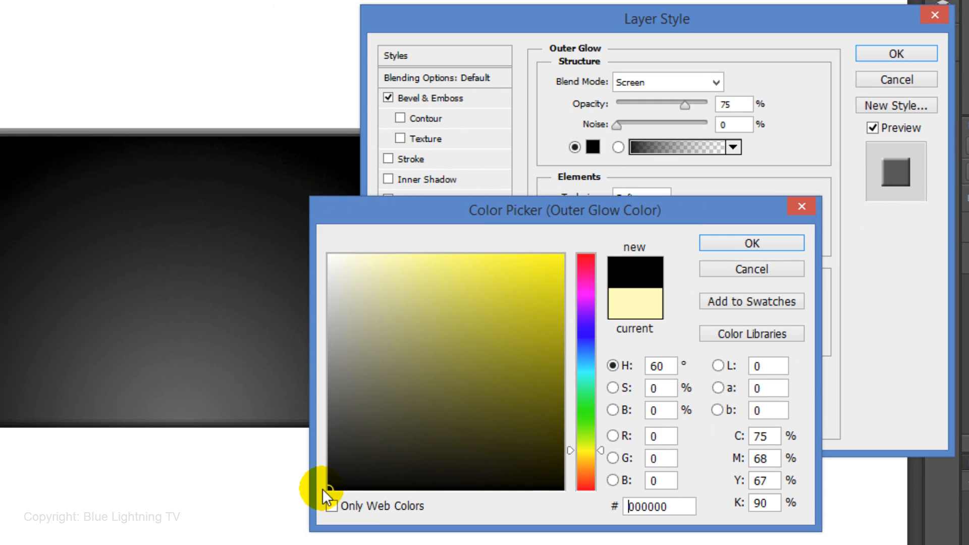
pyautogui.click(750, 243)
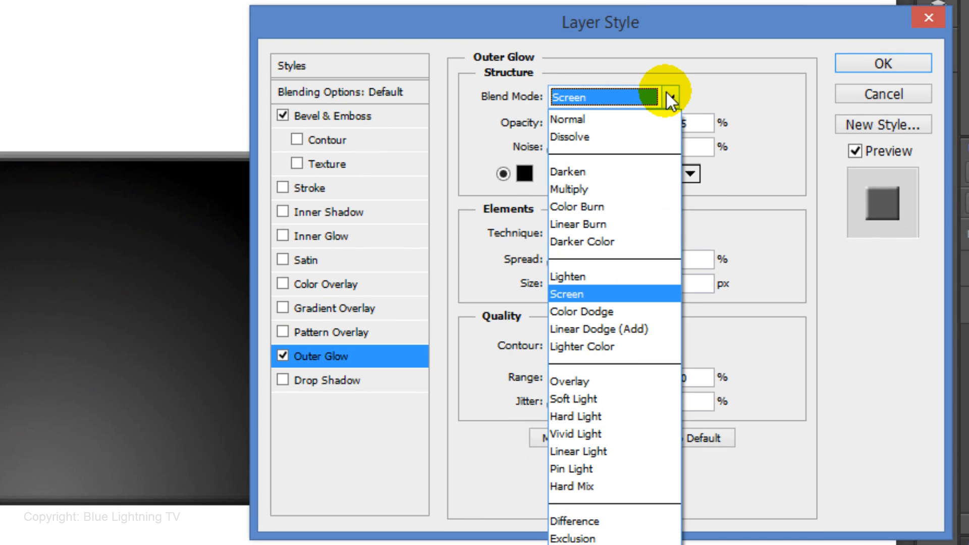
pyautogui.click(565, 119)
pyautogui.write('20')
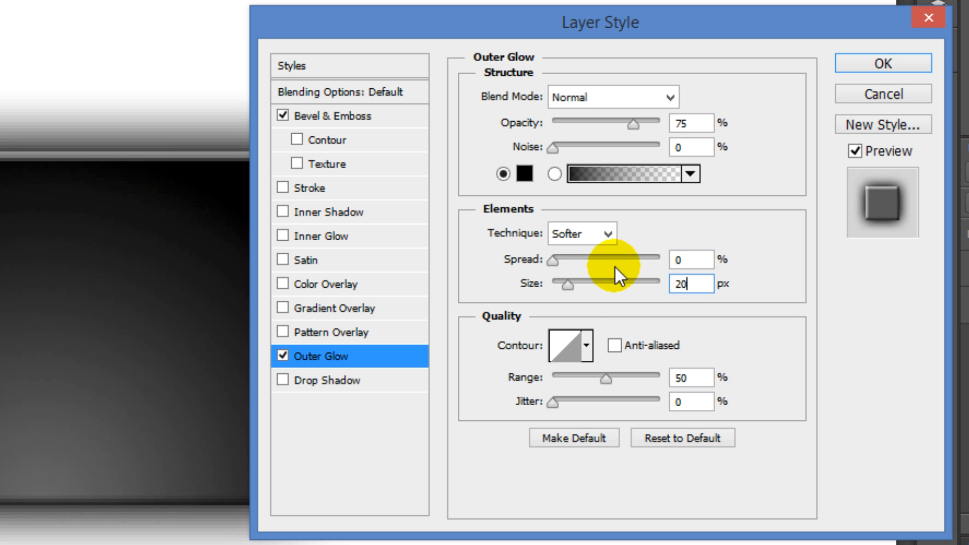
pyautogui.click(880, 62)
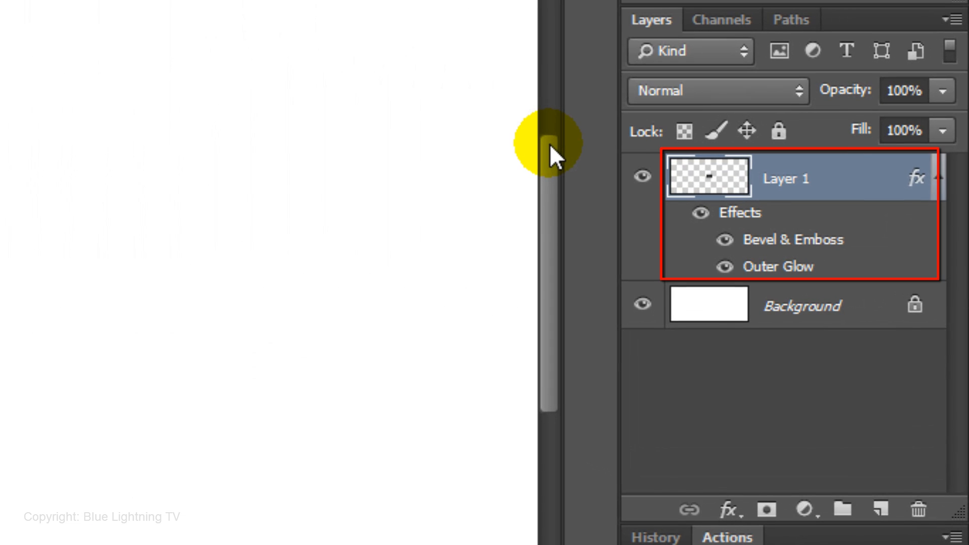
# Duplicate the flap layer to create Layer 1 copy.
pyautogui.press('ctrl+j')
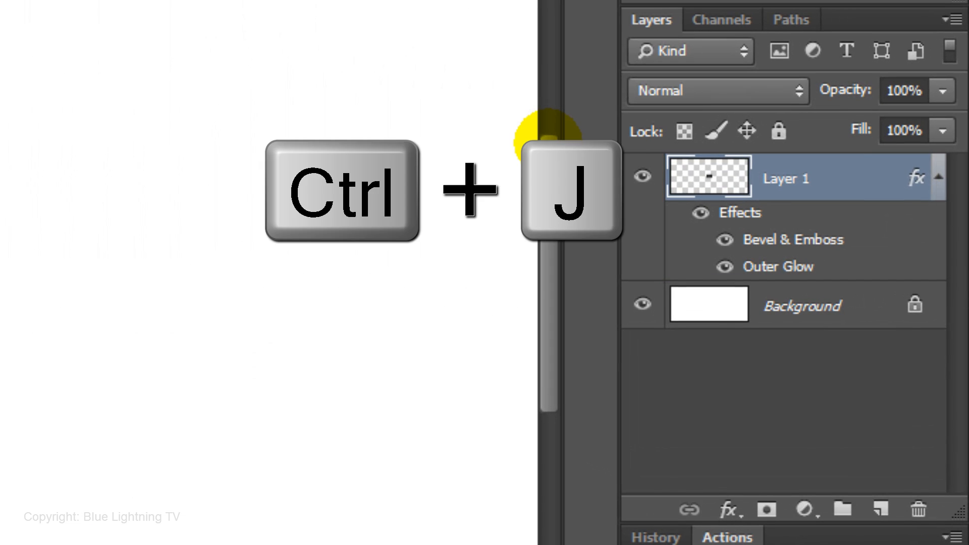
pyautogui.press('ctrl+j')
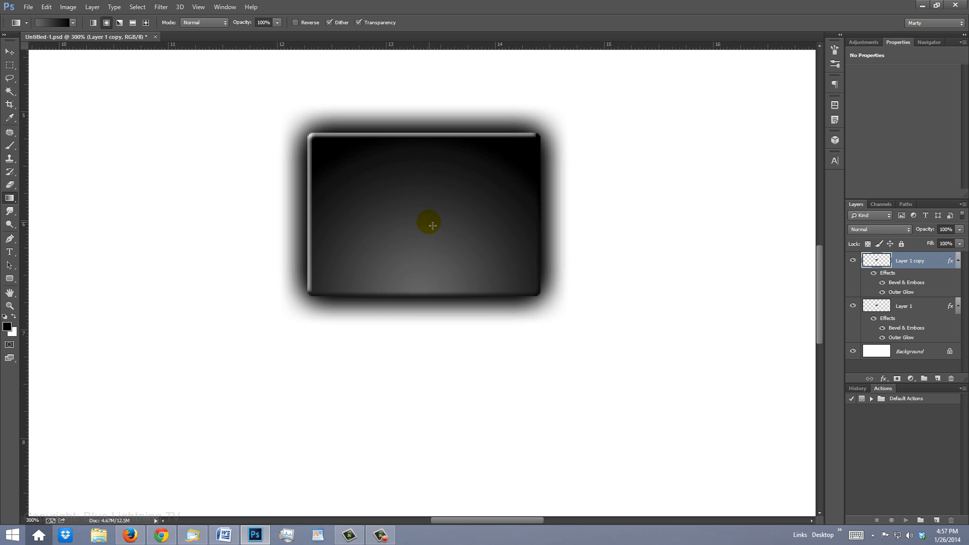
pyautogui.click(8, 51)
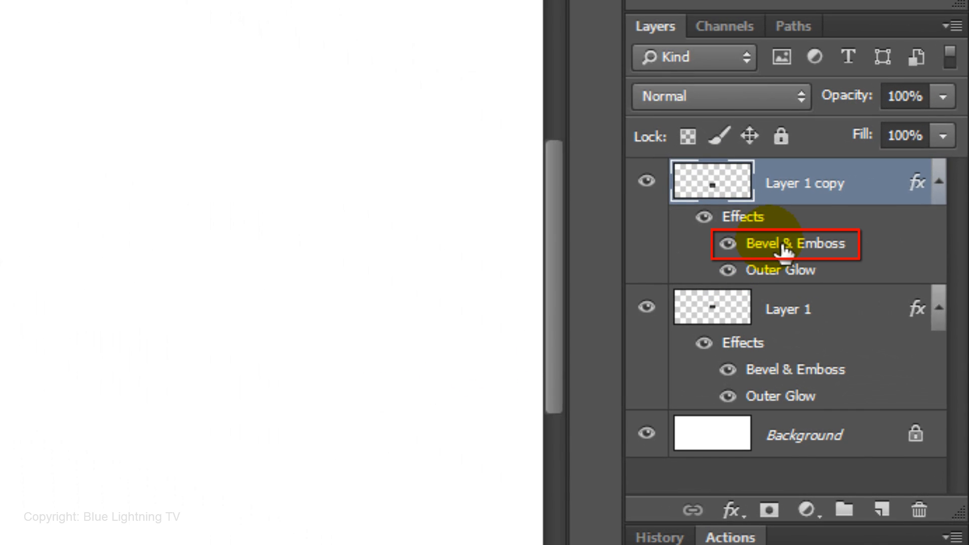
# Set the copy's Bevel & Emboss to Chisel Hard, 2 px, 180° angle, altitude 32.
pyautogui.doubleClick(798, 243)
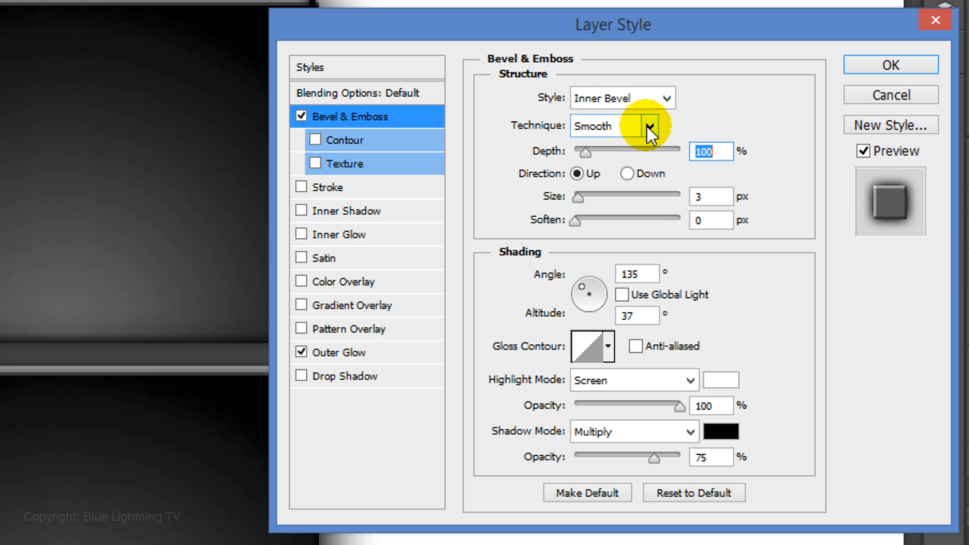
pyautogui.click(667, 126)
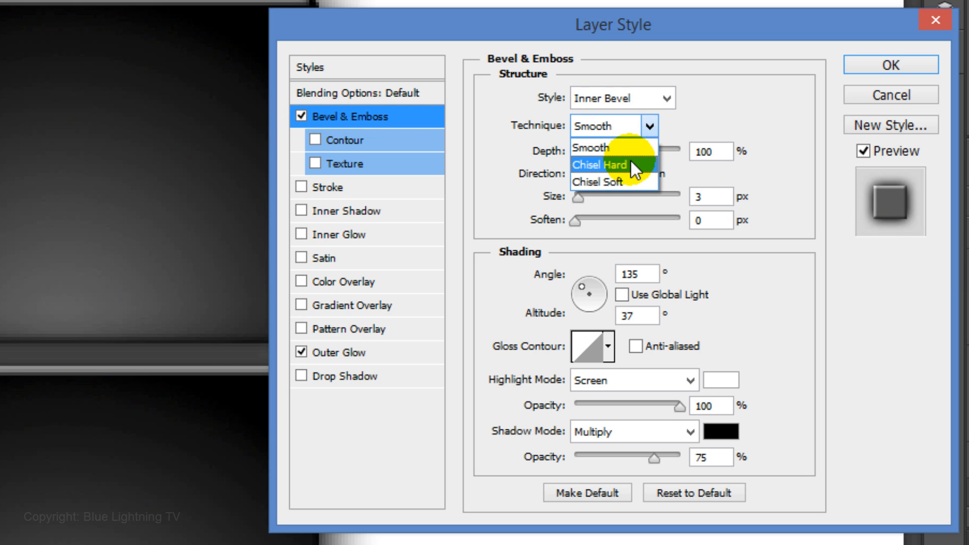
pyautogui.click(599, 165)
pyautogui.write('32')
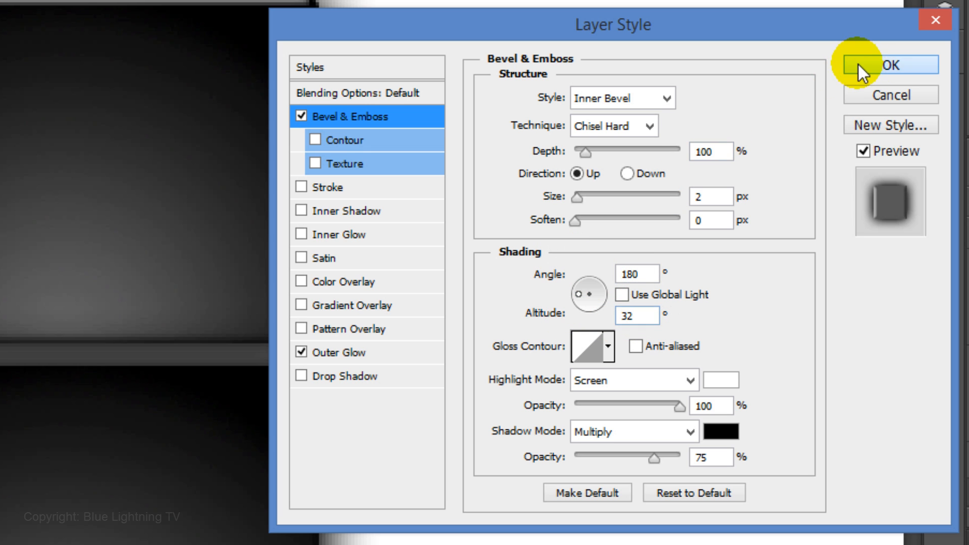
pyautogui.click(888, 64)
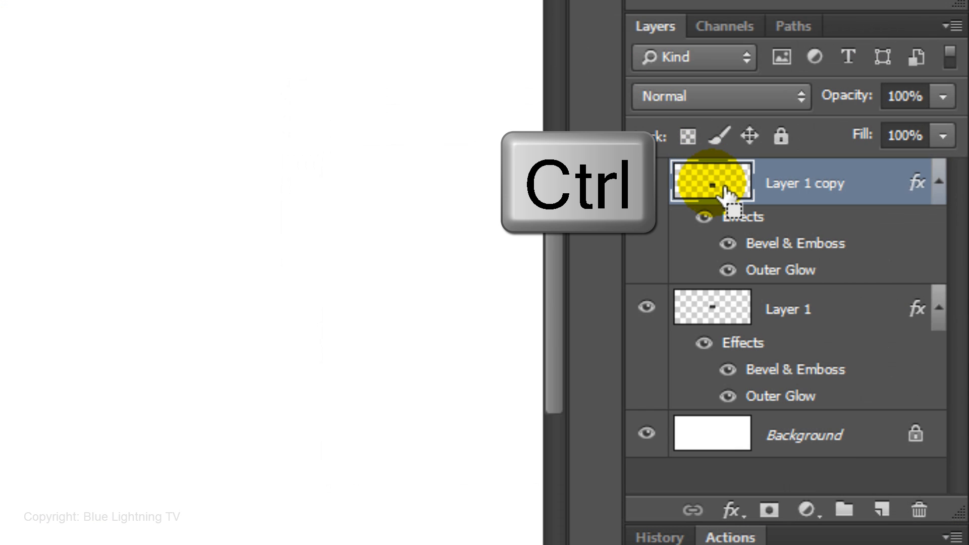
# Load the copy's shape as a selection, drag an upward gradient across it, and deselect.
pyautogui.click(711, 182)
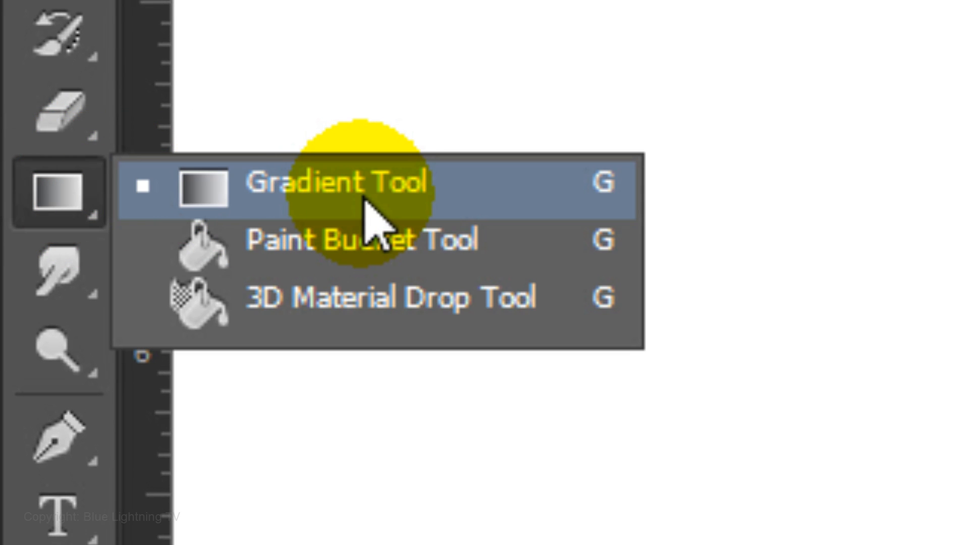
pyautogui.click(346, 183)
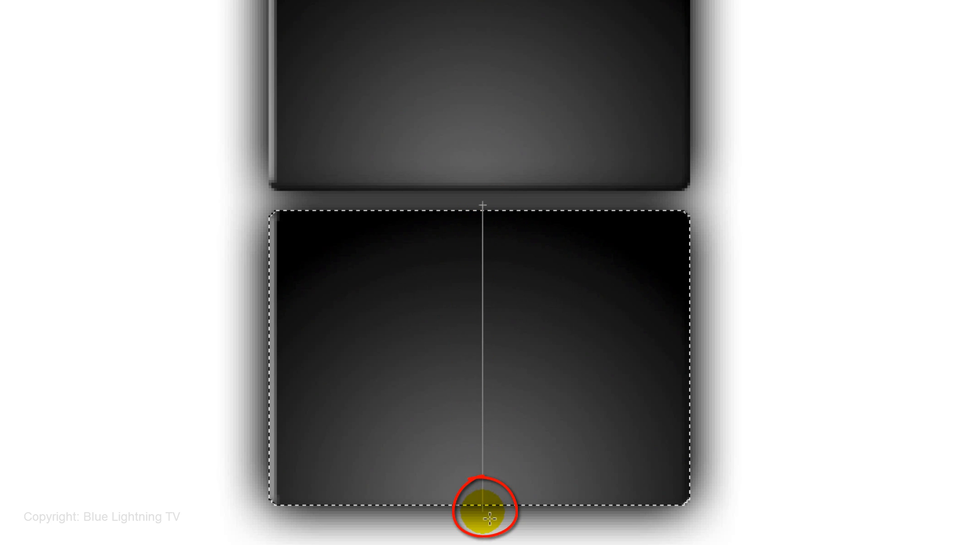
pyautogui.press('ctrl+d')
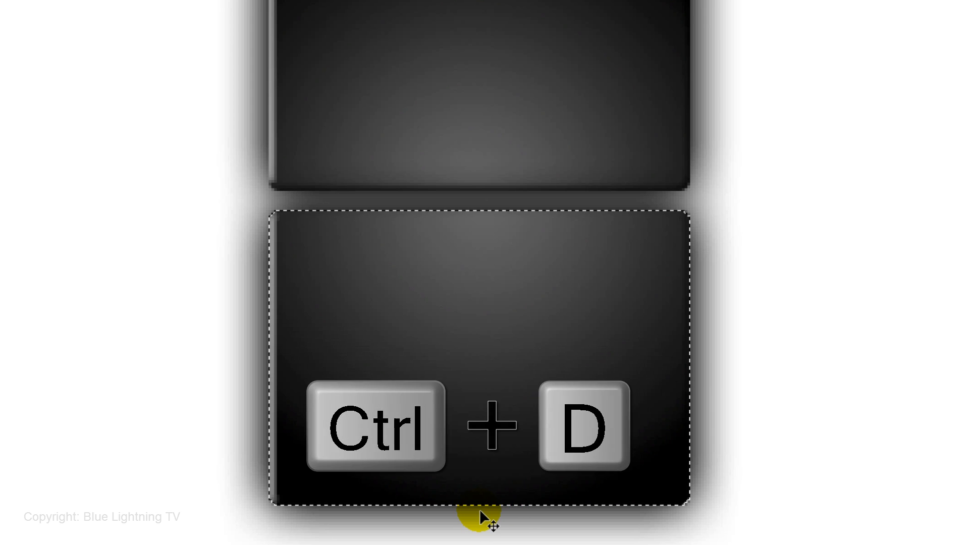
pyautogui.press('ctrl+d')
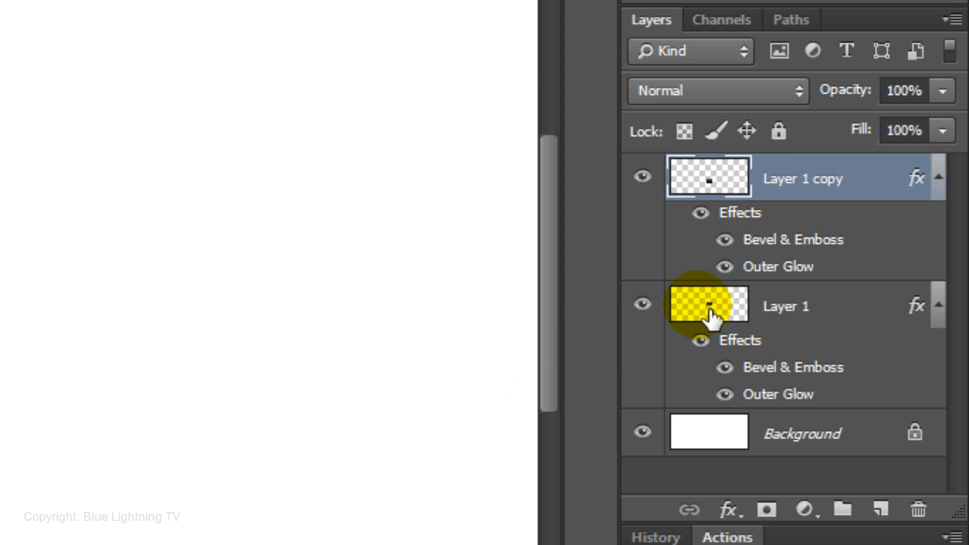
# Convert both flap layers into one smart object and fit the document on screen.
pyautogui.press('shift')
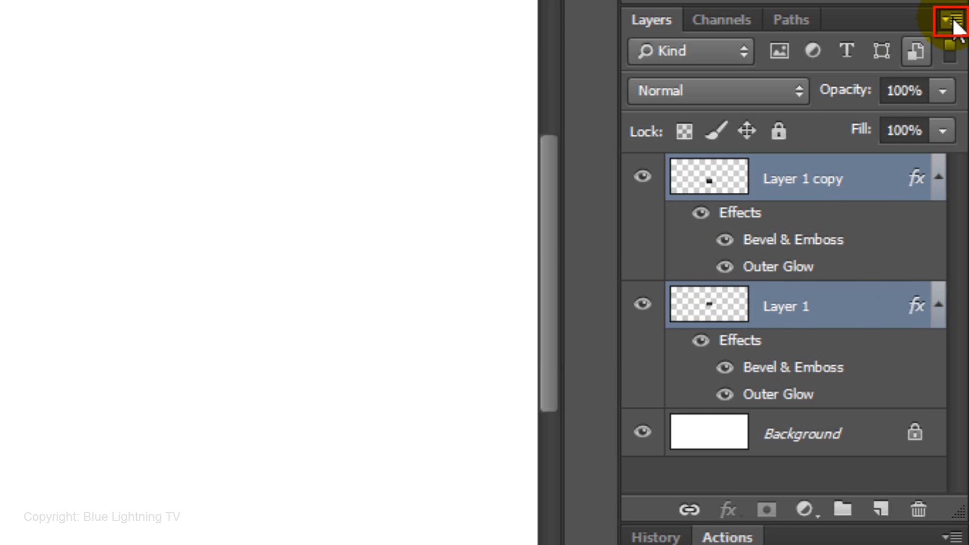
pyautogui.click(946, 19)
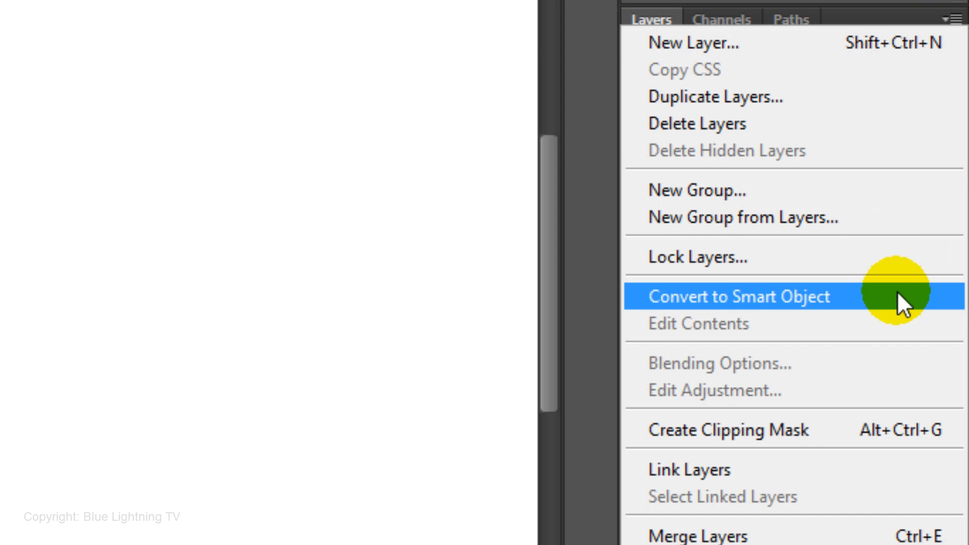
pyautogui.click(738, 296)
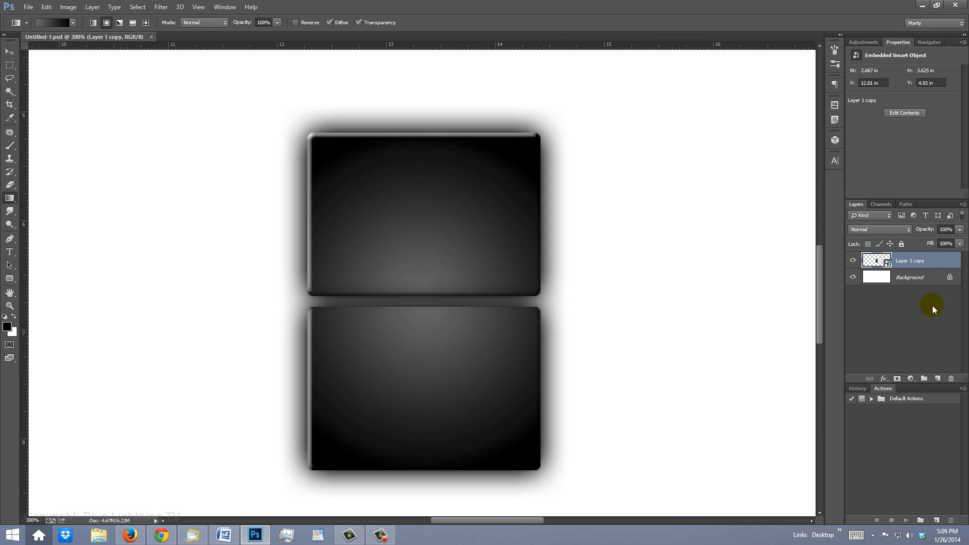
pyautogui.press('ctrl+0')
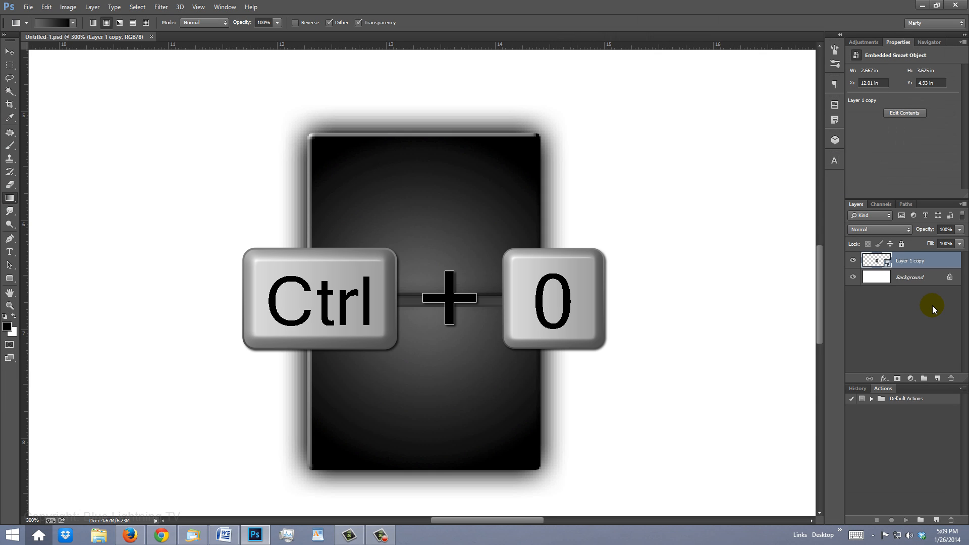
pyautogui.press('ctrl+0')
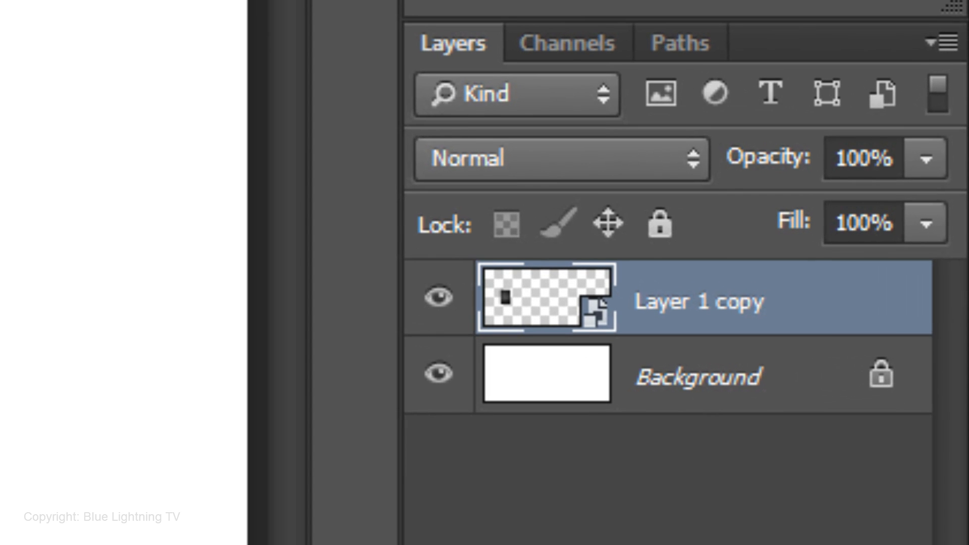
# Make several copies of the flap smart object.
pyautogui.press('ctrl+j')
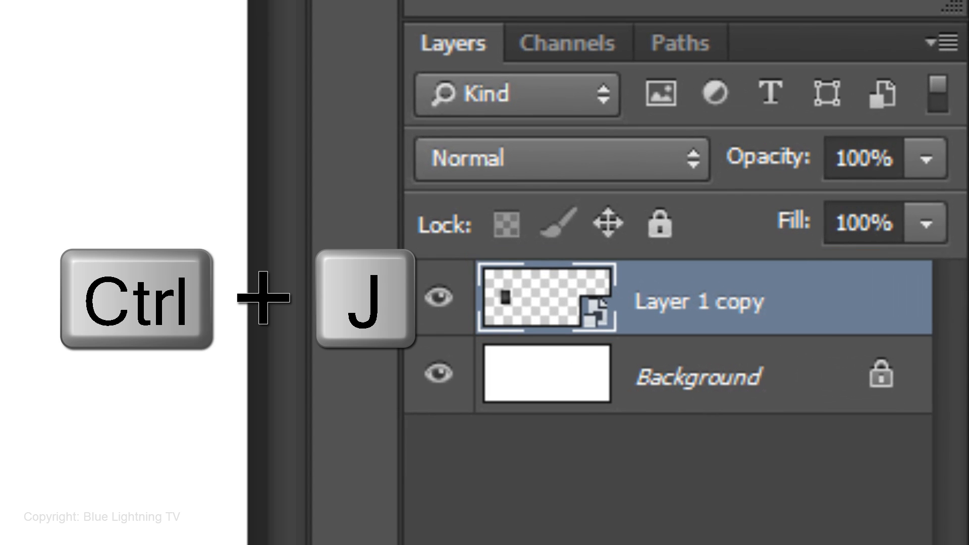
pyautogui.press('ctrl+j')
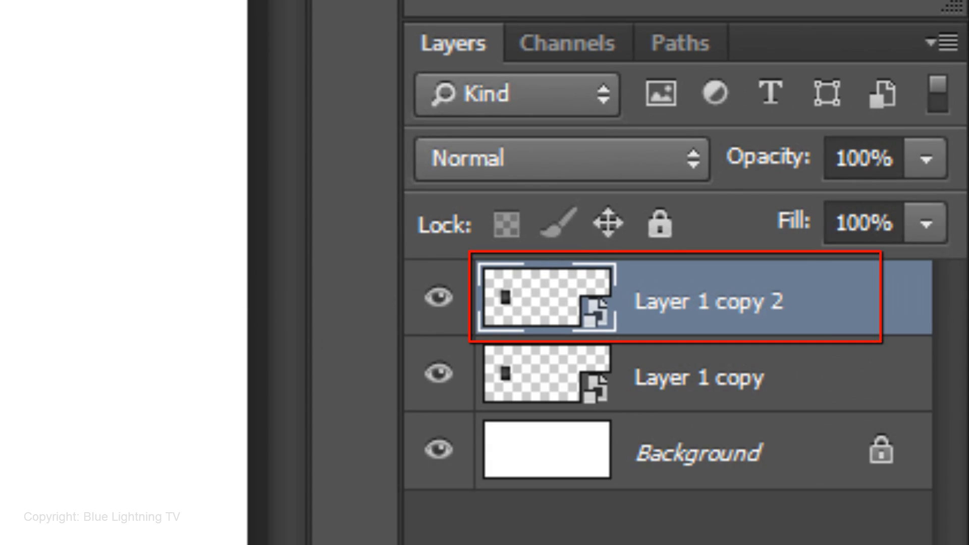
pyautogui.press('ctrl+j')
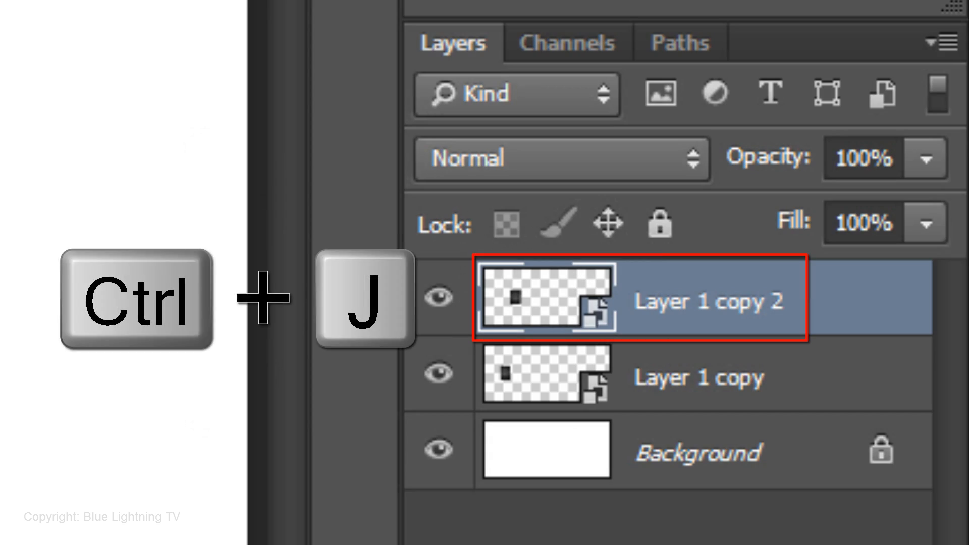
pyautogui.press('ctrl+j')
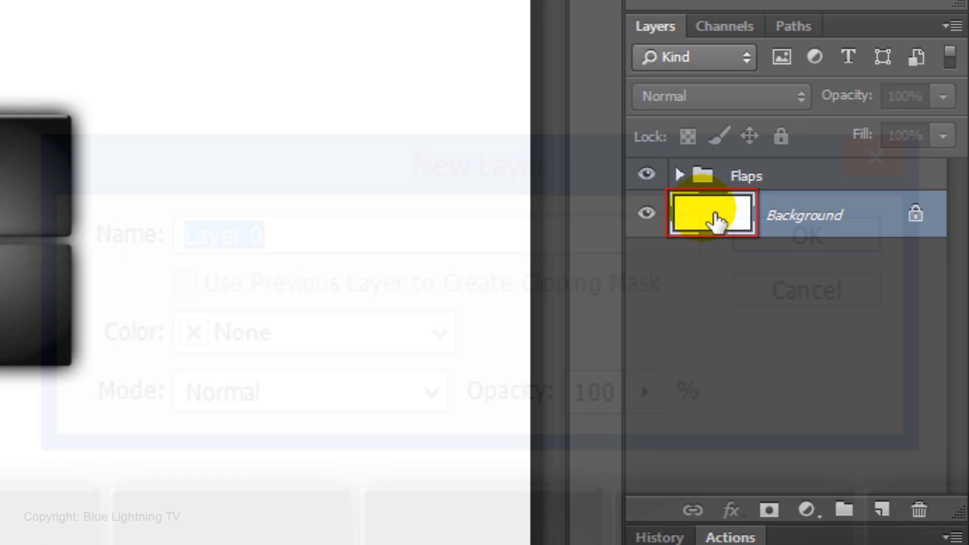
# Rename the background layer to Base.
pyautogui.write('Base')
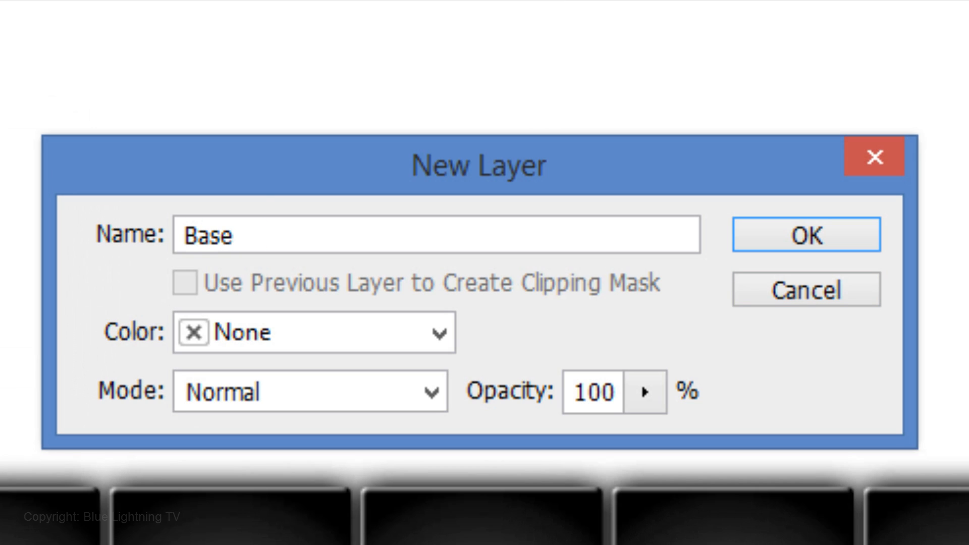
pyautogui.press('Enter')
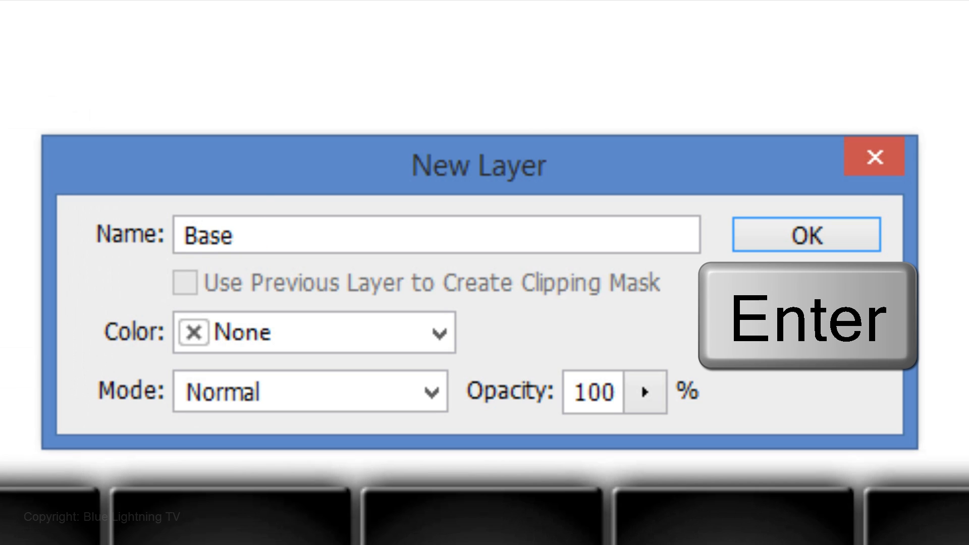
pyautogui.press('Return')
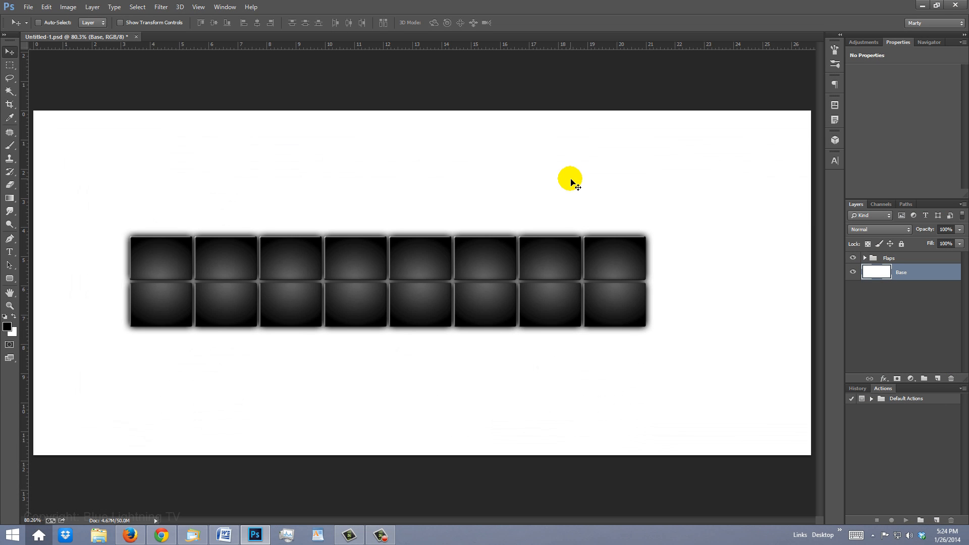
# Place horizontal and vertical guides on the Base layer's centre using Free Transform bounds.
pyautogui.press('ctrl+t')
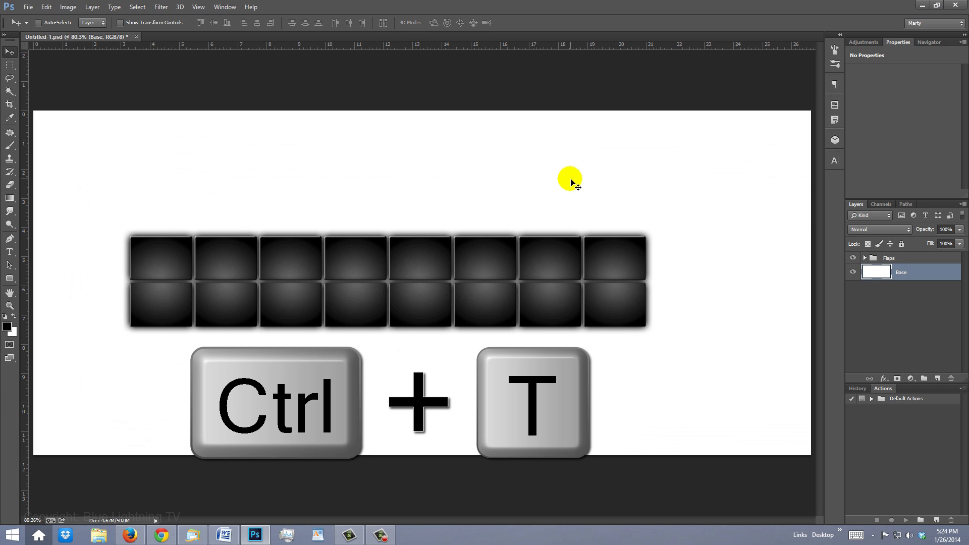
pyautogui.press('ctrl+t')
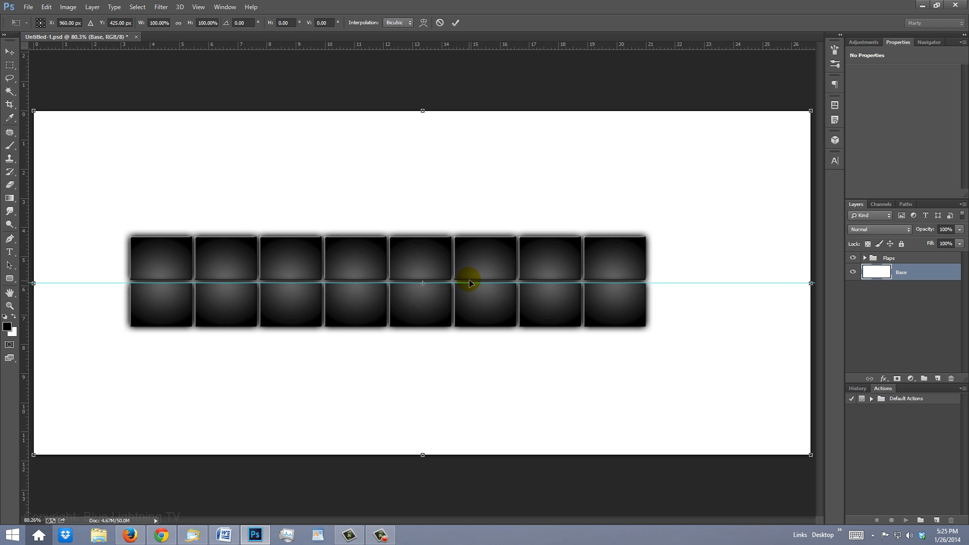
pyautogui.press('ctrl+h')
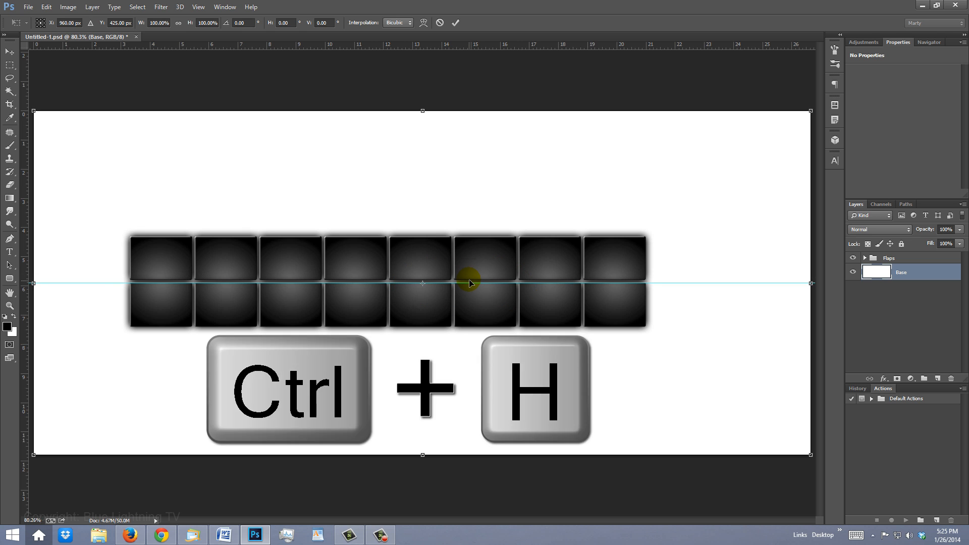
pyautogui.press('ctrl+h')
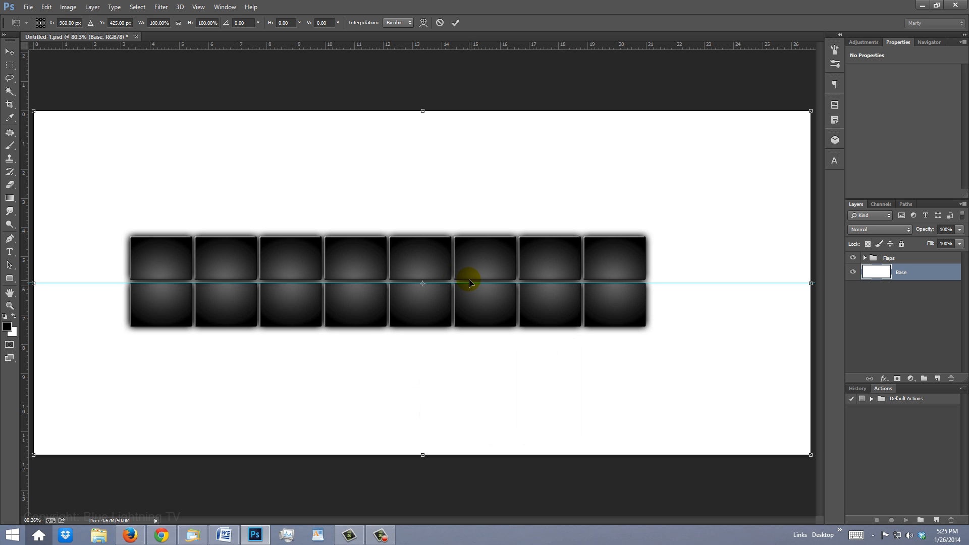
pyautogui.moveTo(27, 268)
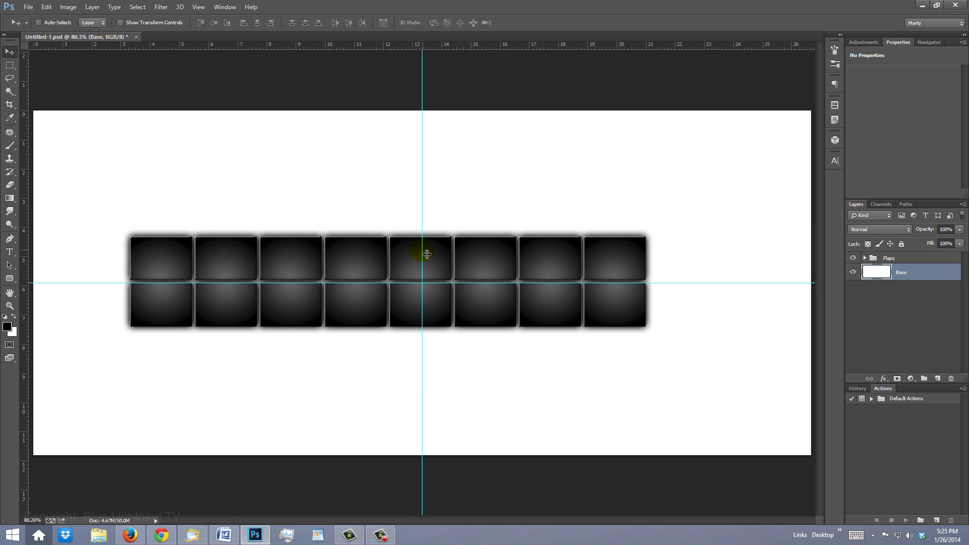
pyautogui.click(889, 258)
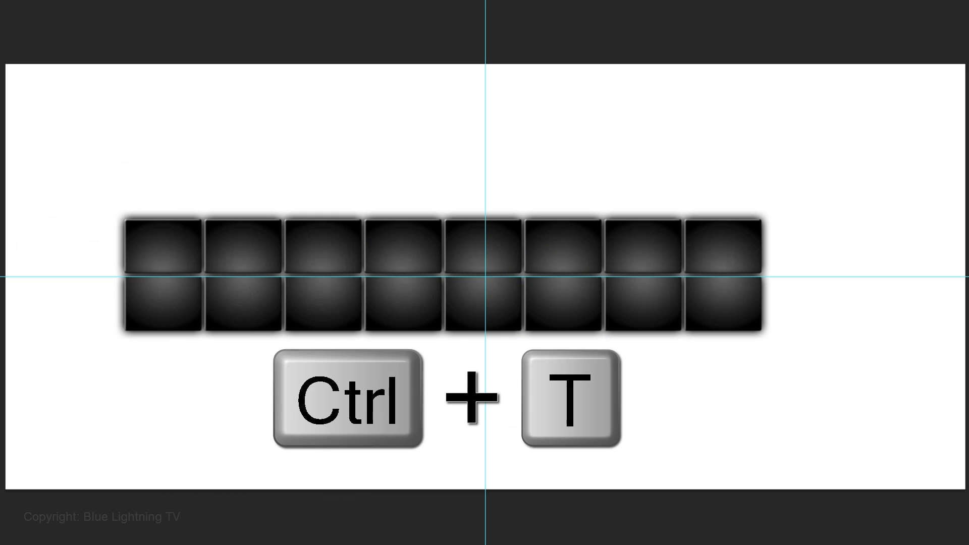
pyautogui.press('ctrl+t')
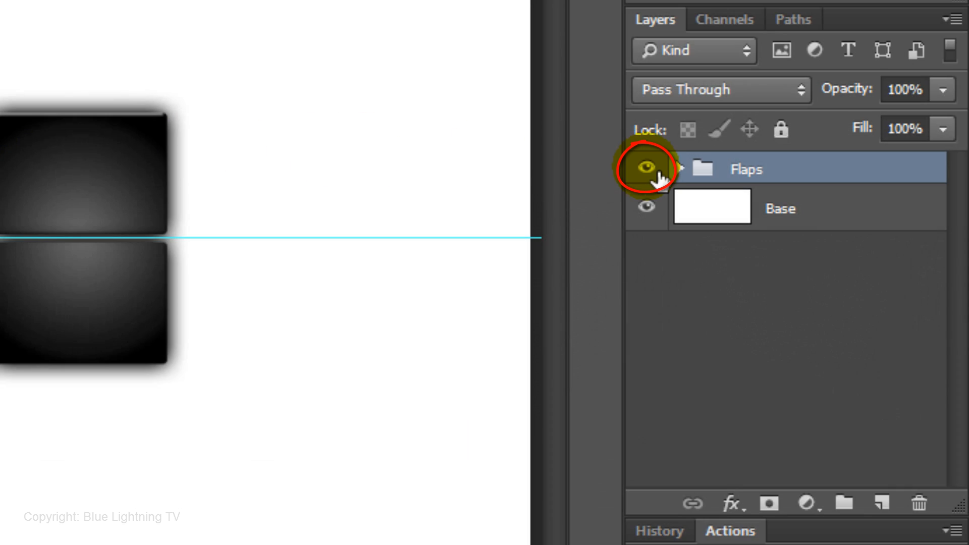
# Hide the Flaps group and add a new empty layer above Base.
pyautogui.click(646, 168)
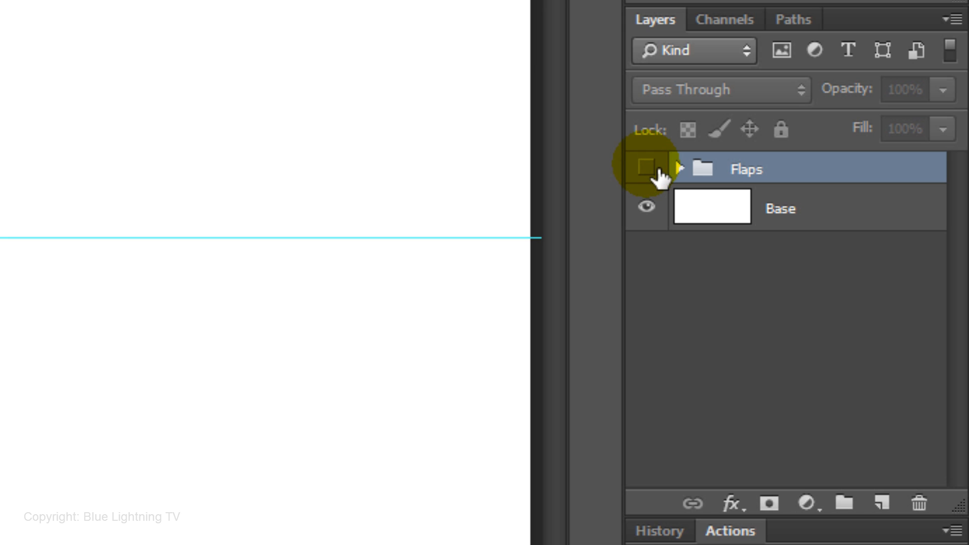
pyautogui.click(711, 208)
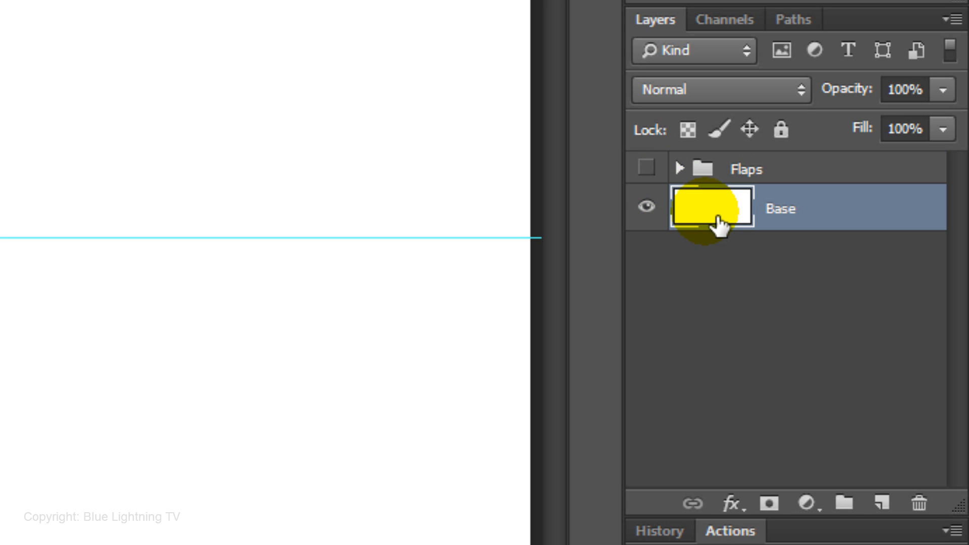
pyautogui.click(882, 503)
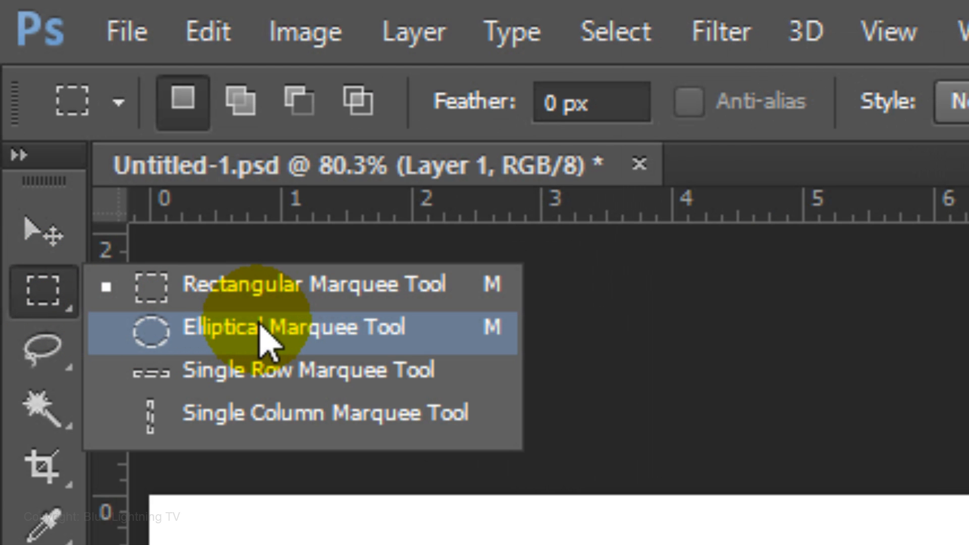
# Draw an elliptical selection from the centre and soften it with a 50 px Gaussian Blur.
pyautogui.click(295, 328)
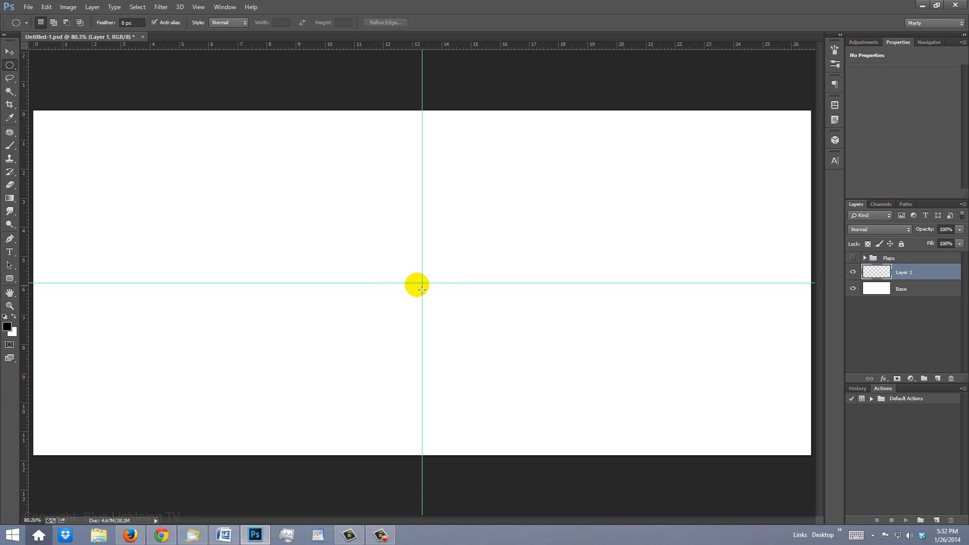
pyautogui.press('alt')
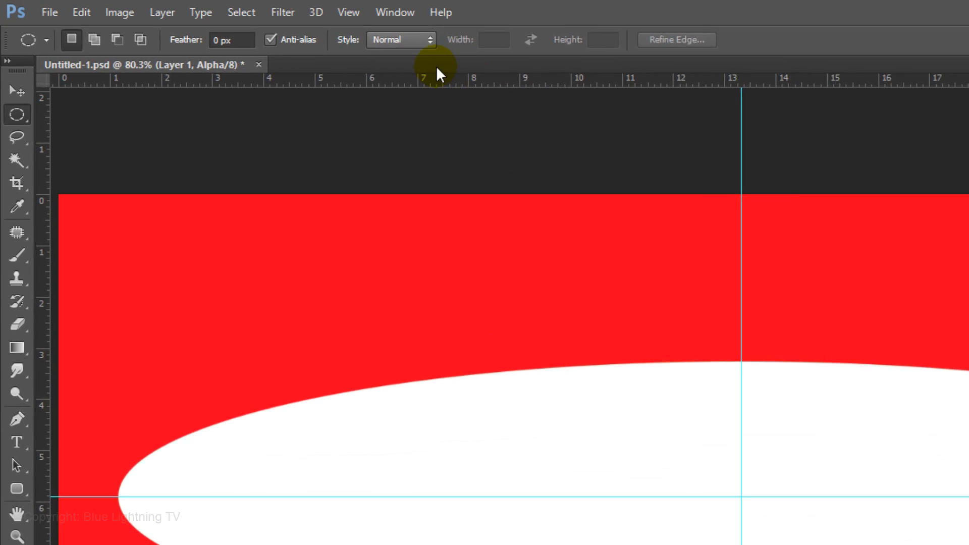
pyautogui.click(336, 14)
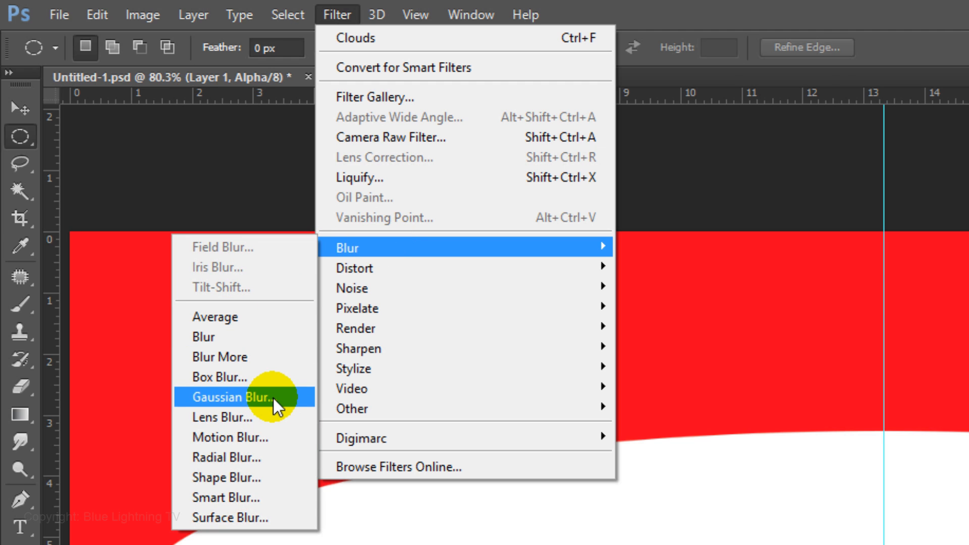
pyautogui.click(234, 397)
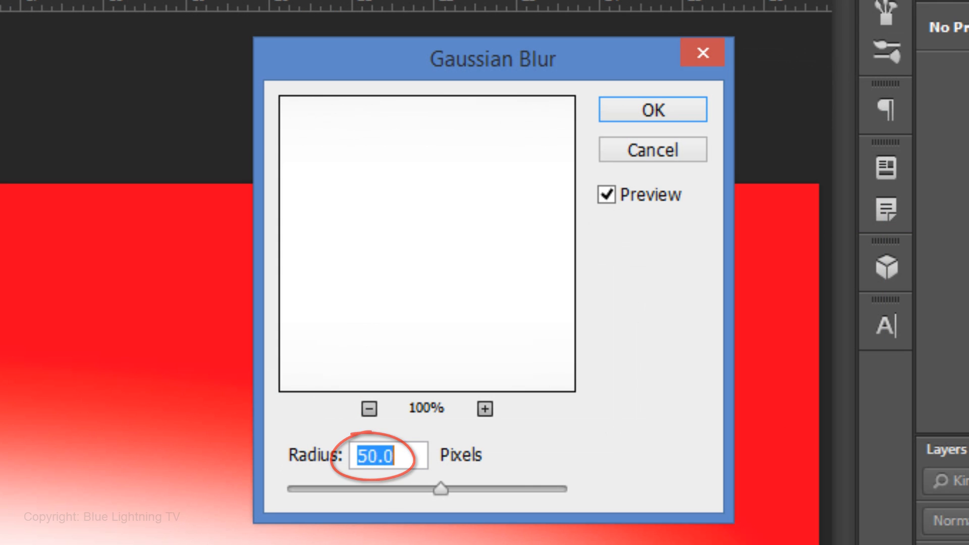
pyautogui.click(652, 110)
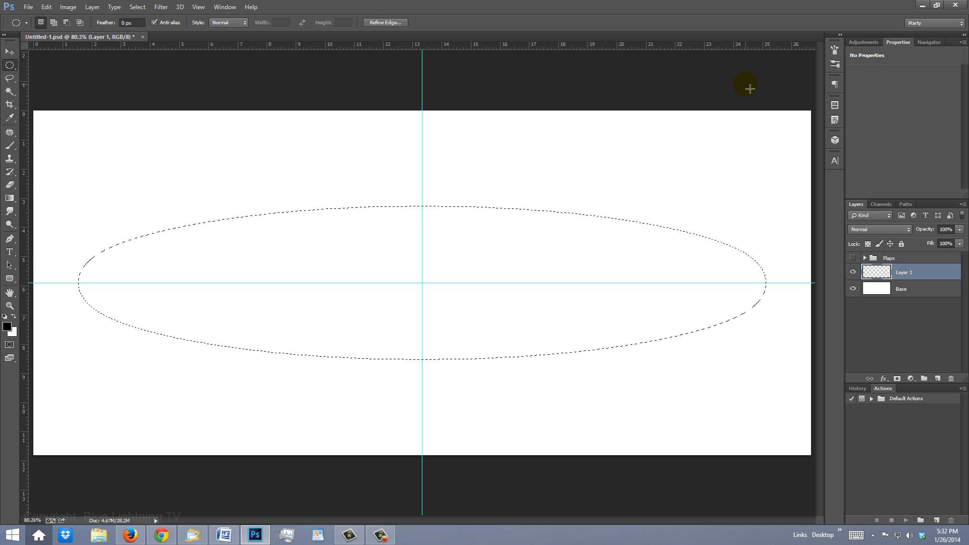
# Invert the ellipse selection, fill the outside with black, deselect, and hide the guides.
pyautogui.press('ctrl+shift+i')
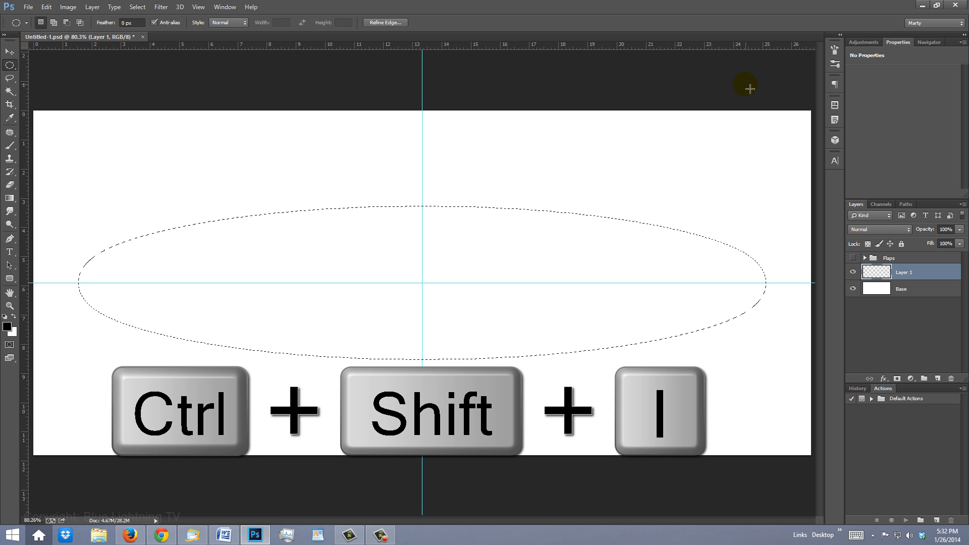
pyautogui.press('ctrl+shift+i')
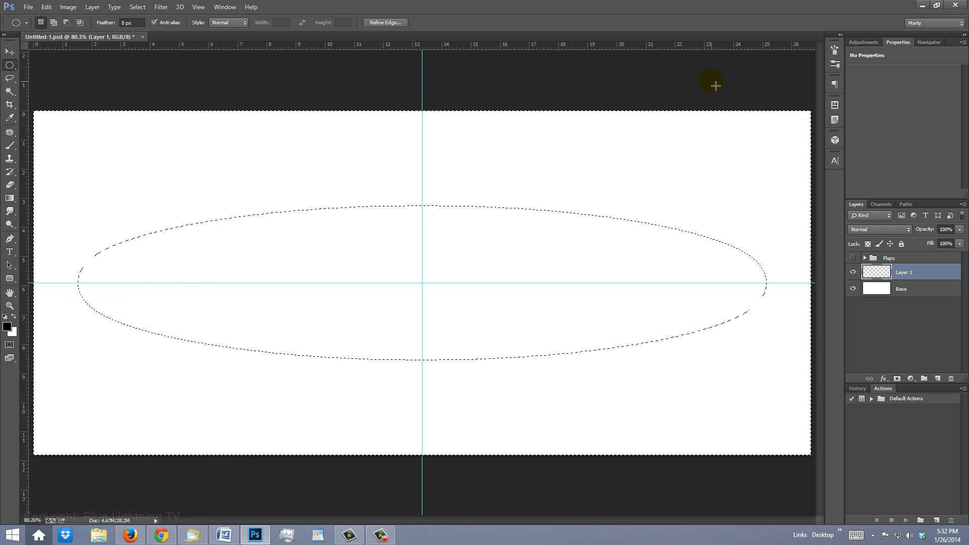
pyautogui.press('alt+Delete')
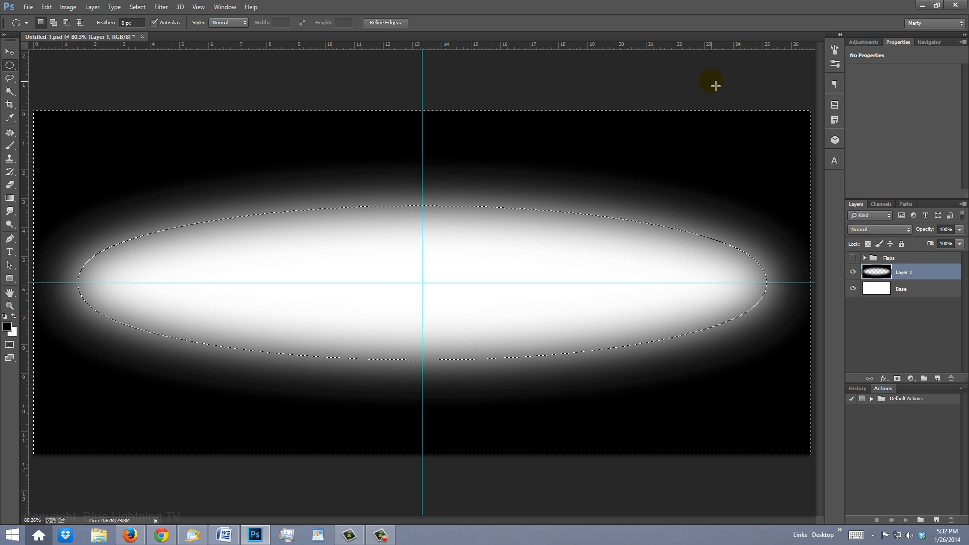
pyautogui.press('ctrl+d')
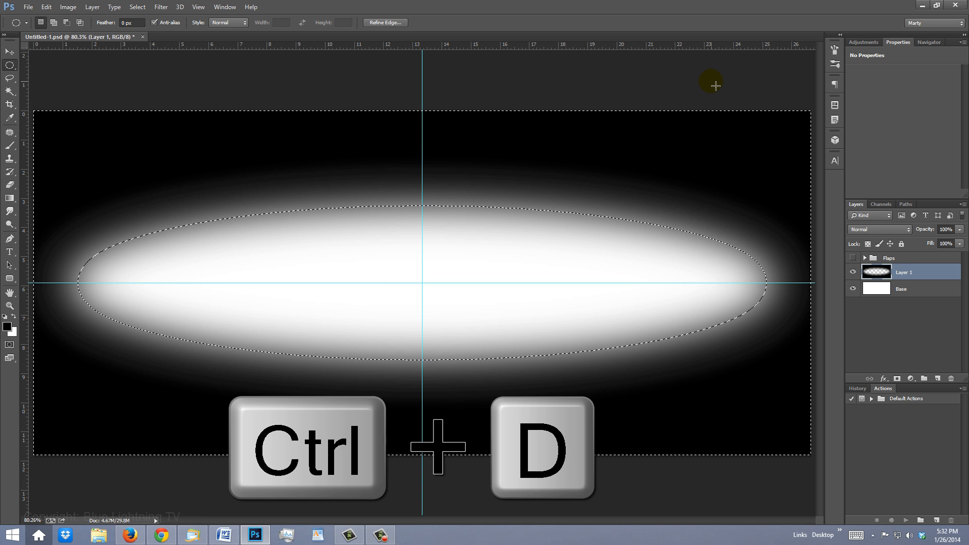
pyautogui.press('ctrl+d')
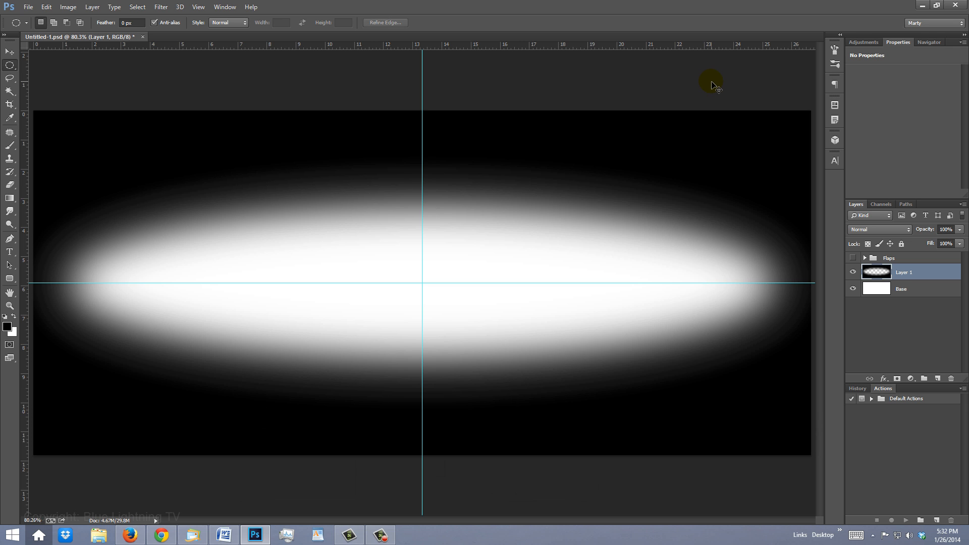
pyautogui.press('ctrl+h')
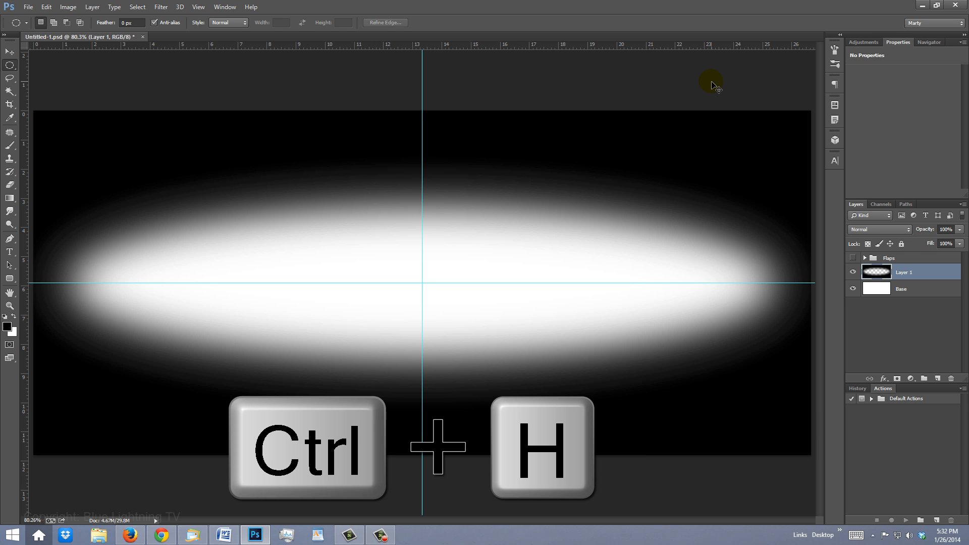
pyautogui.press('ctrl+h')
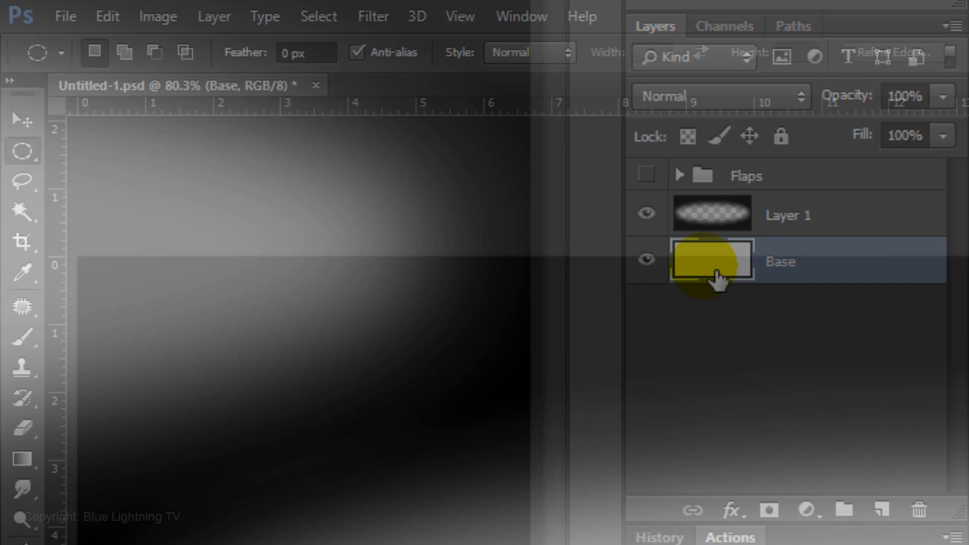
# Render clouds onto the Base layer and make the Flaps group visible again.
pyautogui.click(372, 16)
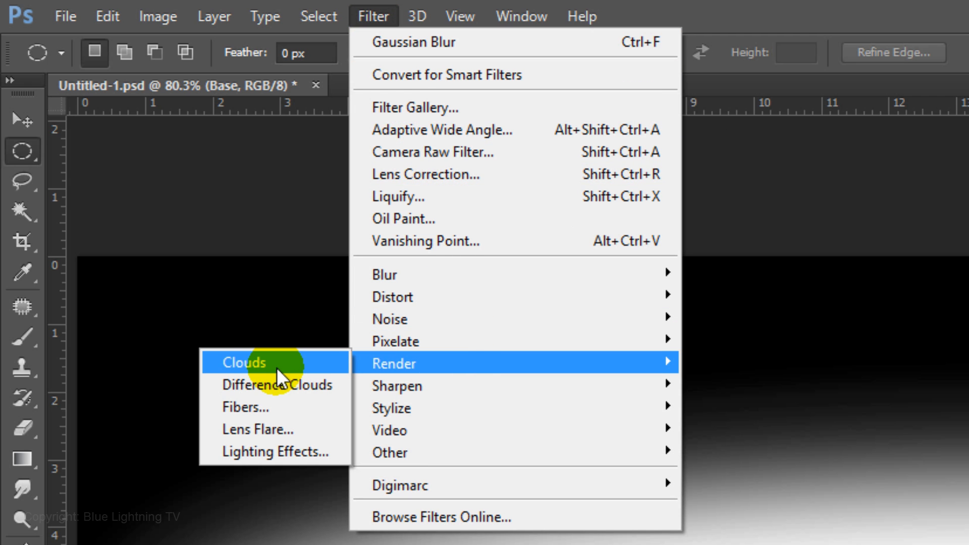
pyautogui.click(244, 362)
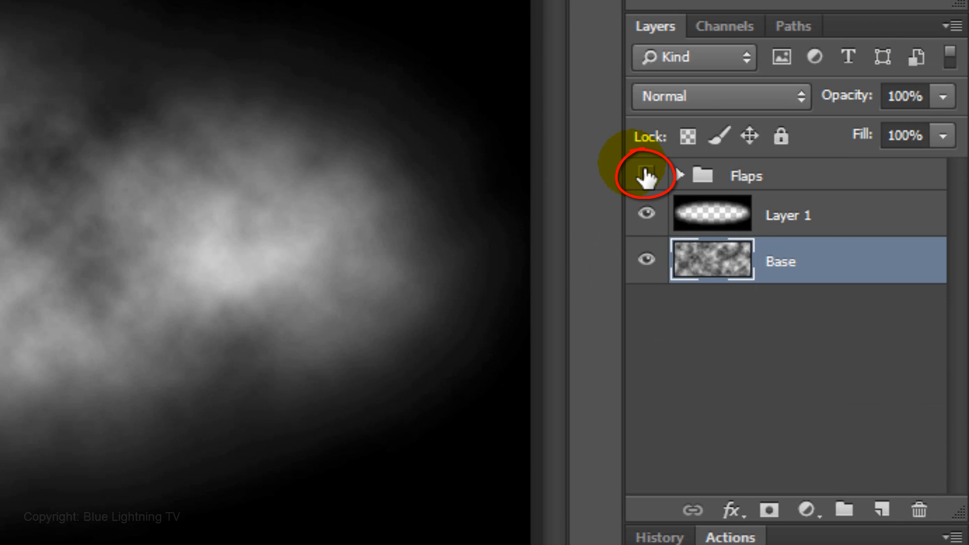
pyautogui.click(645, 173)
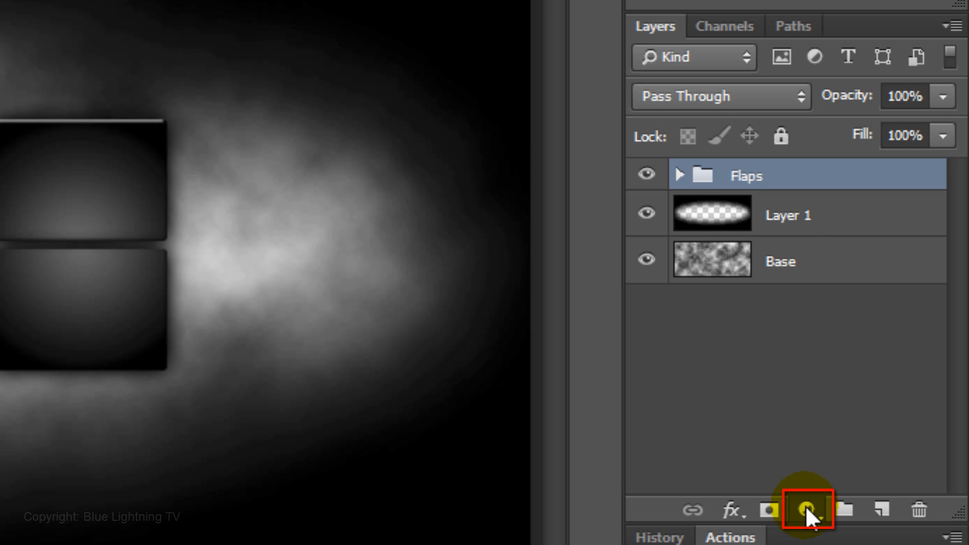
# Add a #467670 Solid Color fill layer set to Color blend mode.
pyautogui.click(806, 510)
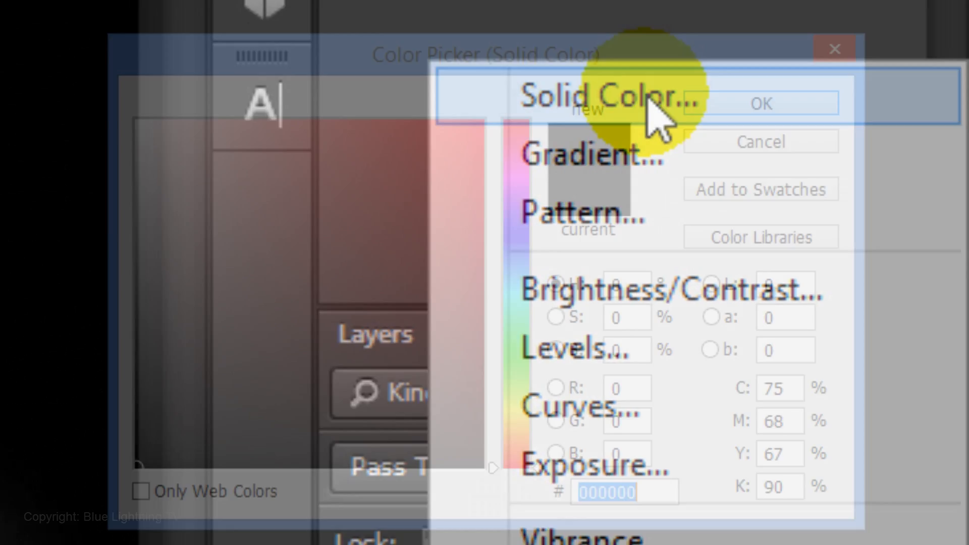
pyautogui.write('4')
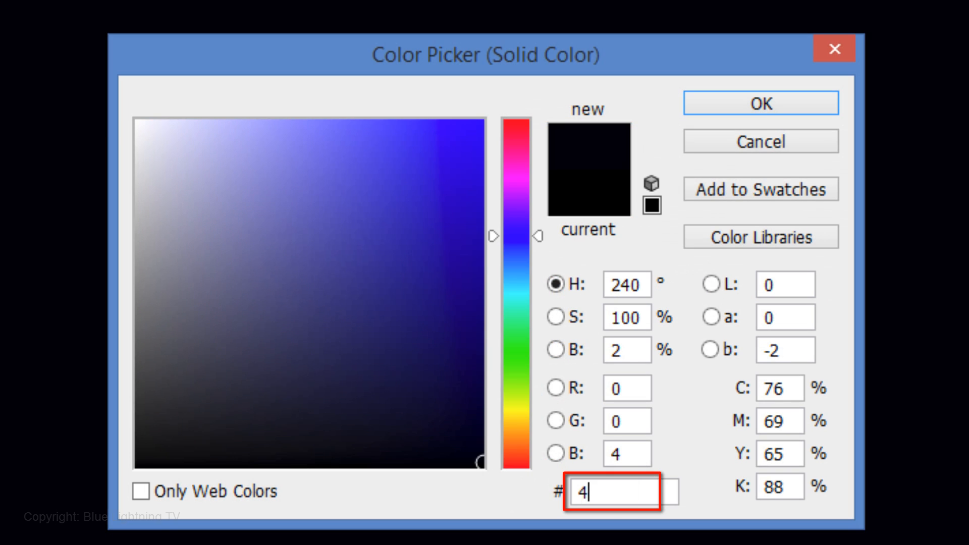
pyautogui.write('467670')
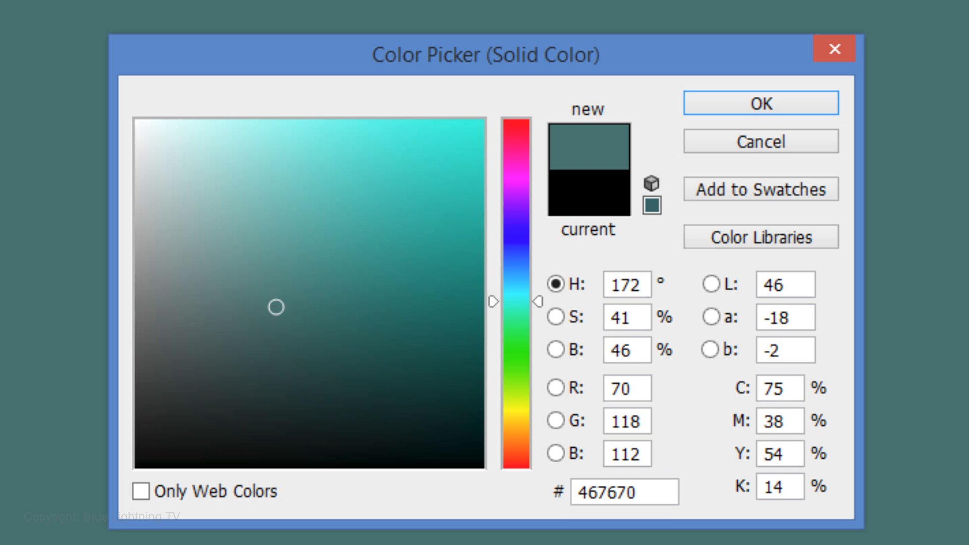
pyautogui.press('Enter')
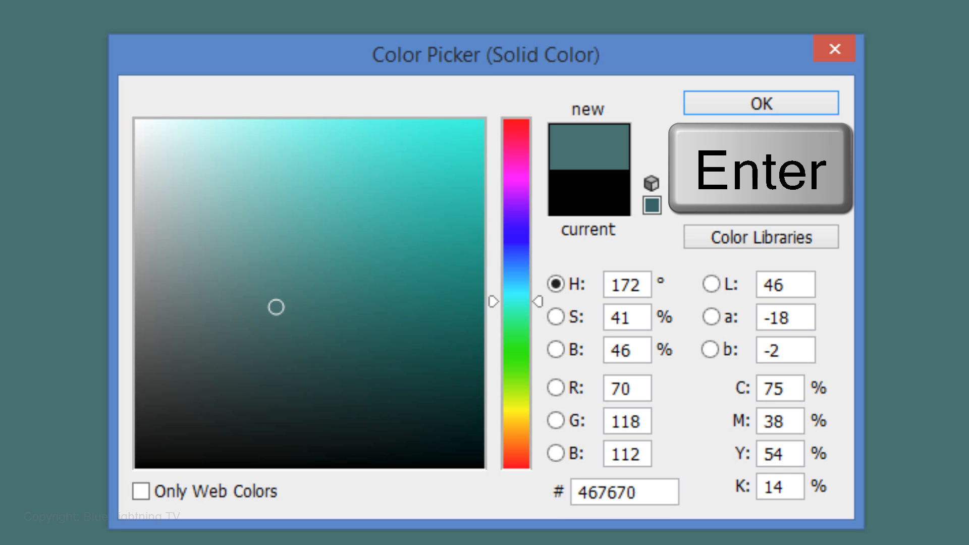
pyautogui.click(760, 102)
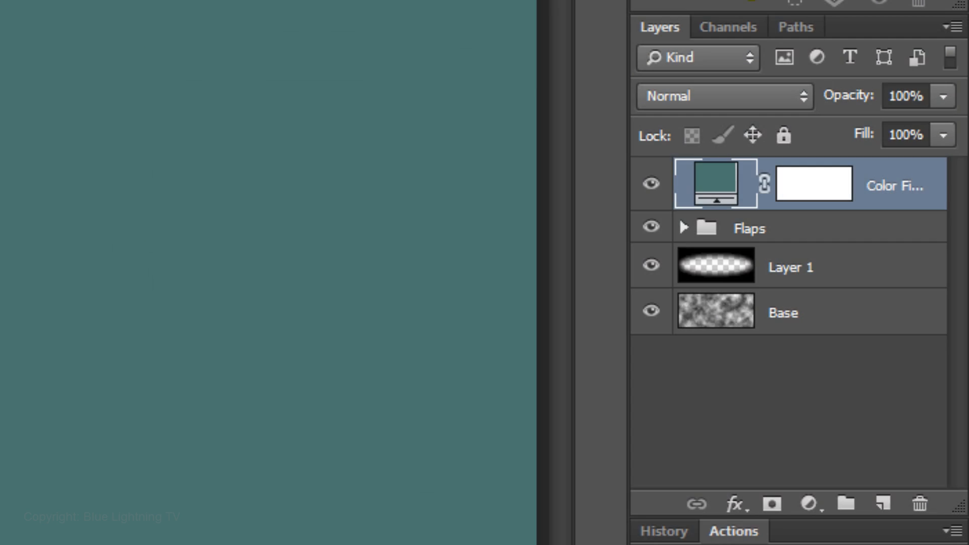
pyautogui.click(723, 96)
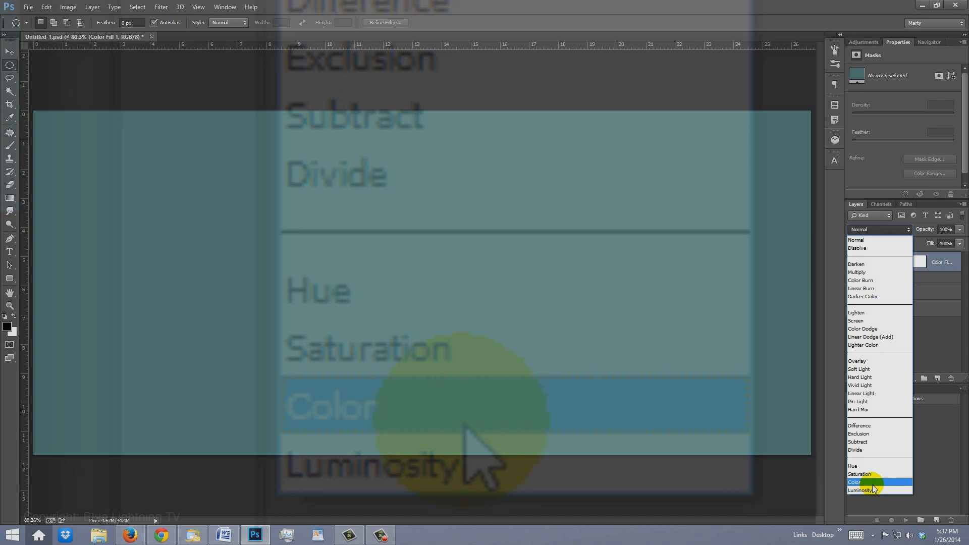
pyautogui.click(854, 482)
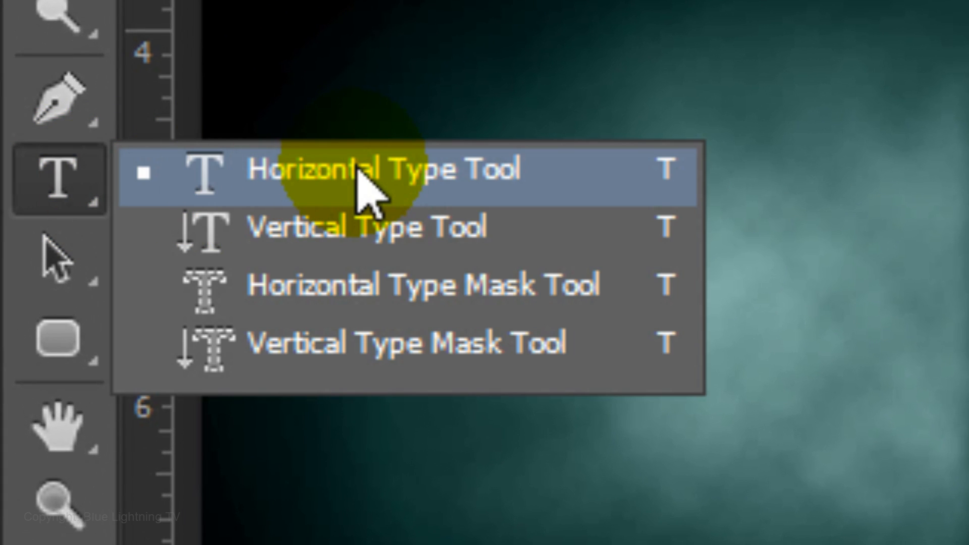
# Set type to white 200 pt Zurich Cn BT for the letter N.
pyautogui.click(383, 170)
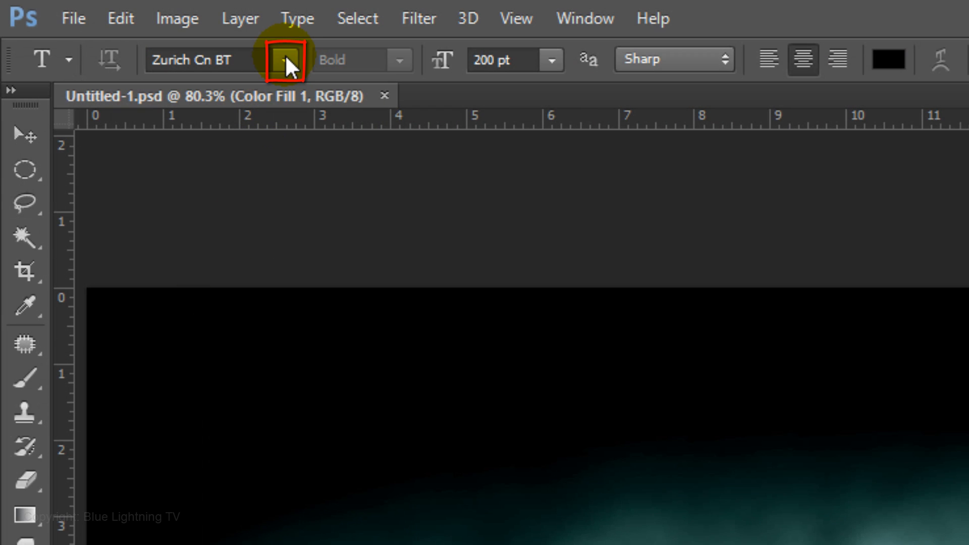
pyautogui.click(284, 60)
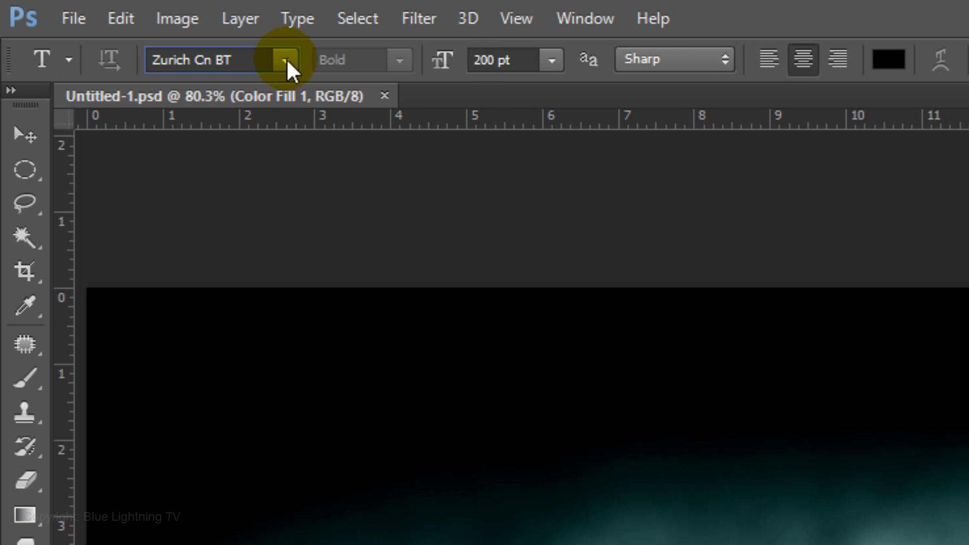
pyautogui.click(802, 59)
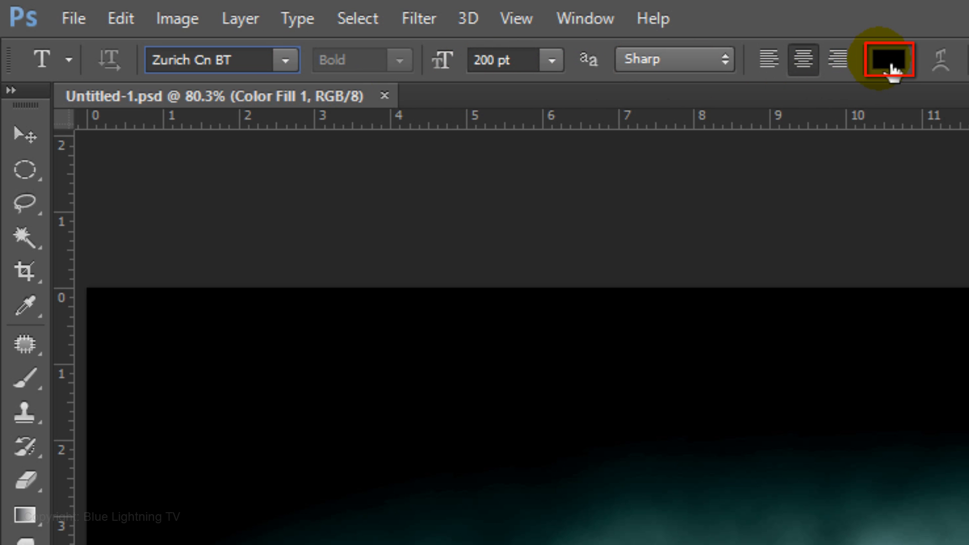
pyautogui.click(887, 60)
pyautogui.write('ffffff')
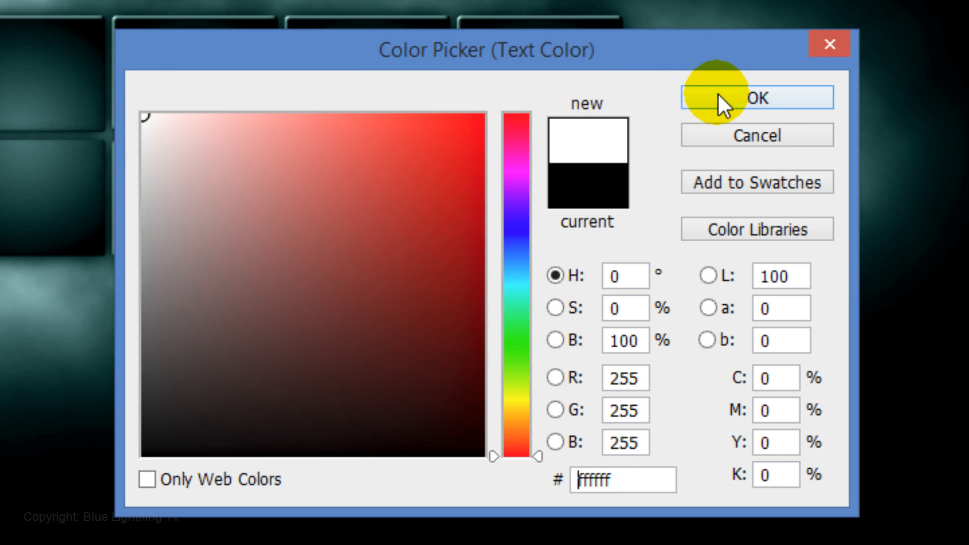
pyautogui.click(756, 97)
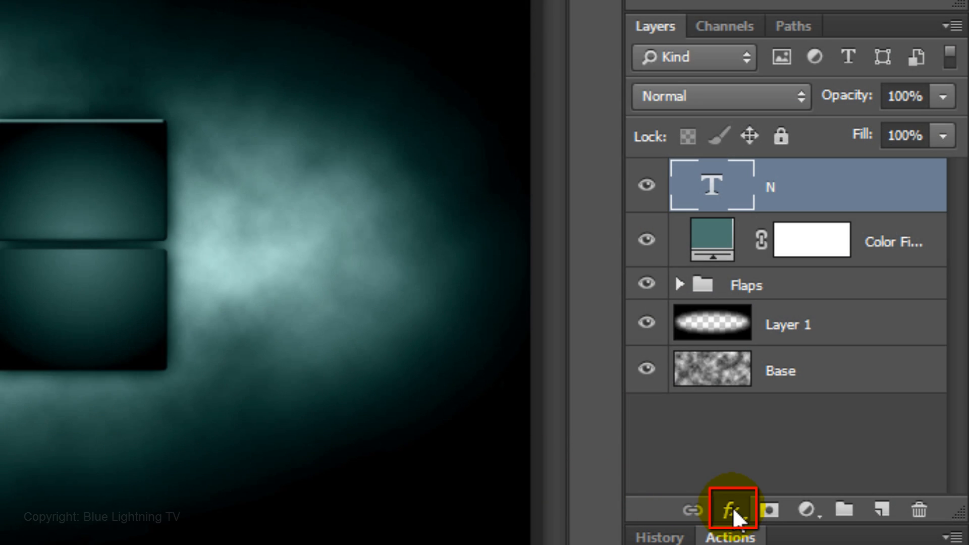
# Add a black Normal-mode Outer Glow to N, with spread 6 and size 6.
pyautogui.click(732, 509)
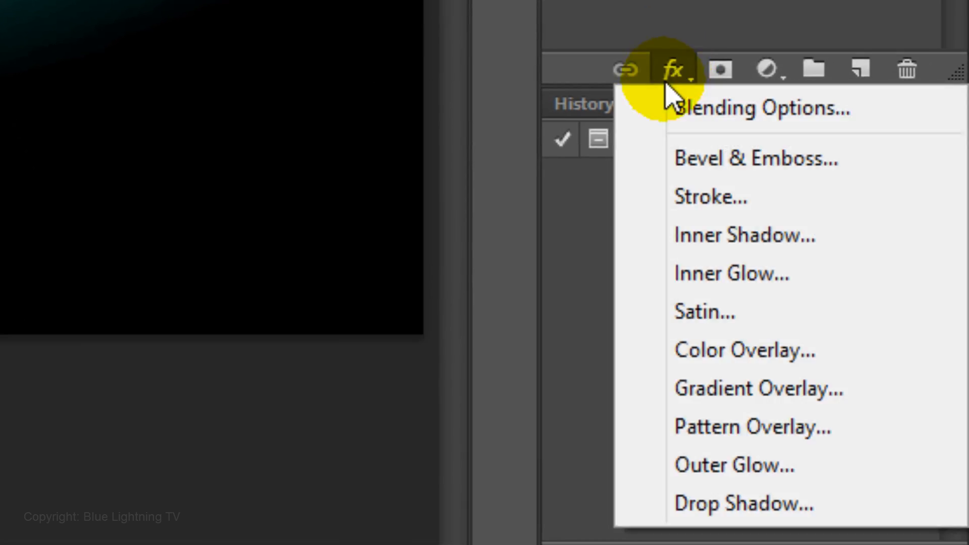
pyautogui.click(733, 465)
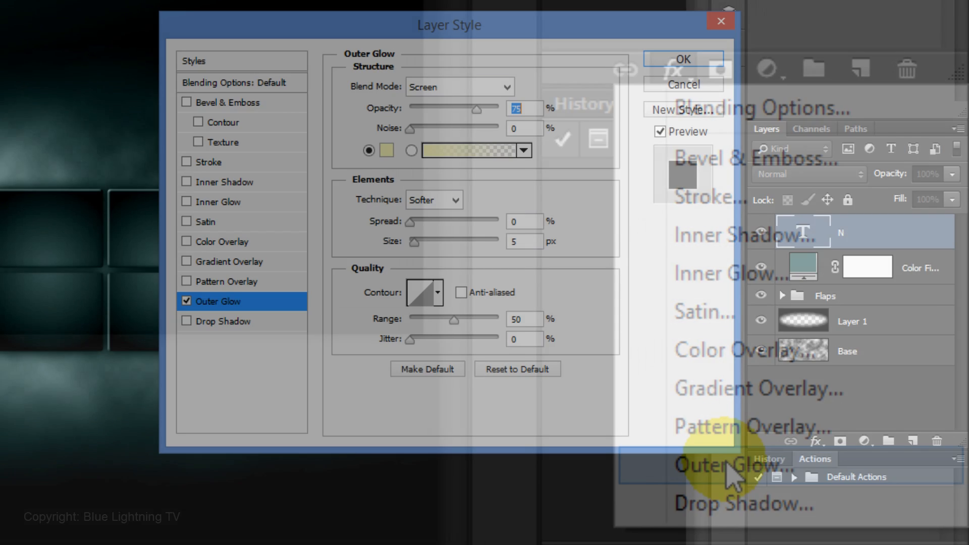
pyautogui.click(386, 150)
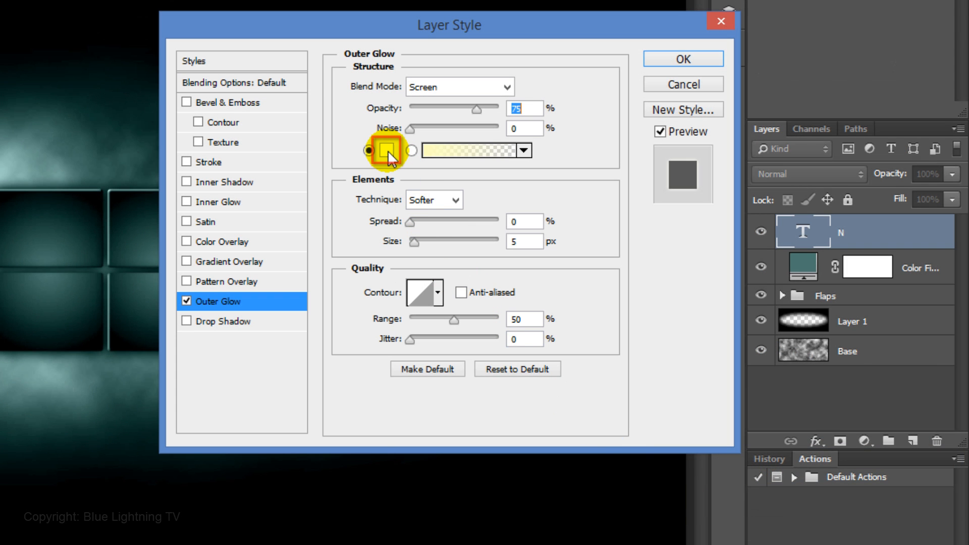
pyautogui.click(386, 150)
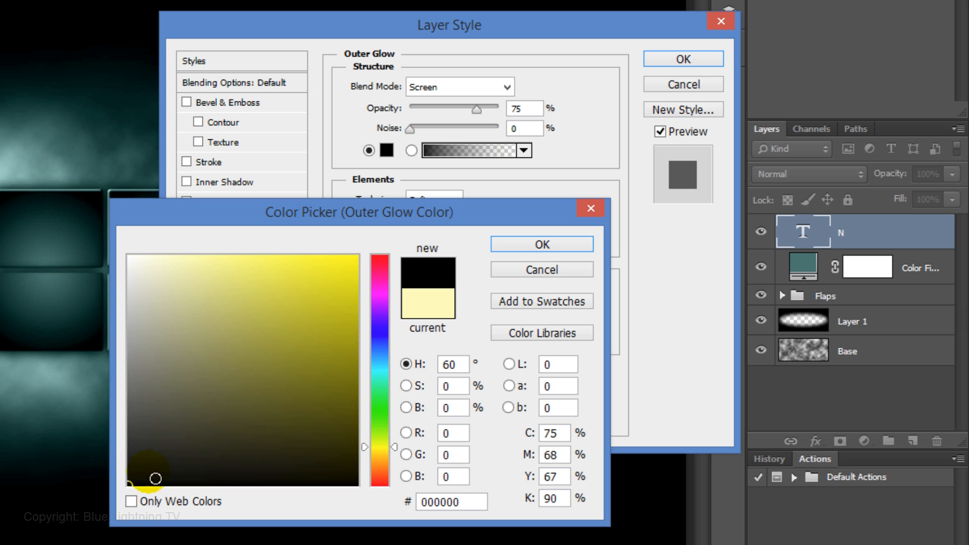
pyautogui.click(540, 245)
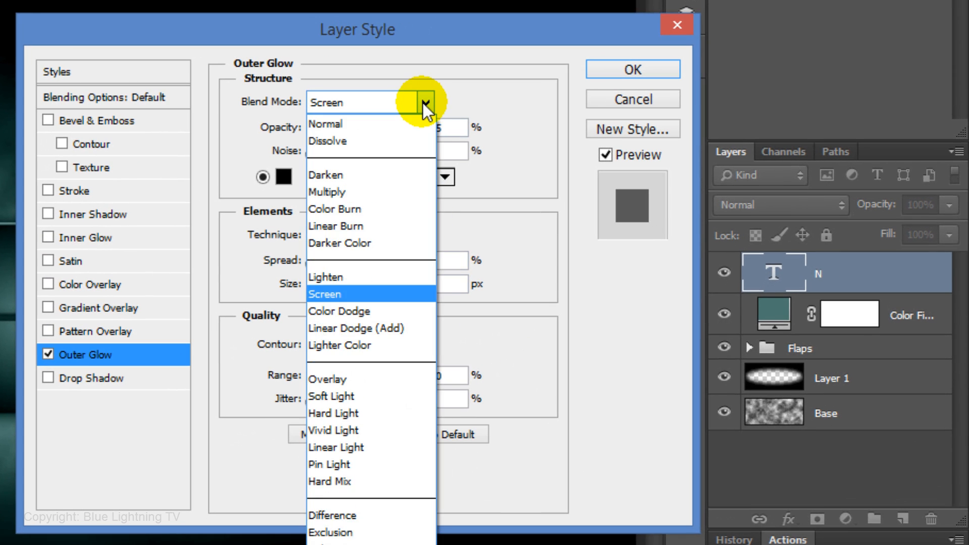
pyautogui.click(325, 124)
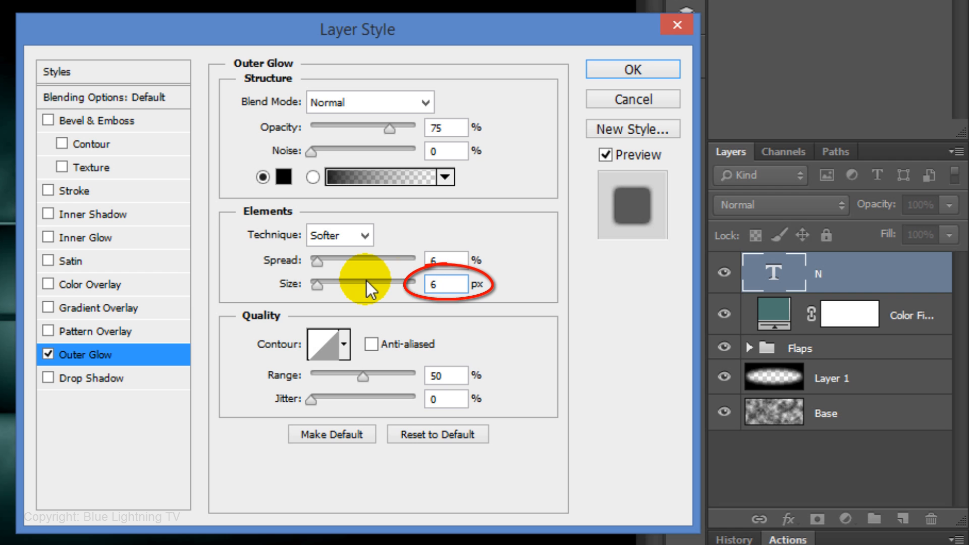
pyautogui.click(630, 69)
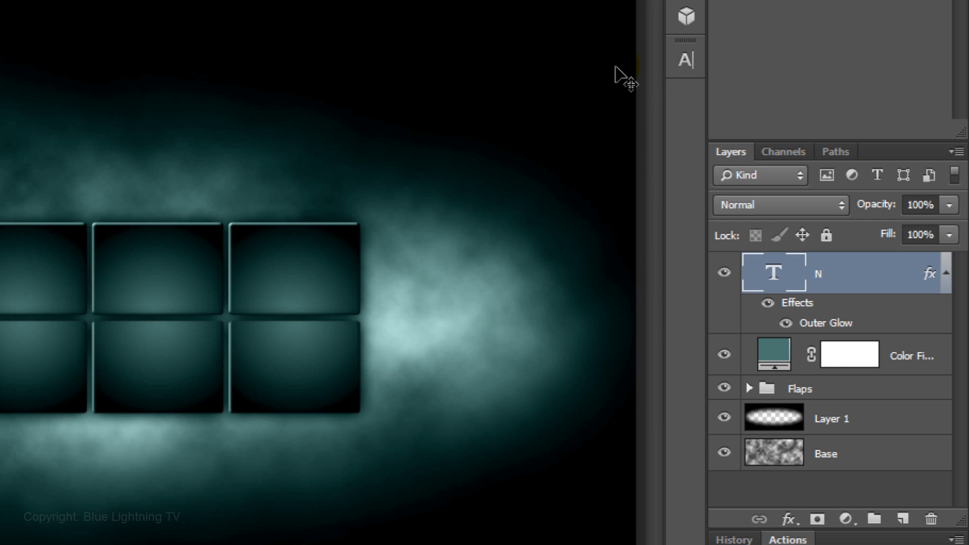
# Duplicate the N layer with Ctrl+J and retype the copies as O, T and P.
pyautogui.press('ctrl+j')
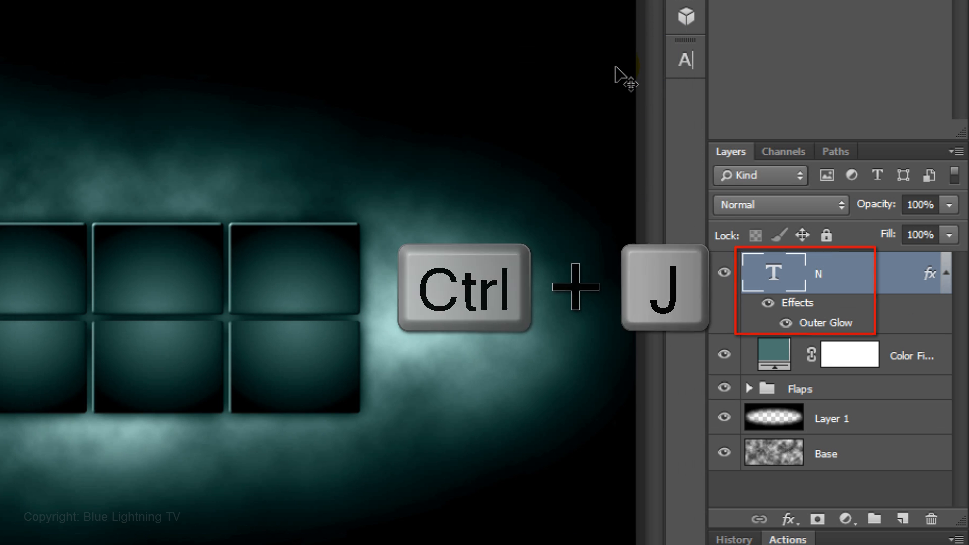
pyautogui.press('ctrl+j')
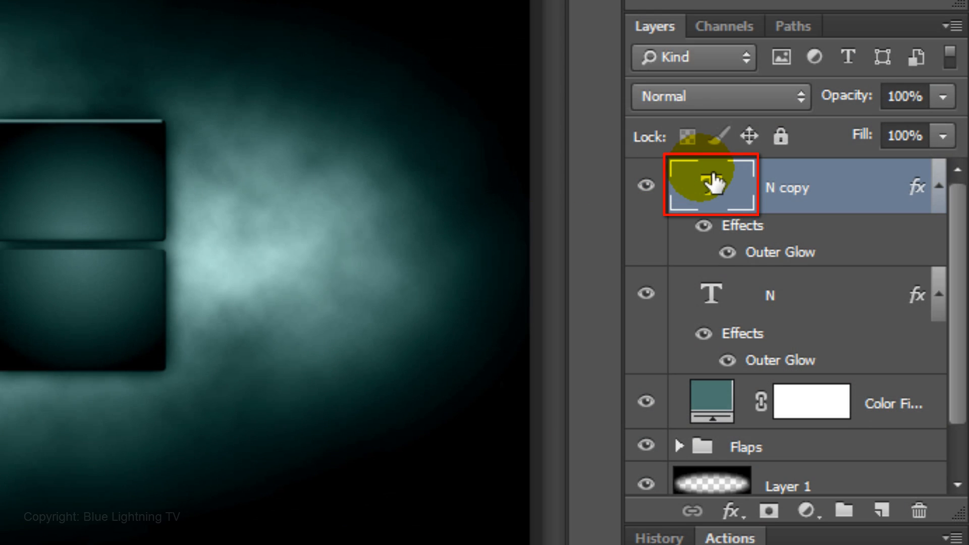
pyautogui.click(711, 186)
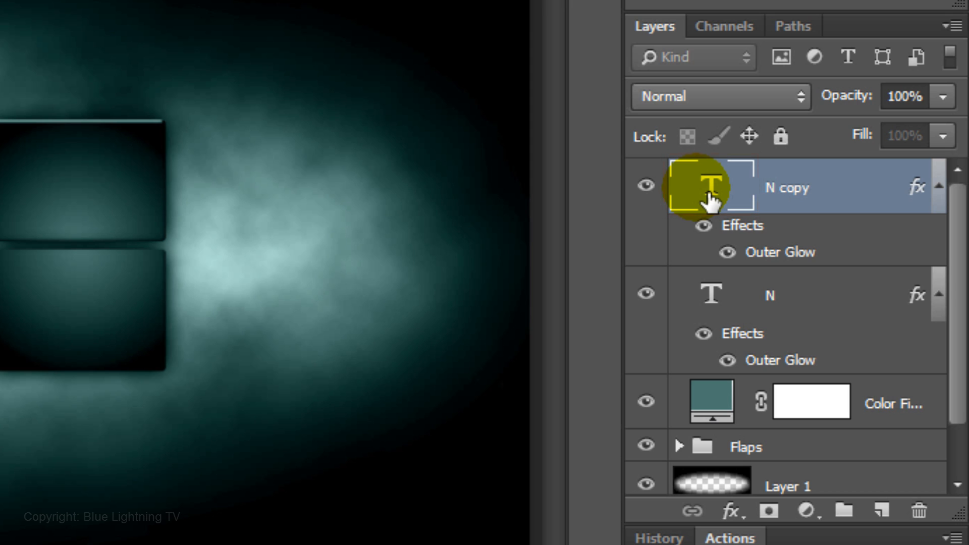
pyautogui.press('ctrl+j')
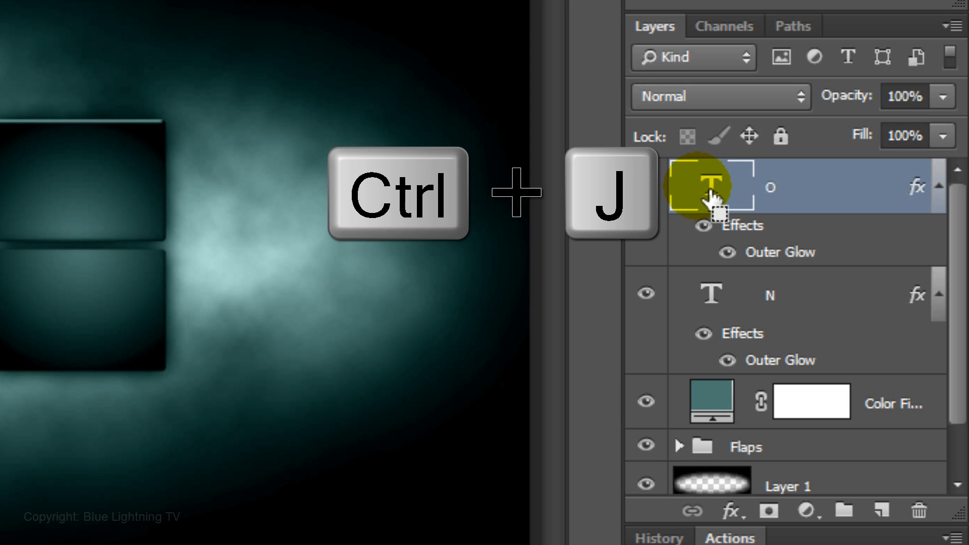
pyautogui.press('ctrl+j')
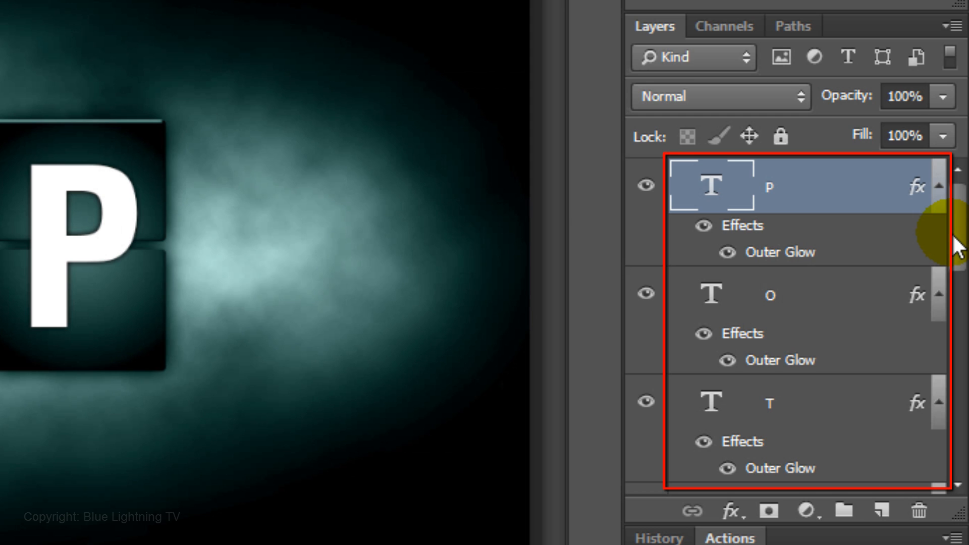
# Select all letter layers down to N, group them as Text, and add a mask.
pyautogui.scroll(-3)
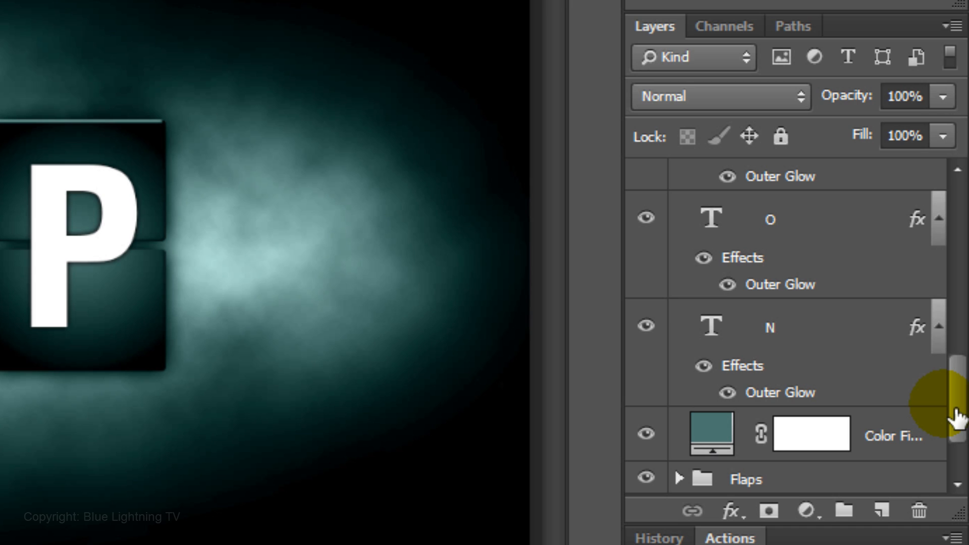
pyautogui.click(710, 327)
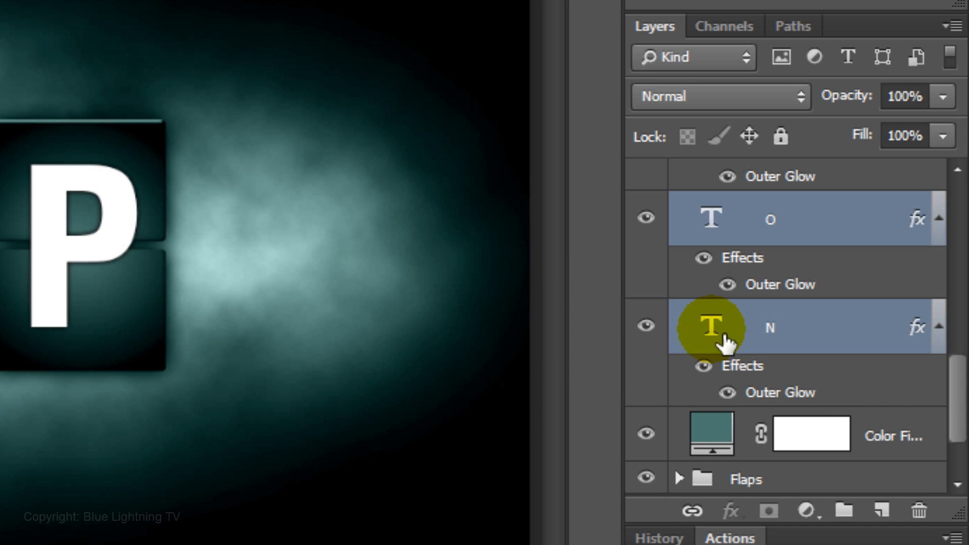
pyautogui.press('ctrl+g')
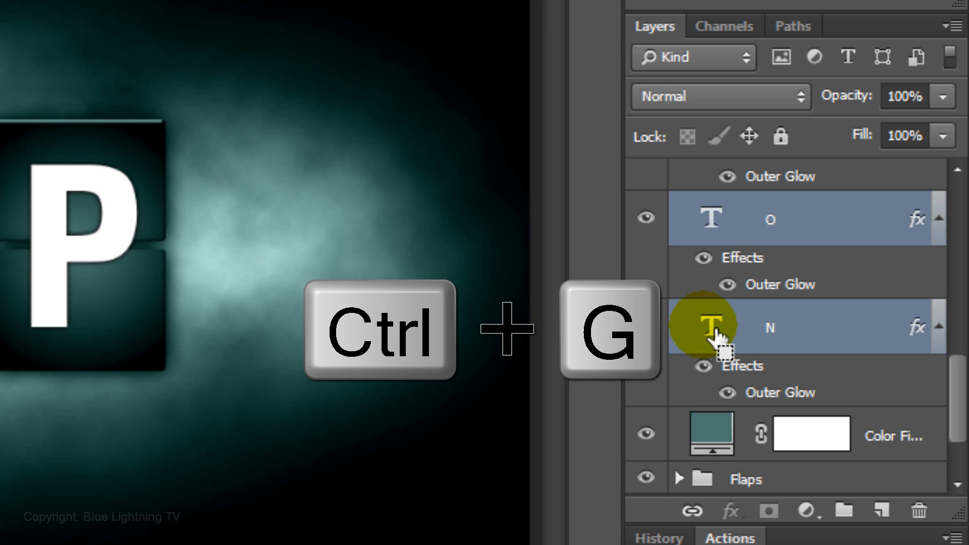
pyautogui.press('ctrl+g')
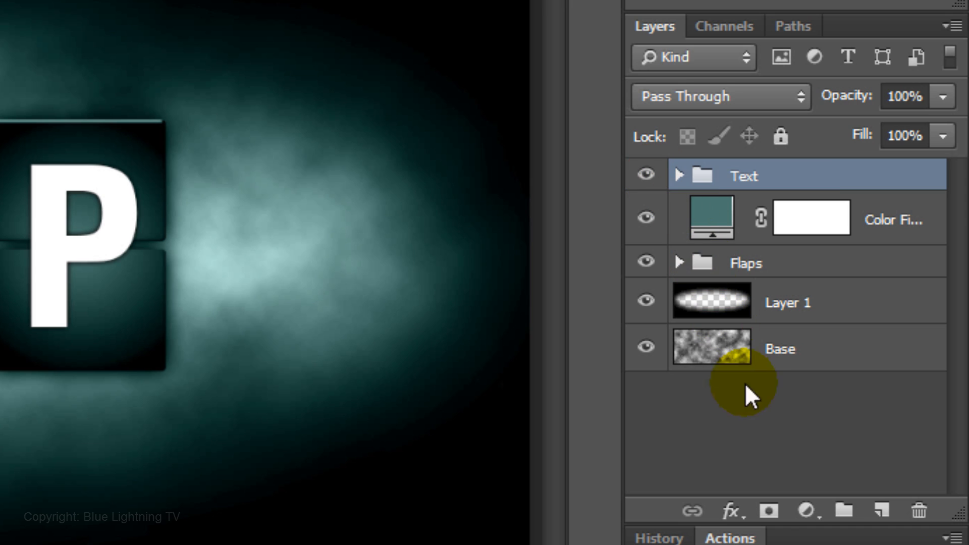
pyautogui.moveTo(768, 510)
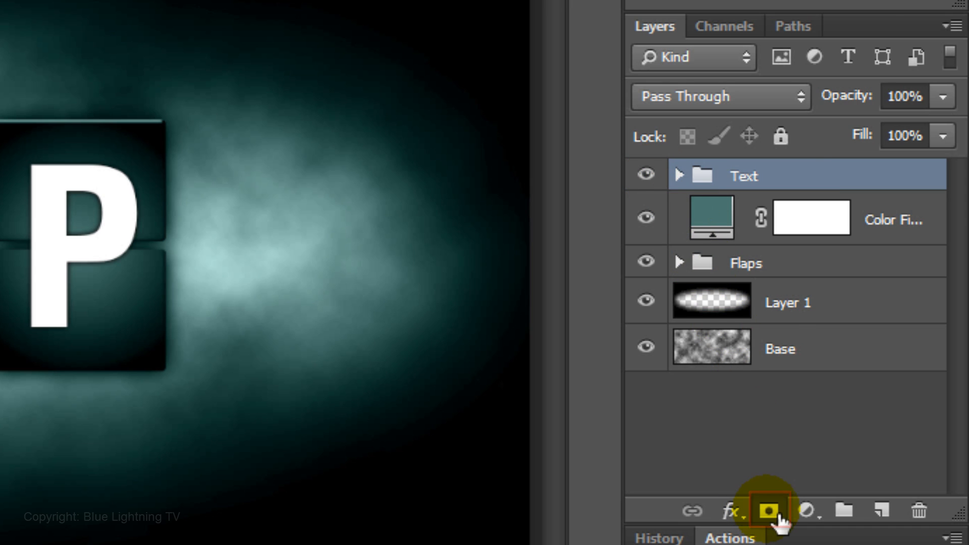
pyautogui.click(768, 512)
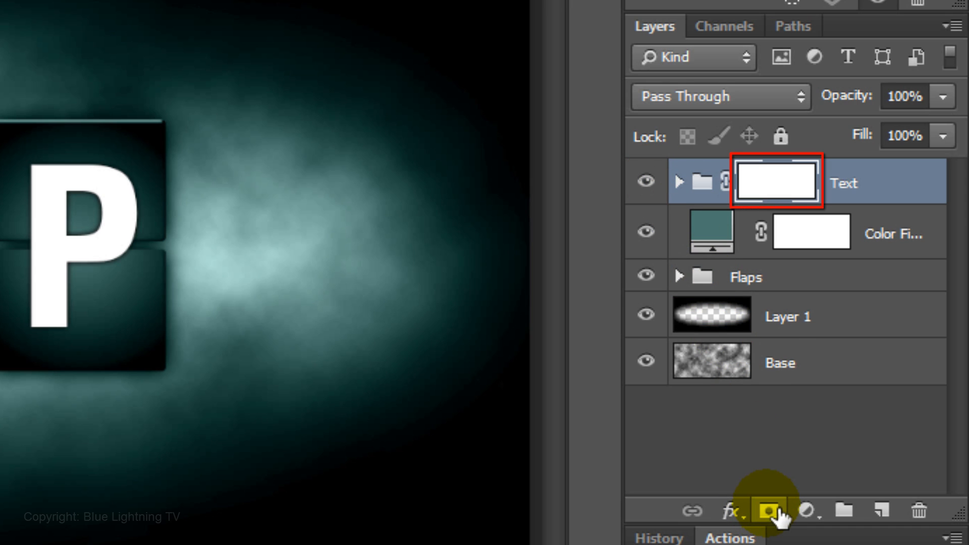
pyautogui.click(768, 510)
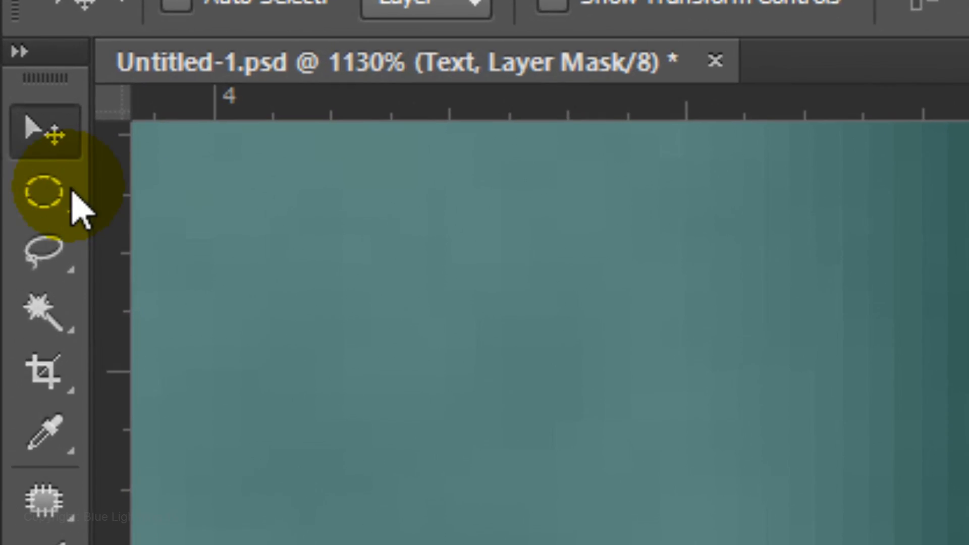
# Switch to the Rectangular Marquee, fit the image, and choose Select > Transform Selection.
pyautogui.rightClick(49, 206)
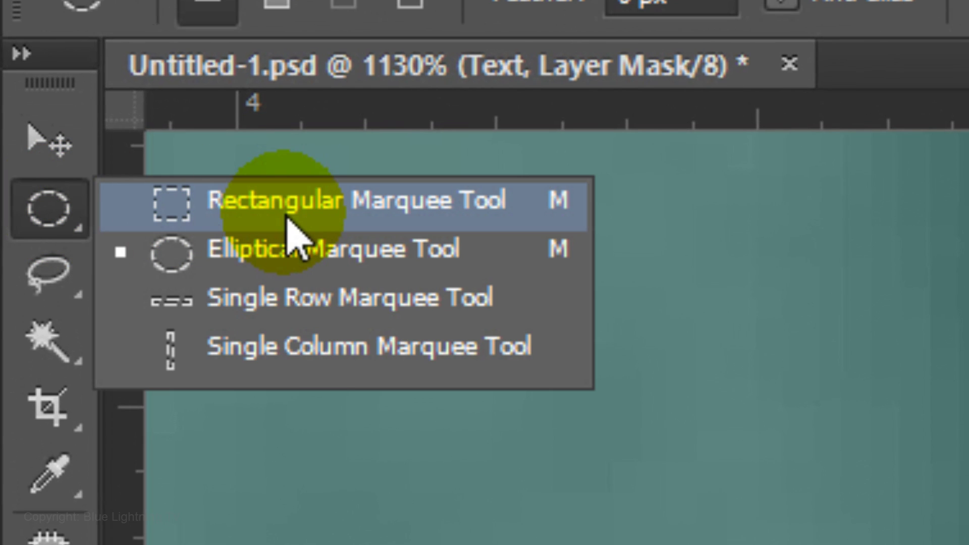
pyautogui.click(278, 200)
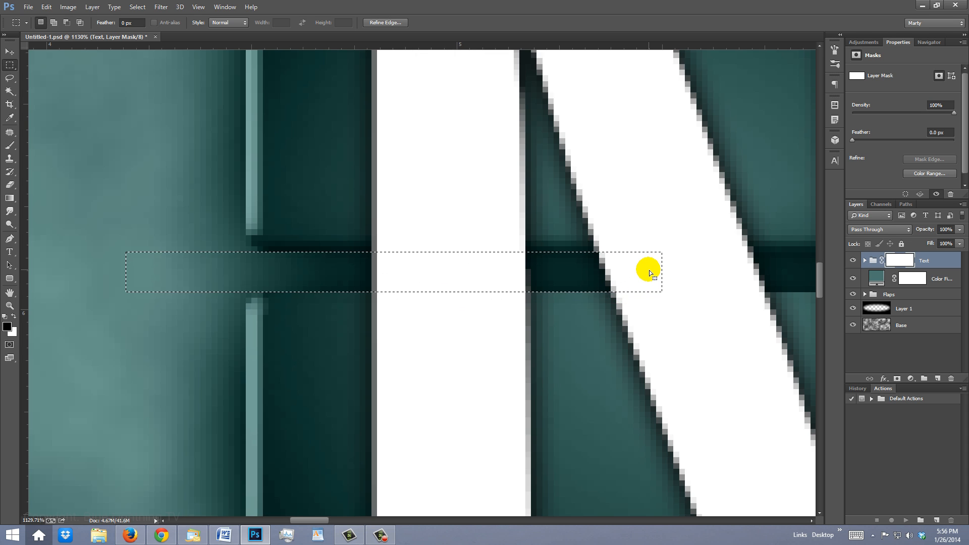
pyautogui.press('ctrl+0')
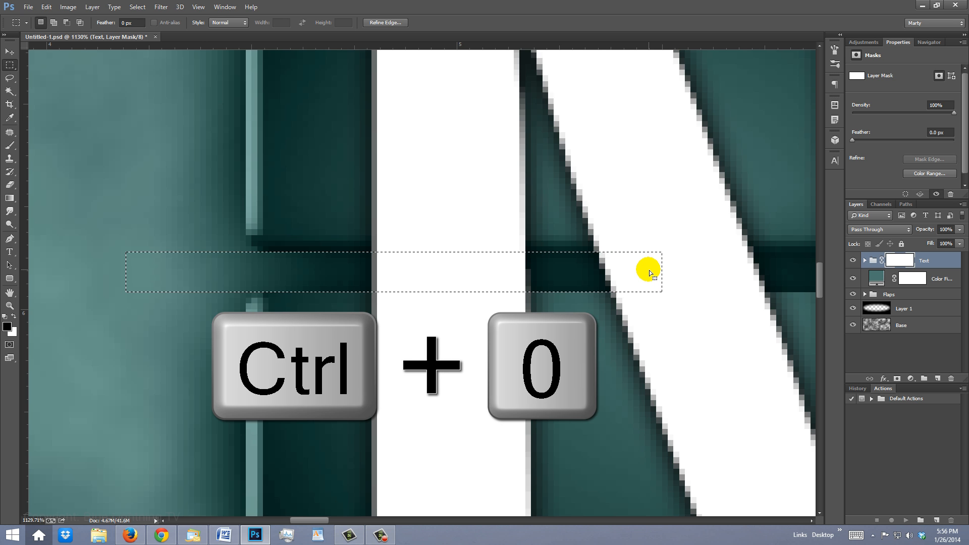
pyautogui.press('ctrl+0')
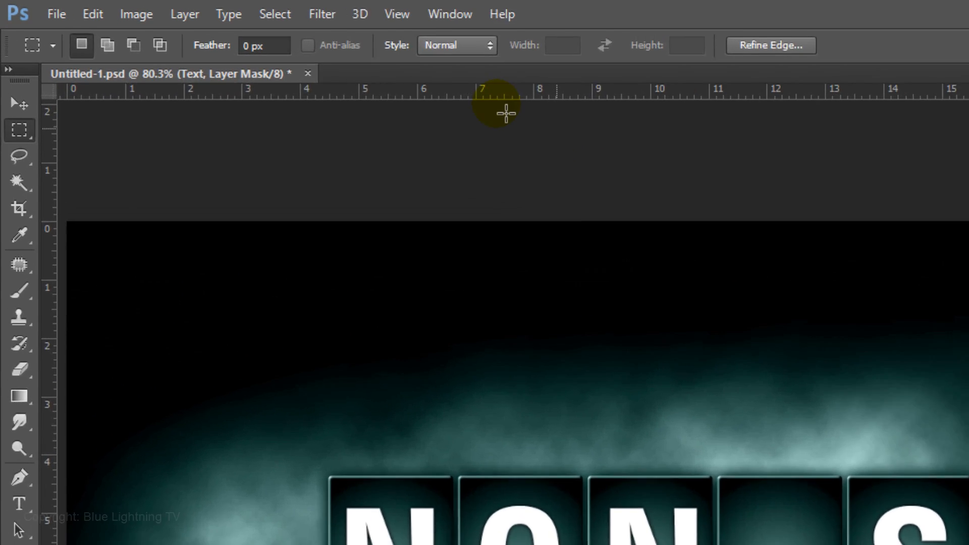
pyautogui.click(365, 18)
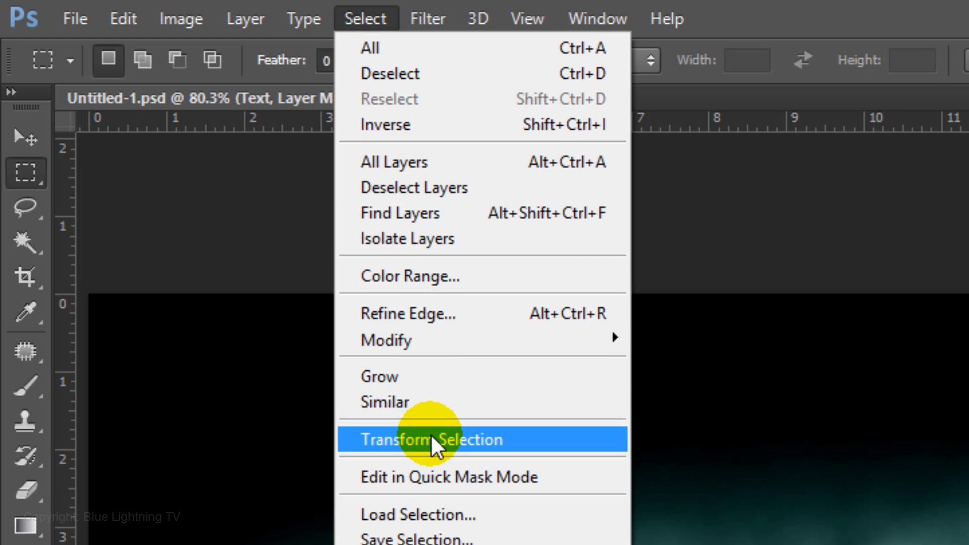
pyautogui.click(431, 439)
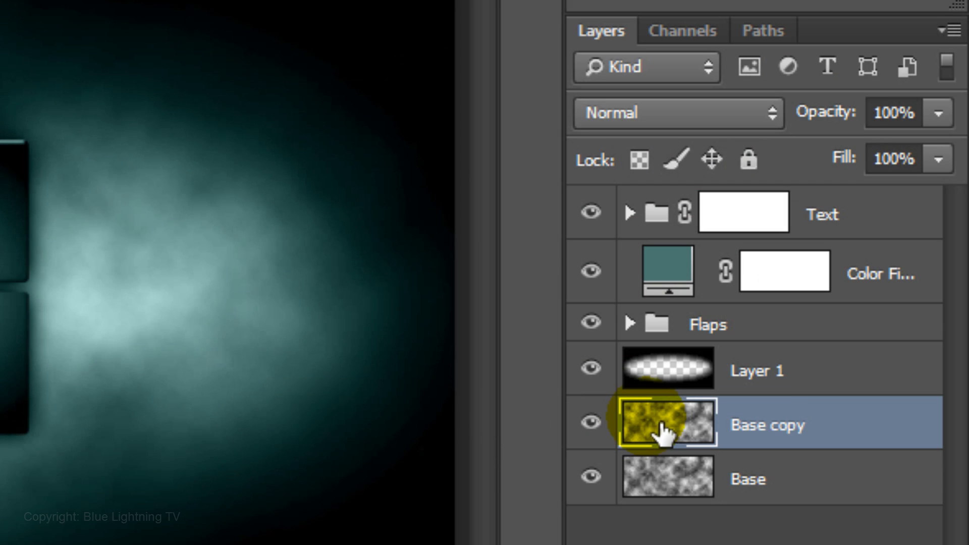
# Solo Base copy and apply Levels with inputs 141 and 196.
pyautogui.press('alt')
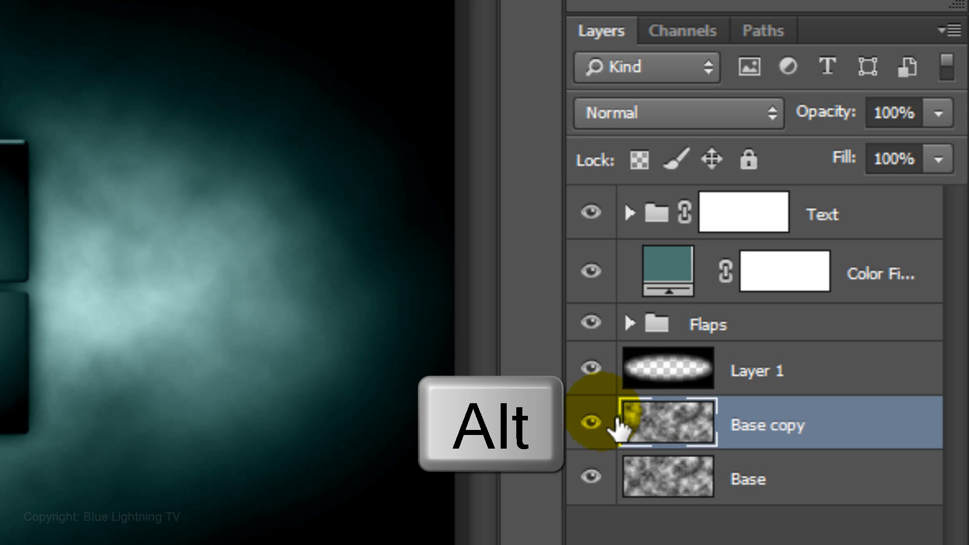
pyautogui.click(590, 421)
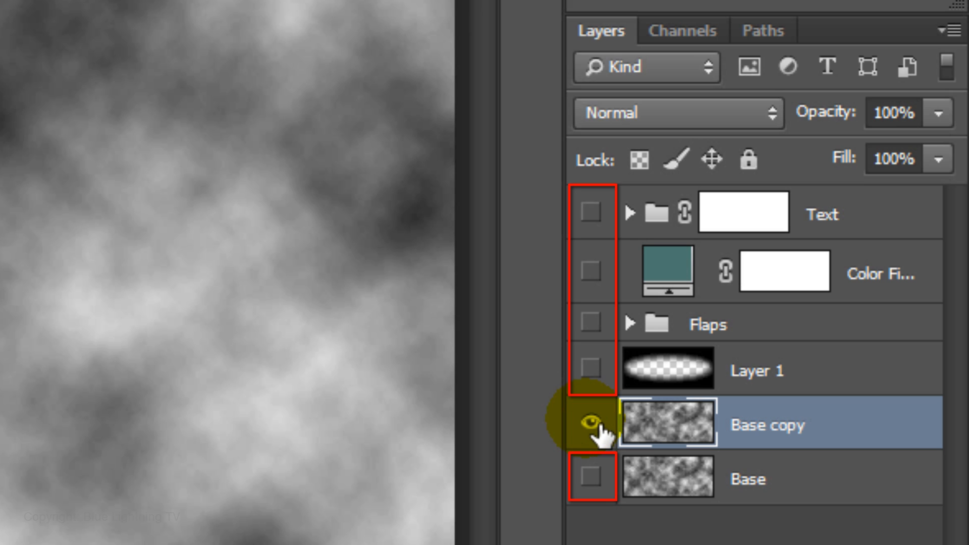
pyautogui.press('ctrl+l')
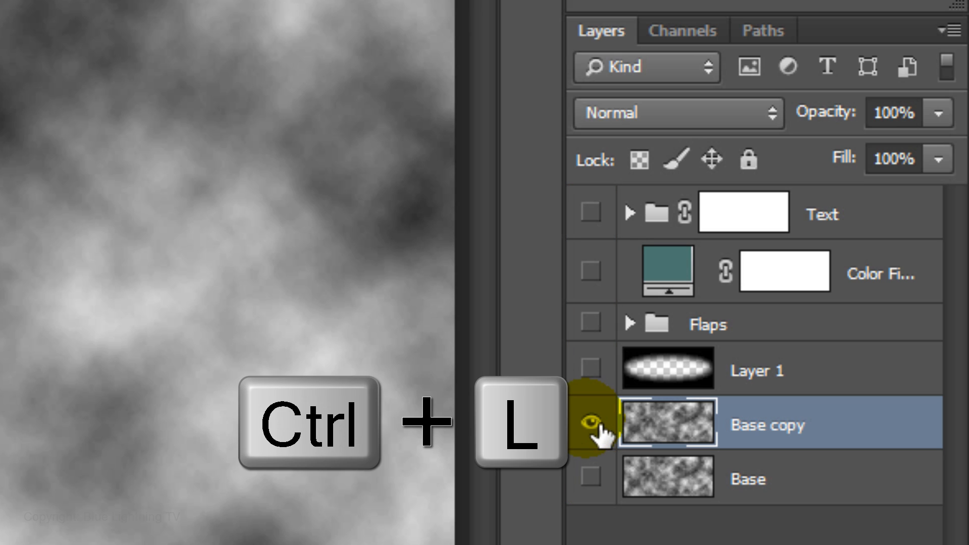
pyautogui.press('ctrl+l')
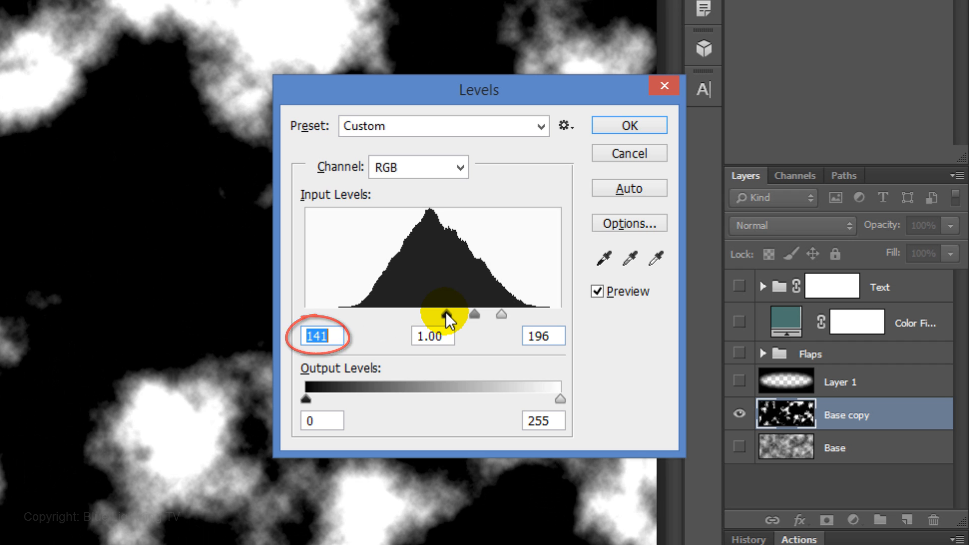
pyautogui.click(627, 125)
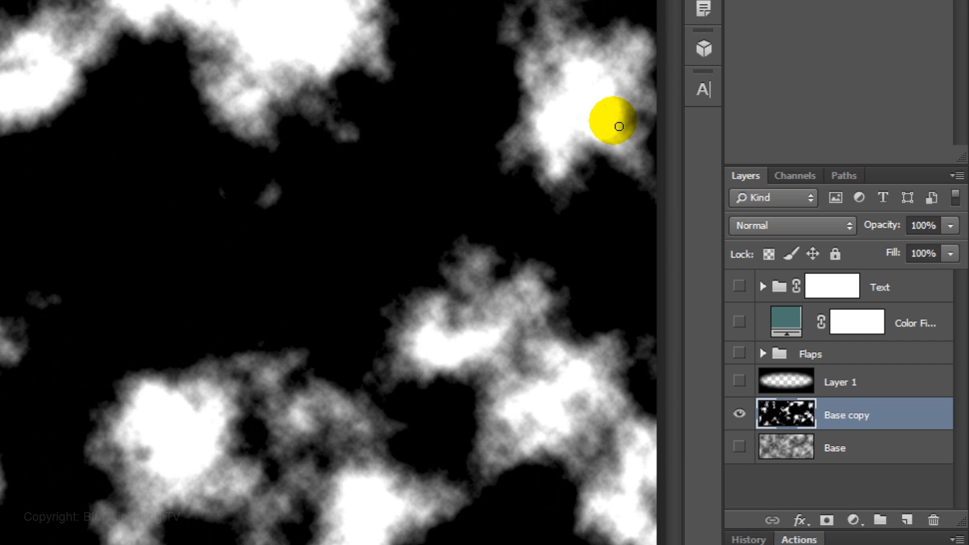
# Load the RGB channel's bright areas as a selection and delete Base copy.
pyautogui.click(796, 175)
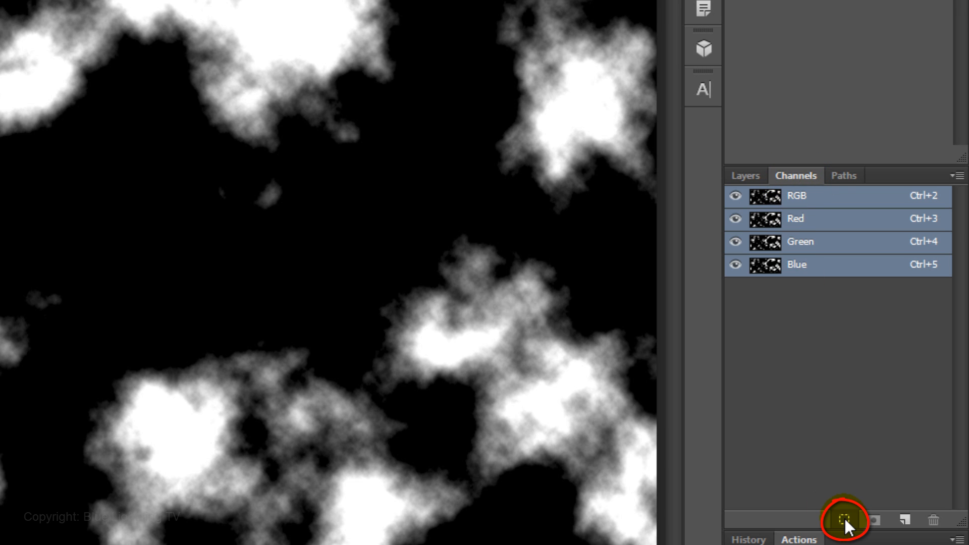
pyautogui.click(845, 520)
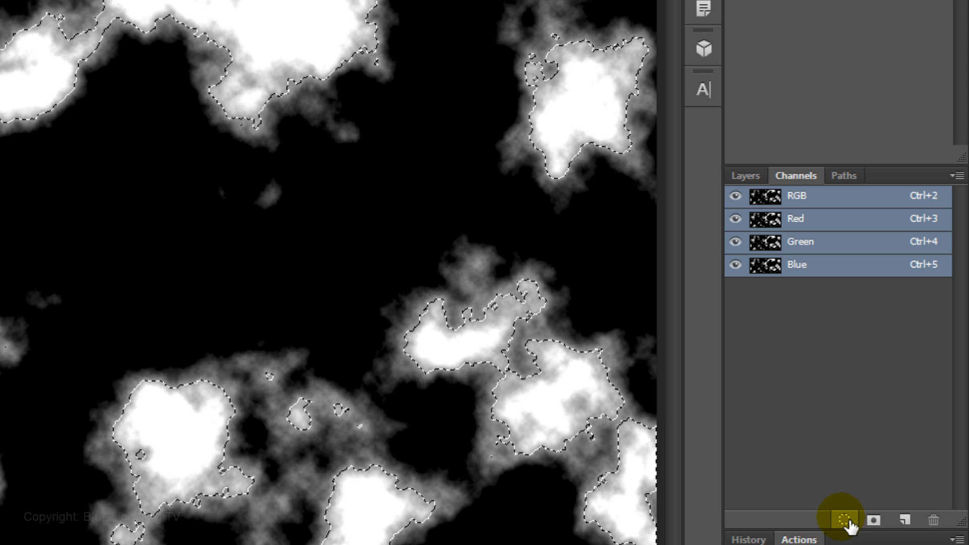
pyautogui.moveTo(777, 376)
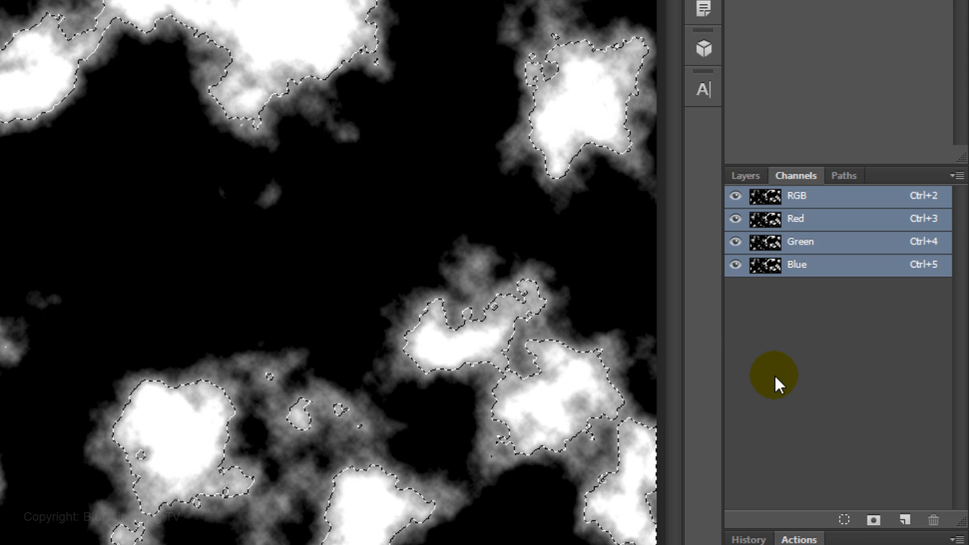
pyautogui.click(745, 175)
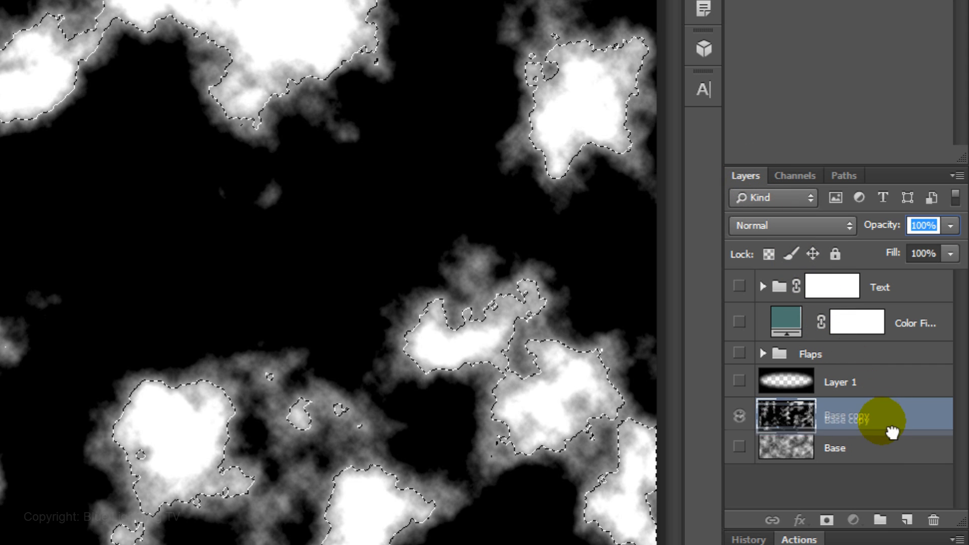
pyautogui.click(928, 519)
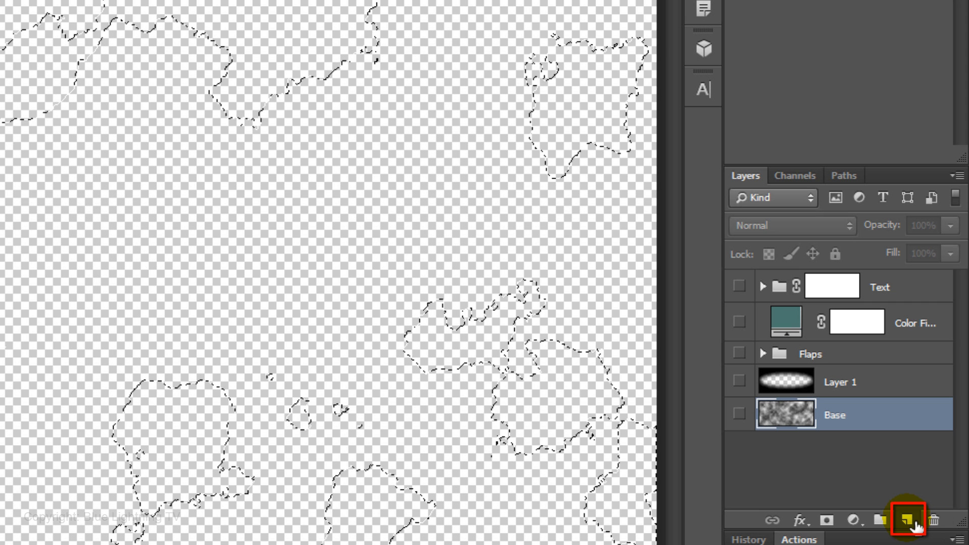
# Fill the selection with white on a new empty layer, then deselect.
pyautogui.click(906, 521)
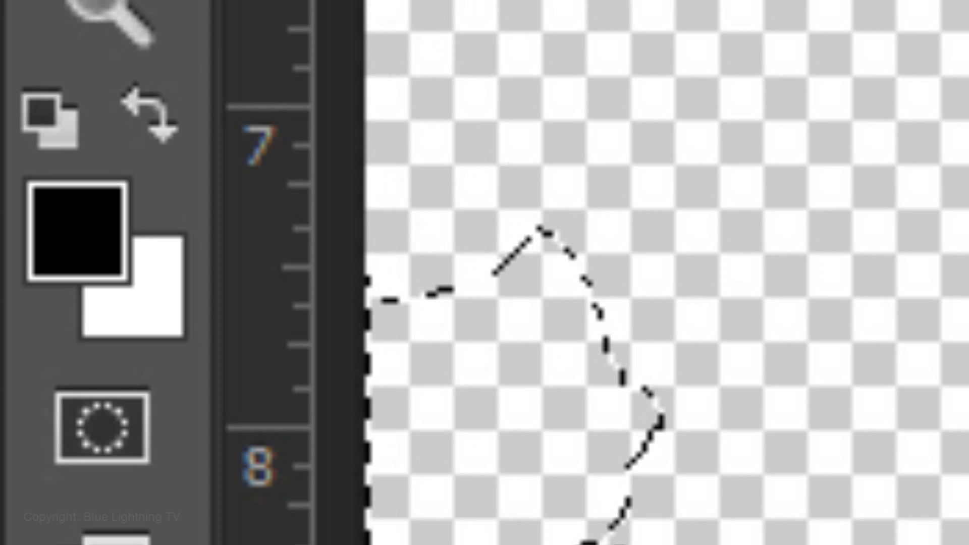
pyautogui.click(133, 285)
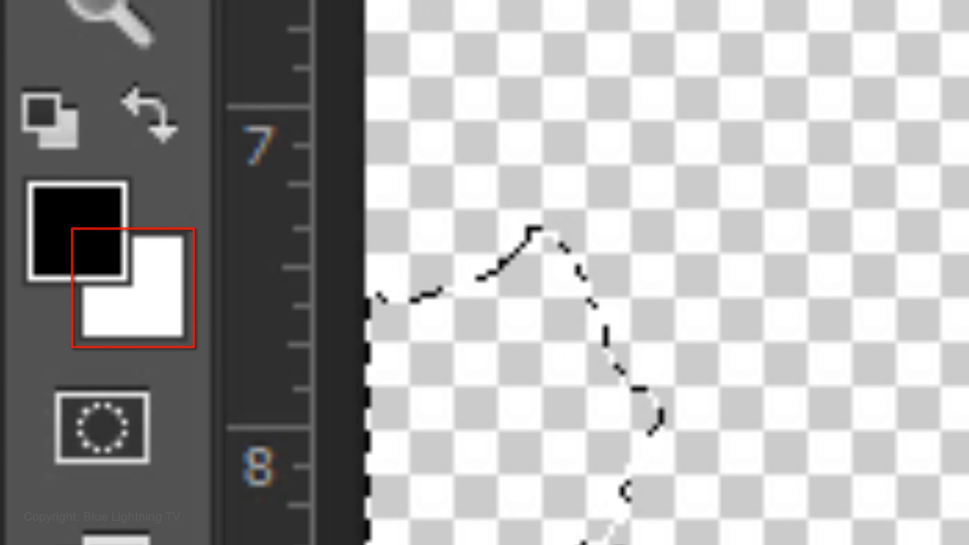
pyautogui.press('ctrl+Delete')
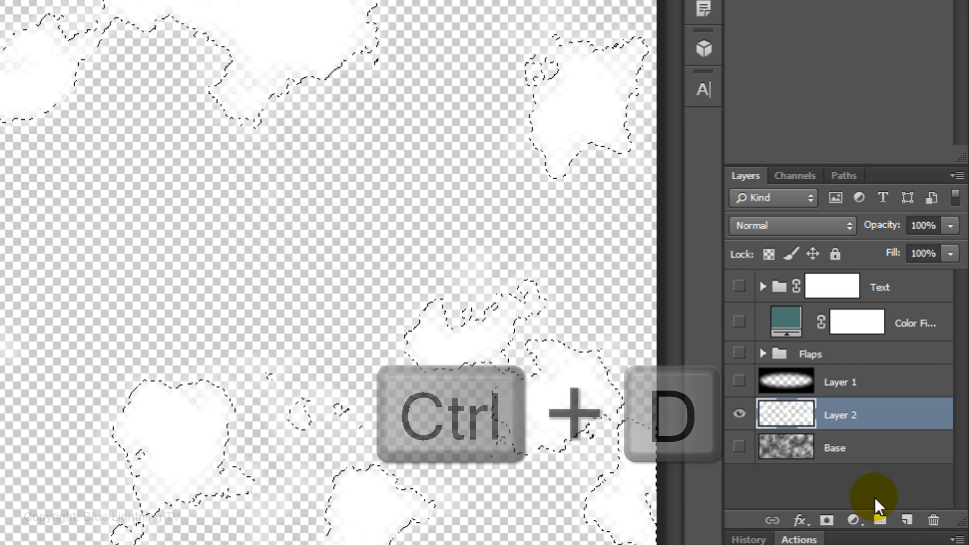
pyautogui.press('ctrl+d')
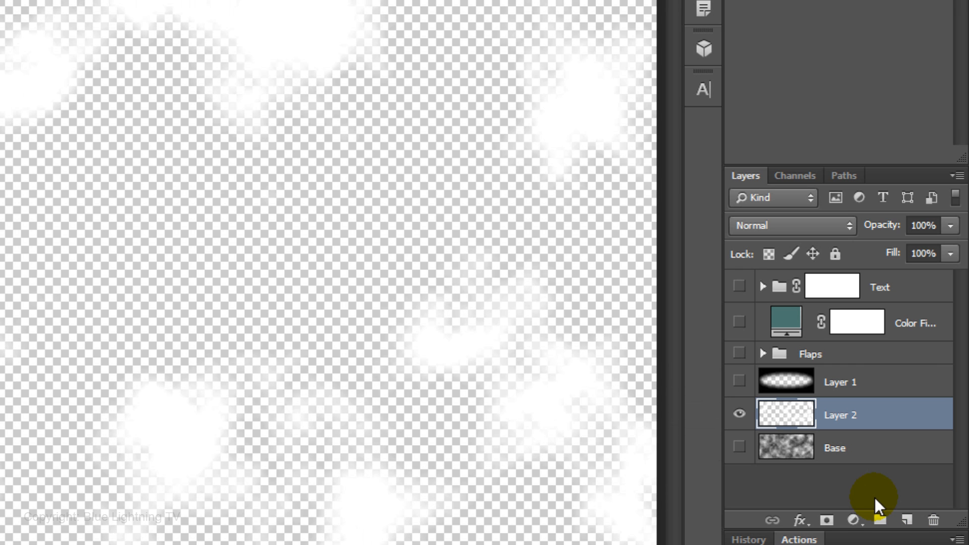
# Move Layer 2 above Layer 1, unhide all layers, and set its opacity to 30%.
pyautogui.click(739, 380)
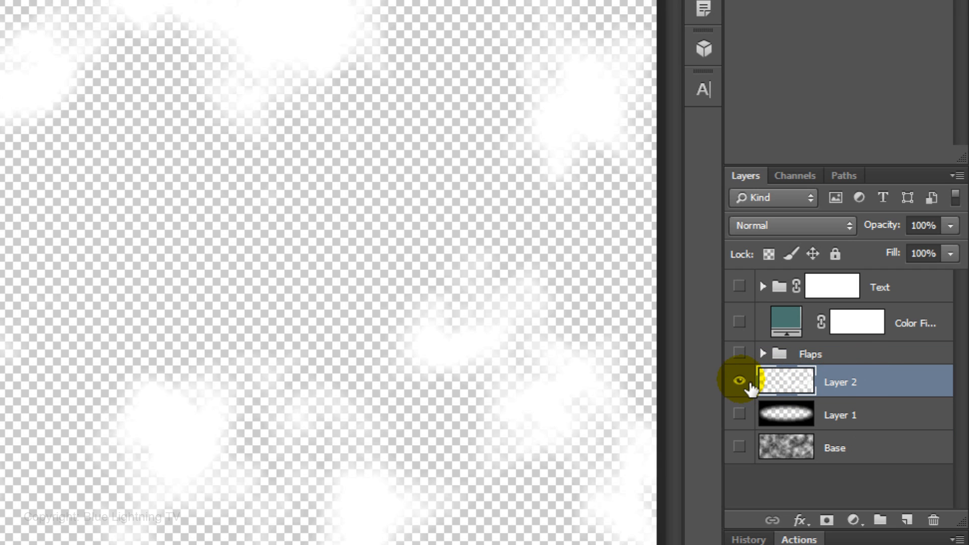
pyautogui.press('alt')
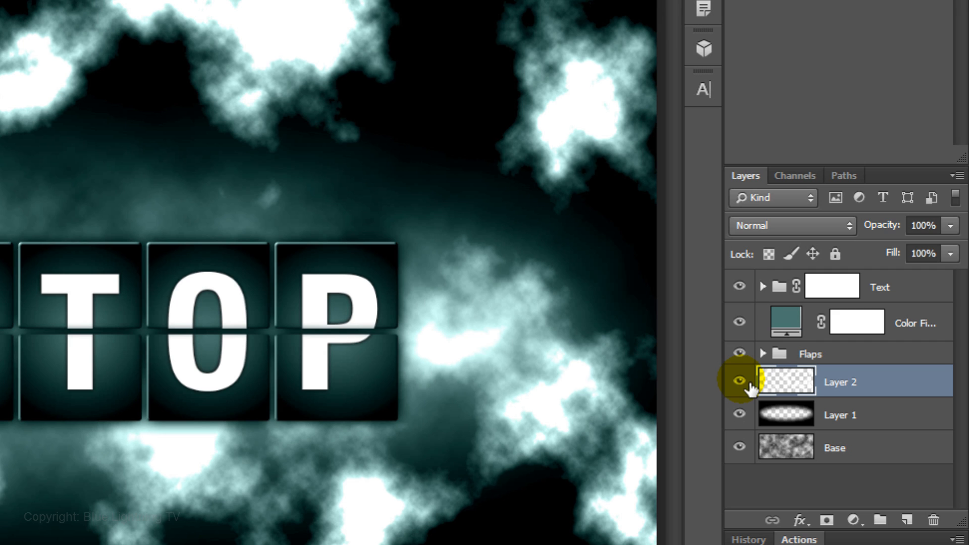
pyautogui.moveTo(738, 381)
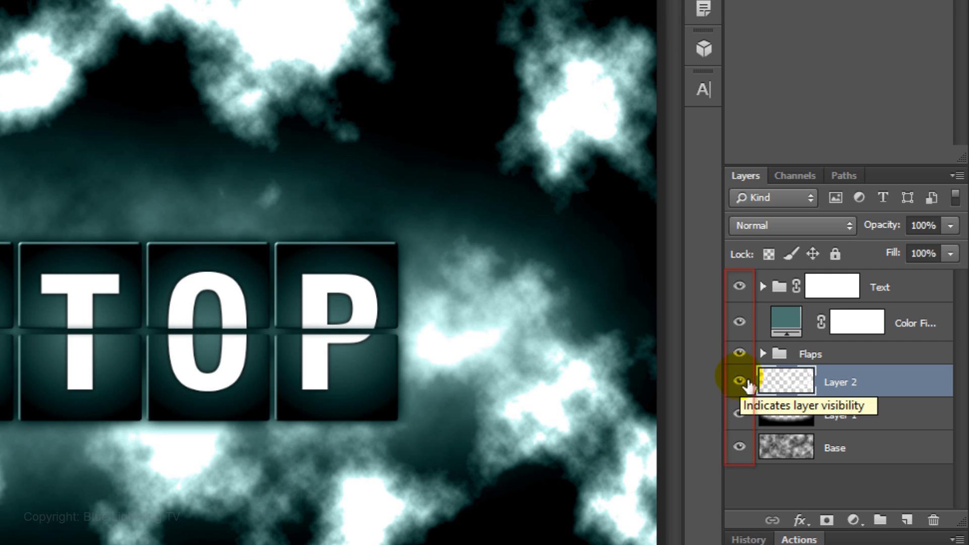
pyautogui.tripleClick(926, 224)
pyautogui.write('30')
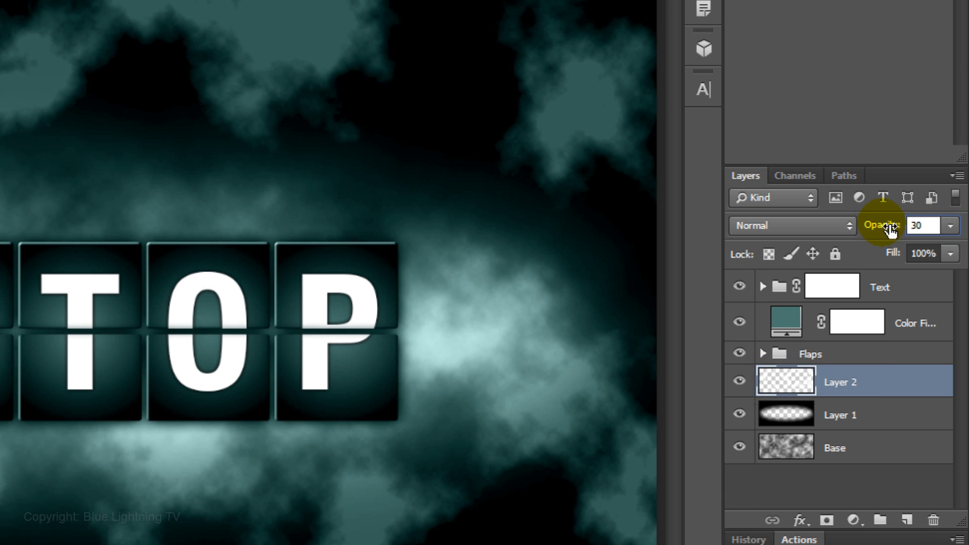
pyautogui.click(337, 14)
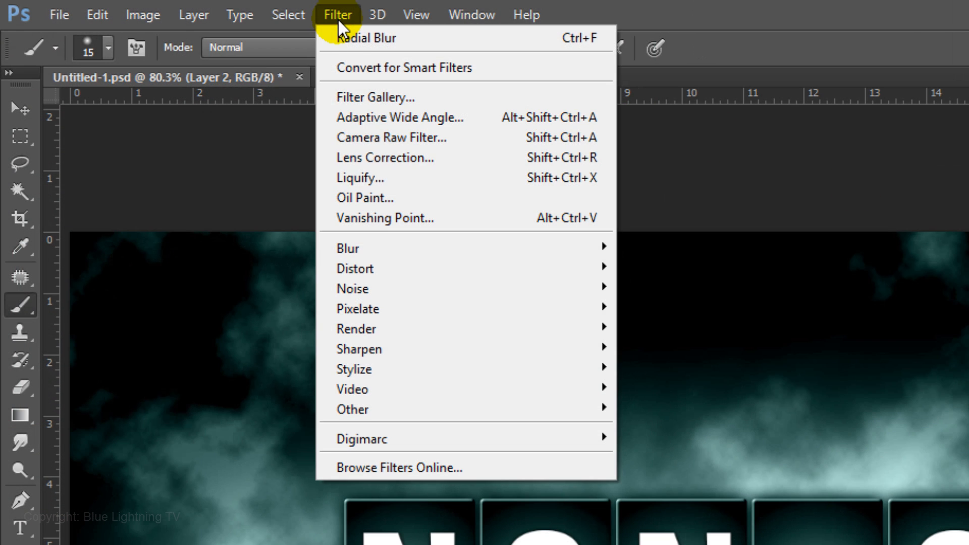
pyautogui.moveTo(347, 247)
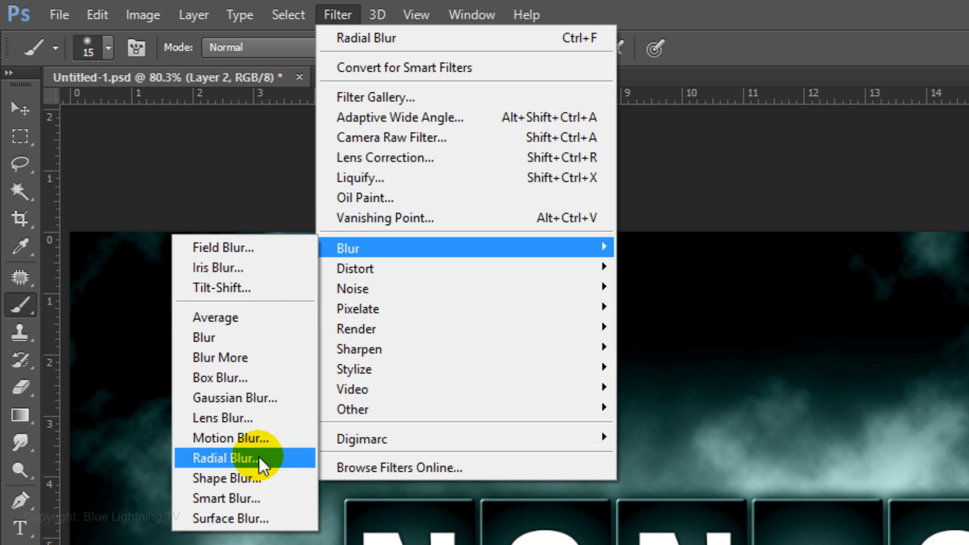
# Open the Radial Blur dialog from Filter > Blur for Layer 2.
pyautogui.click(224, 458)
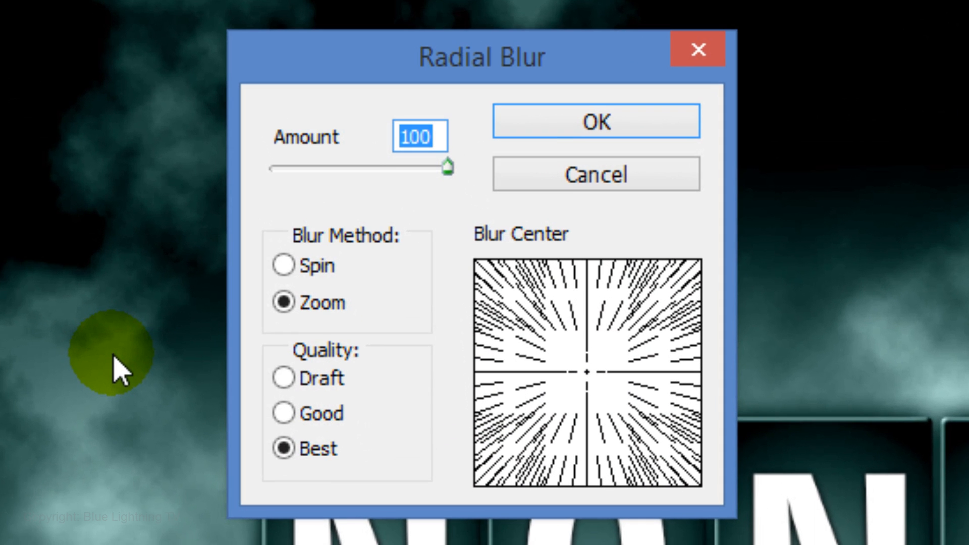